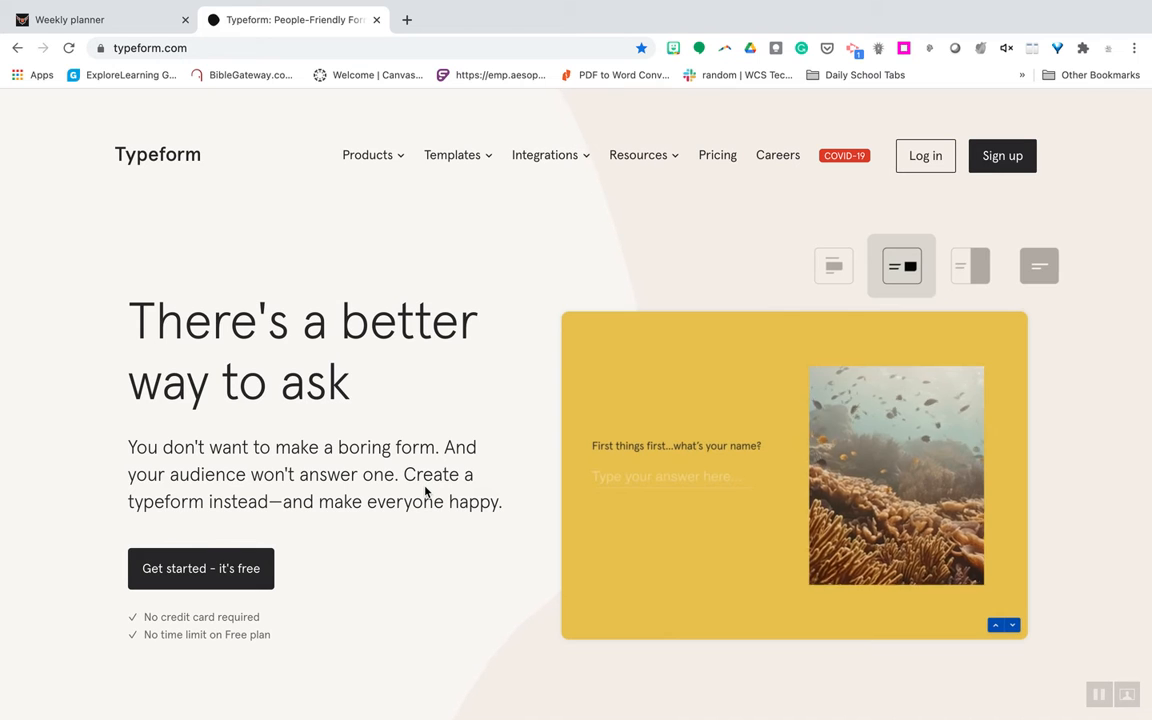
# Scroll through the Typeform landing page and sign in to the account
pyautogui.click(968, 266)
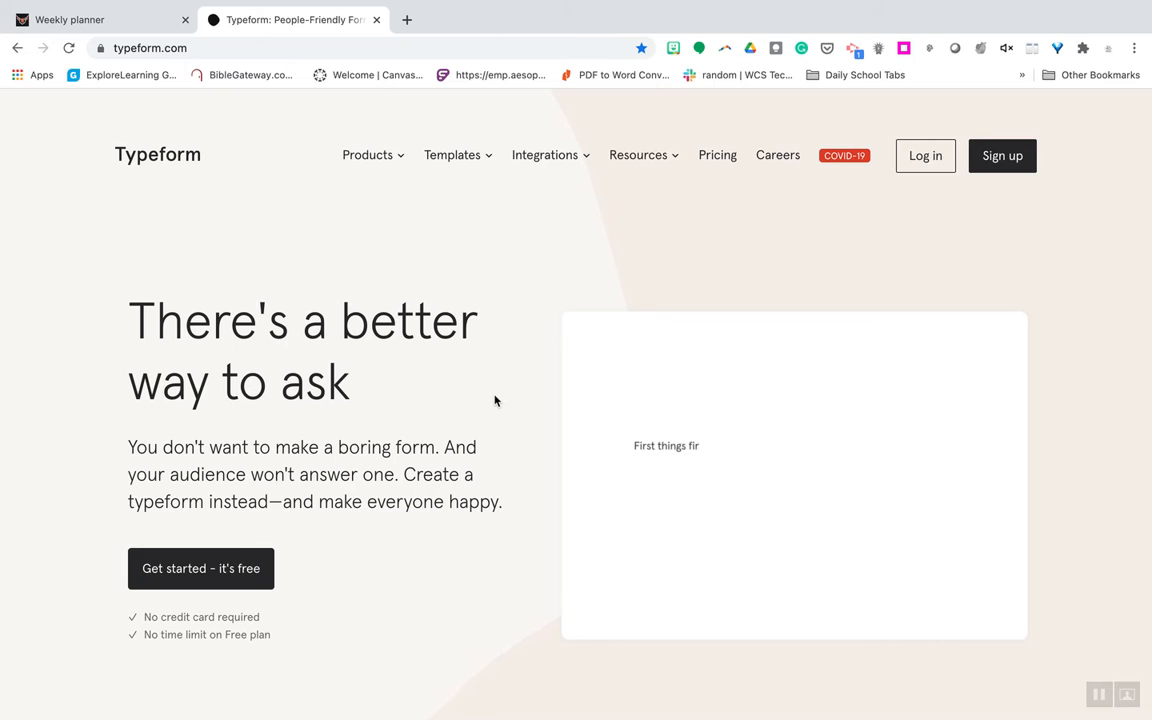
pyautogui.scroll(-3)
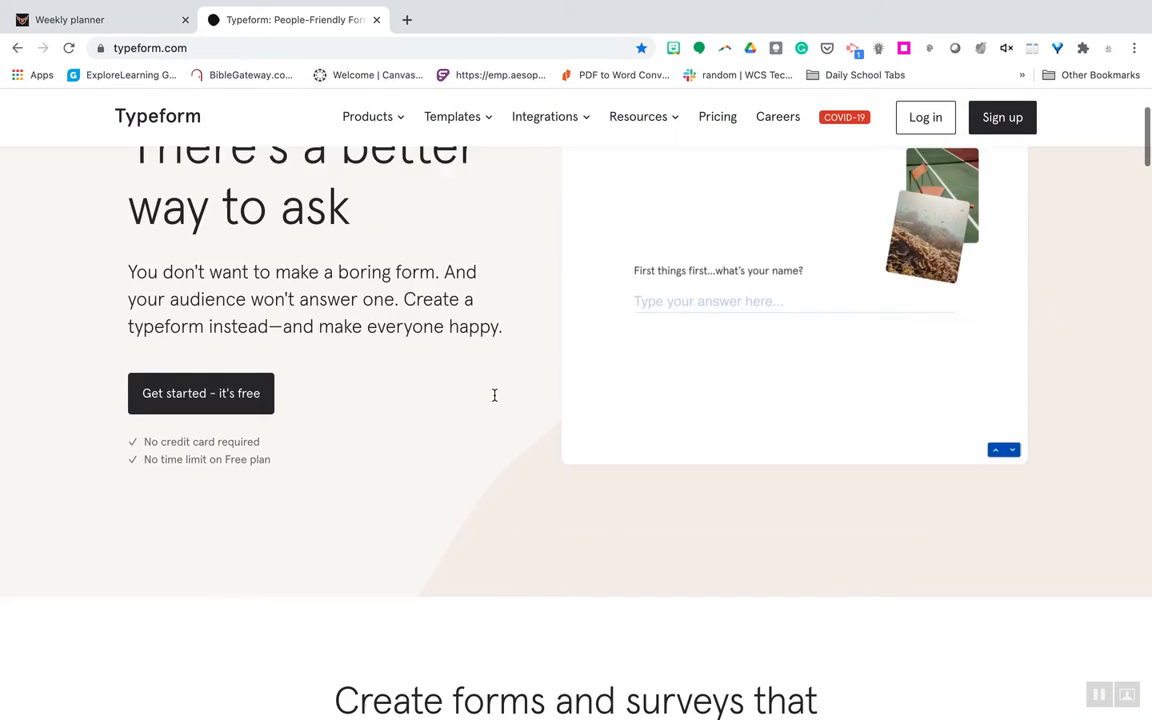
pyautogui.scroll(-3)
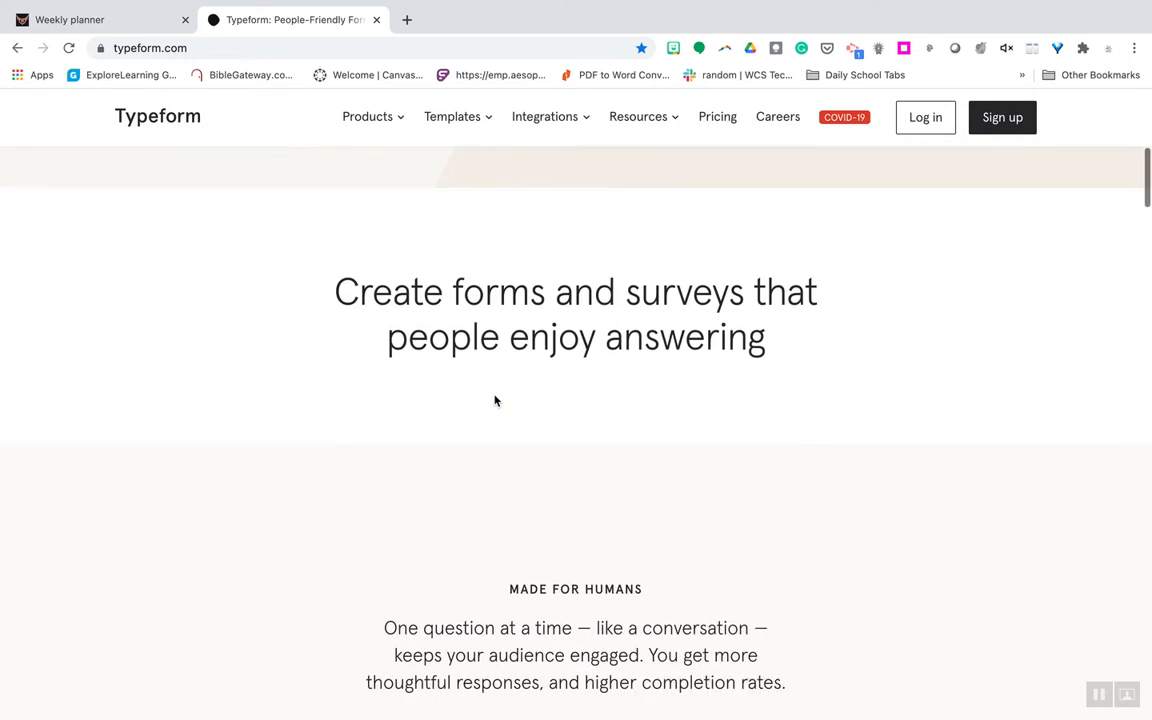
pyautogui.scroll(-3)
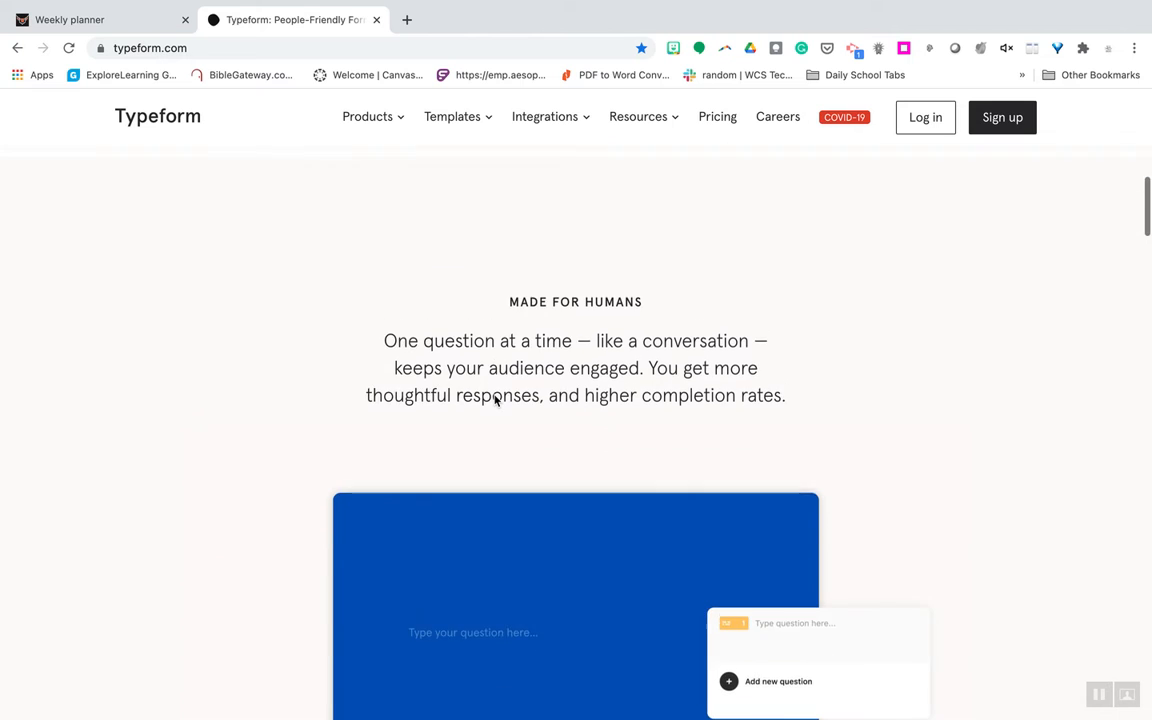
pyautogui.scroll(-3)
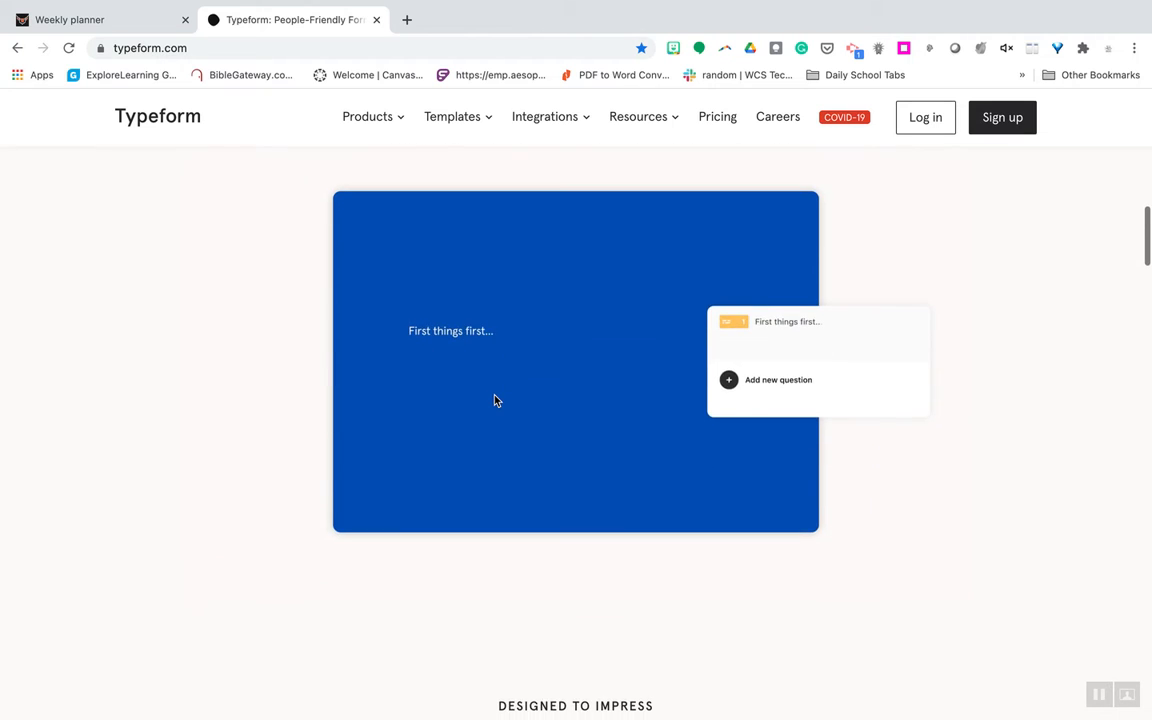
pyautogui.scroll(-3)
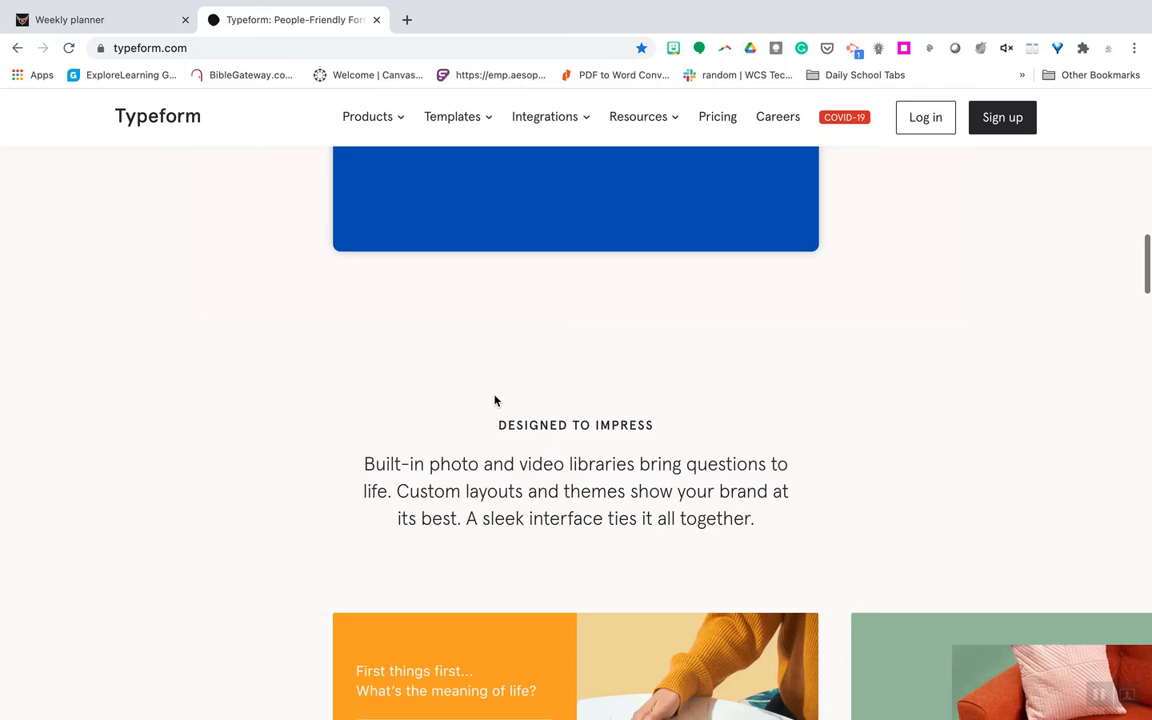
pyautogui.scroll(-3)
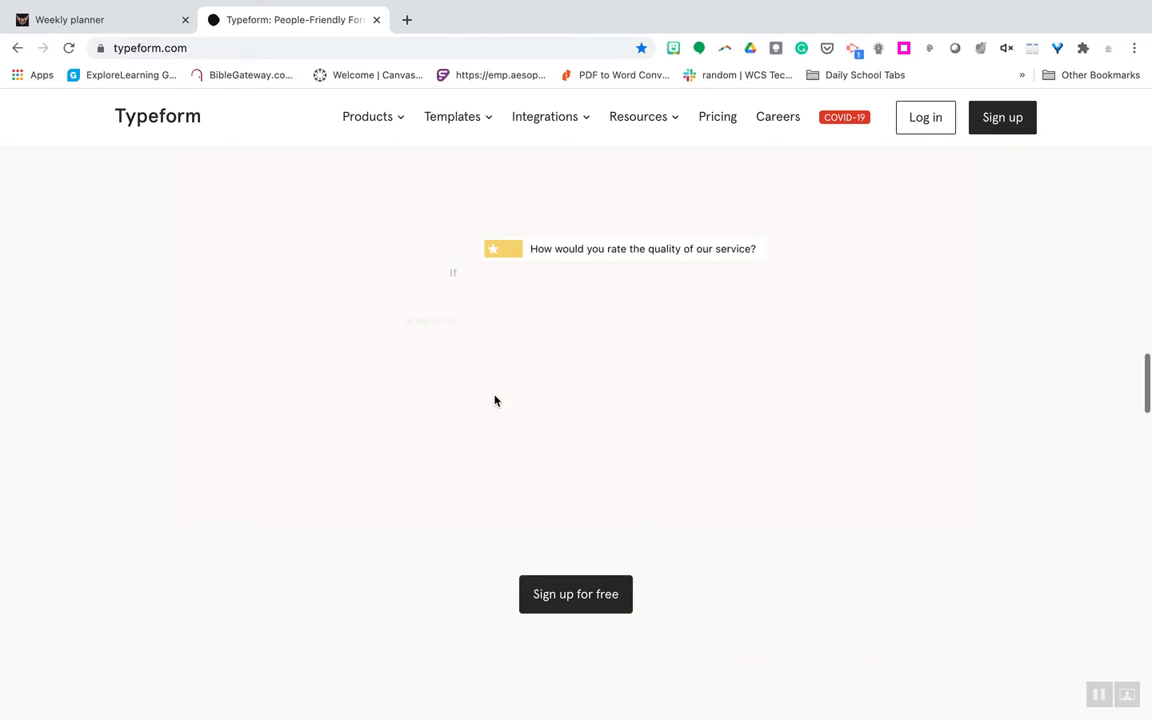
pyautogui.scroll(-3)
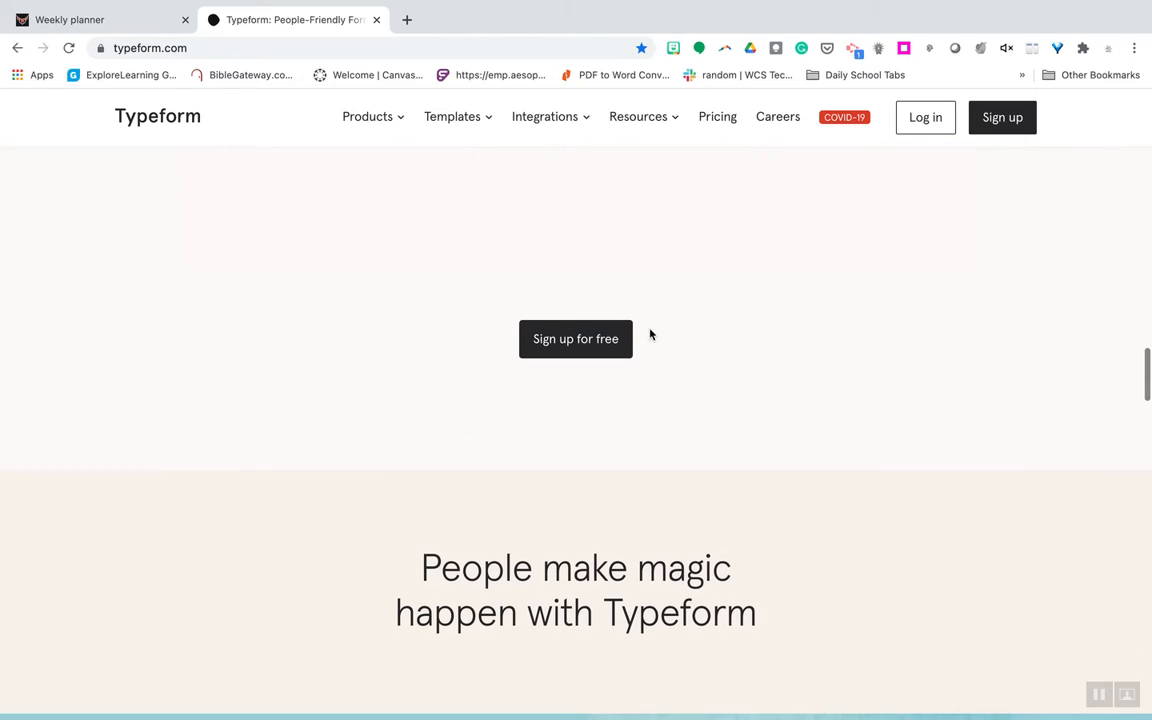
pyautogui.scroll(-3)
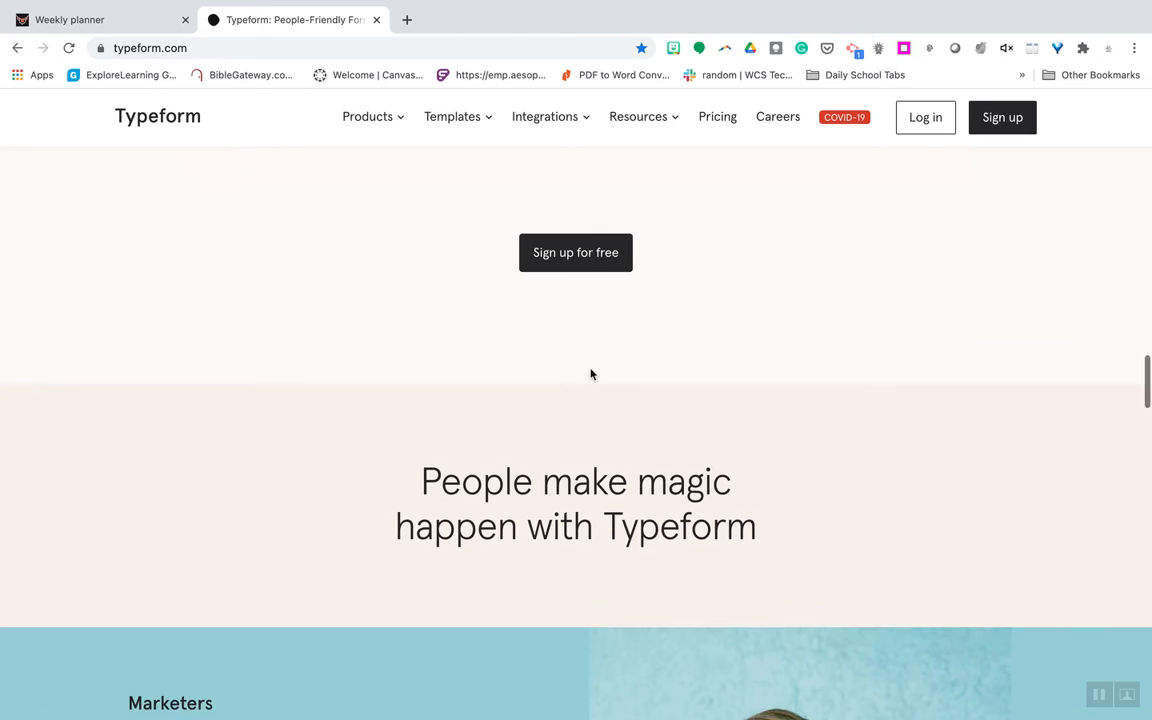
pyautogui.scroll(-3)
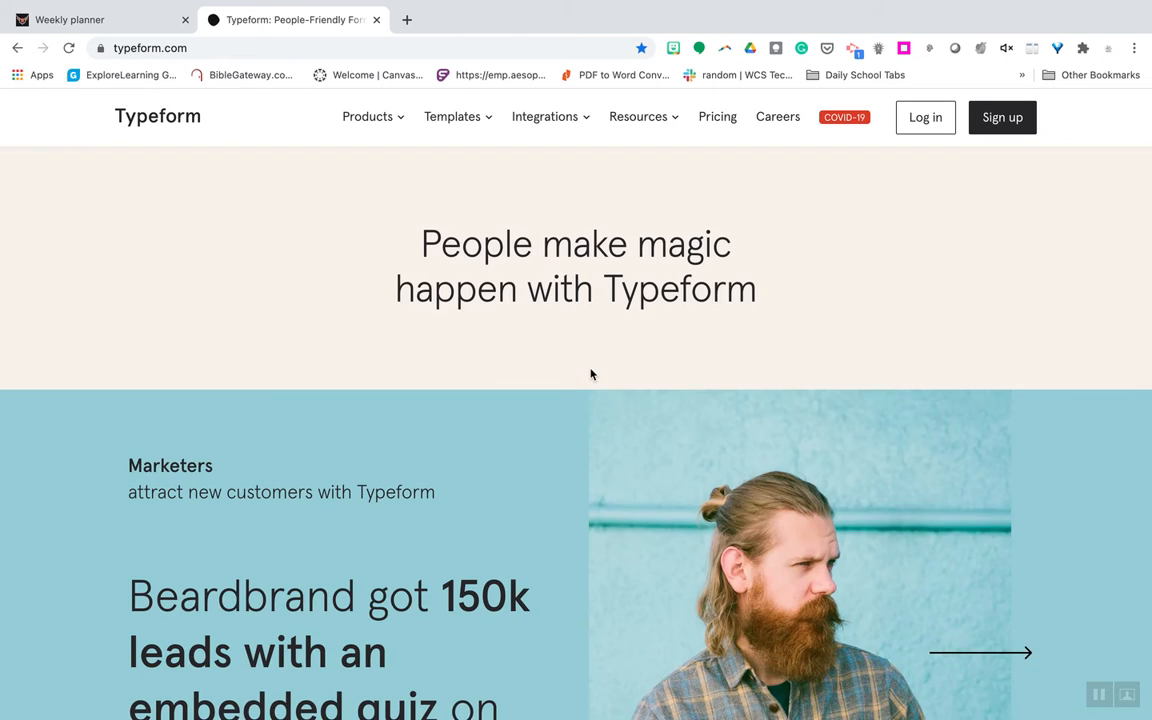
pyautogui.scroll(-3)
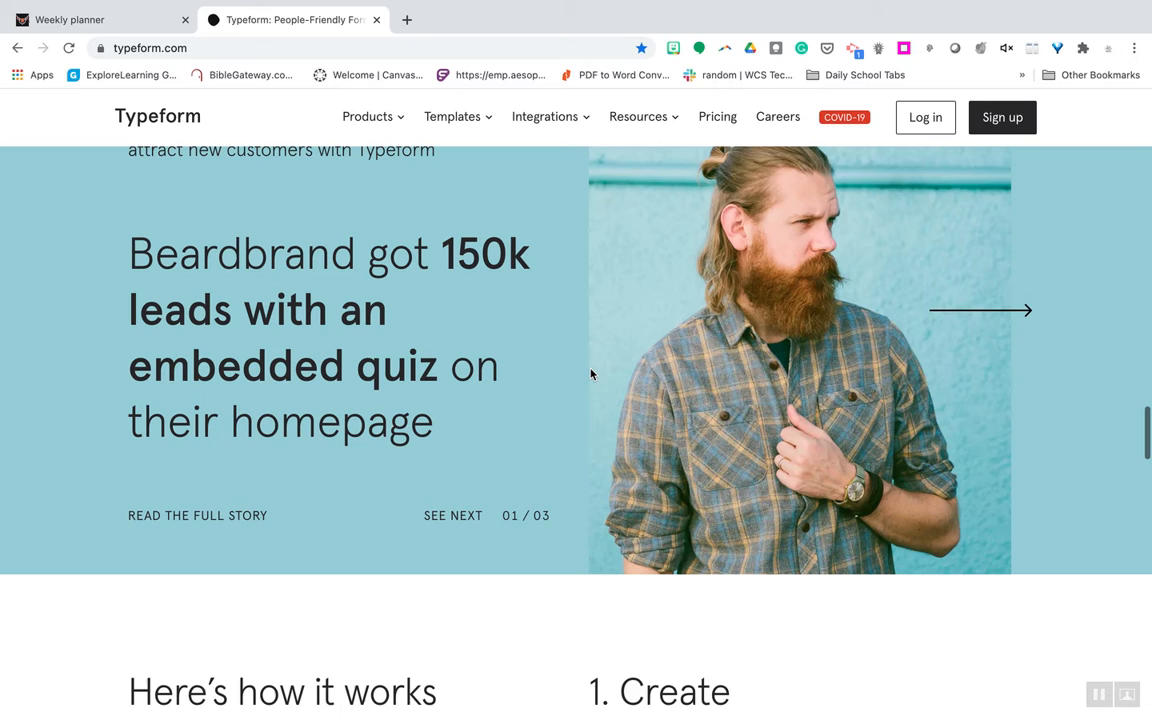
pyautogui.scroll(-3)
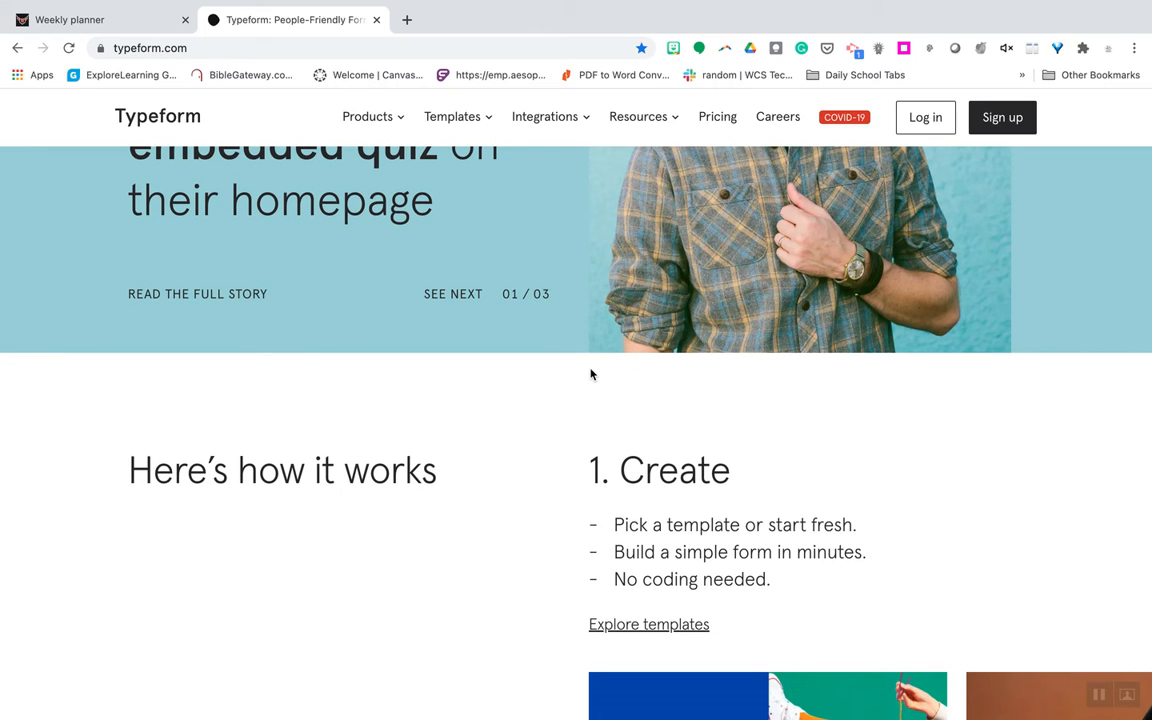
pyautogui.scroll(-3)
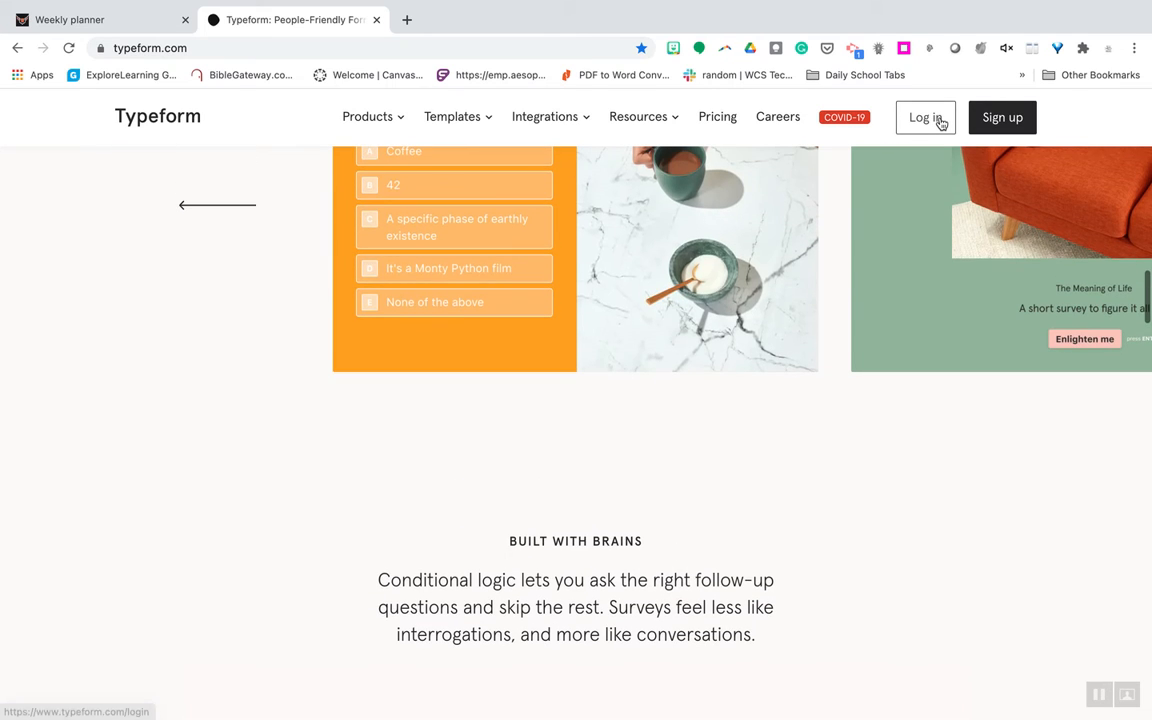
pyautogui.click(924, 116)
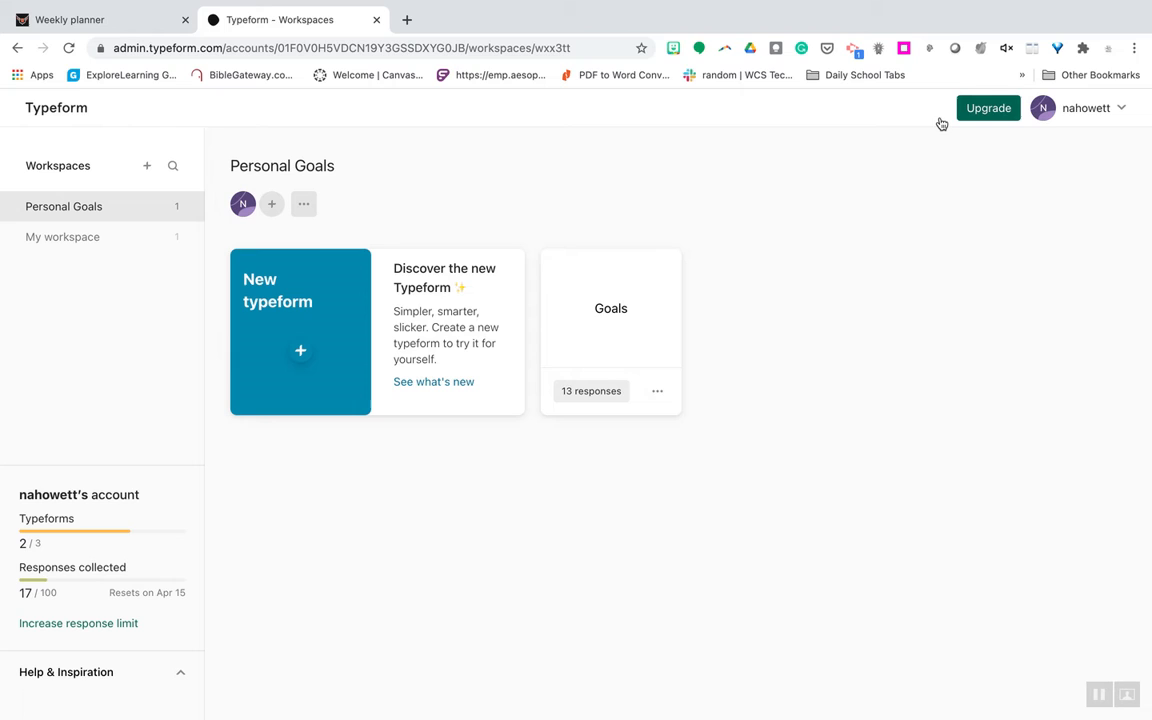
pyautogui.moveTo(614, 328)
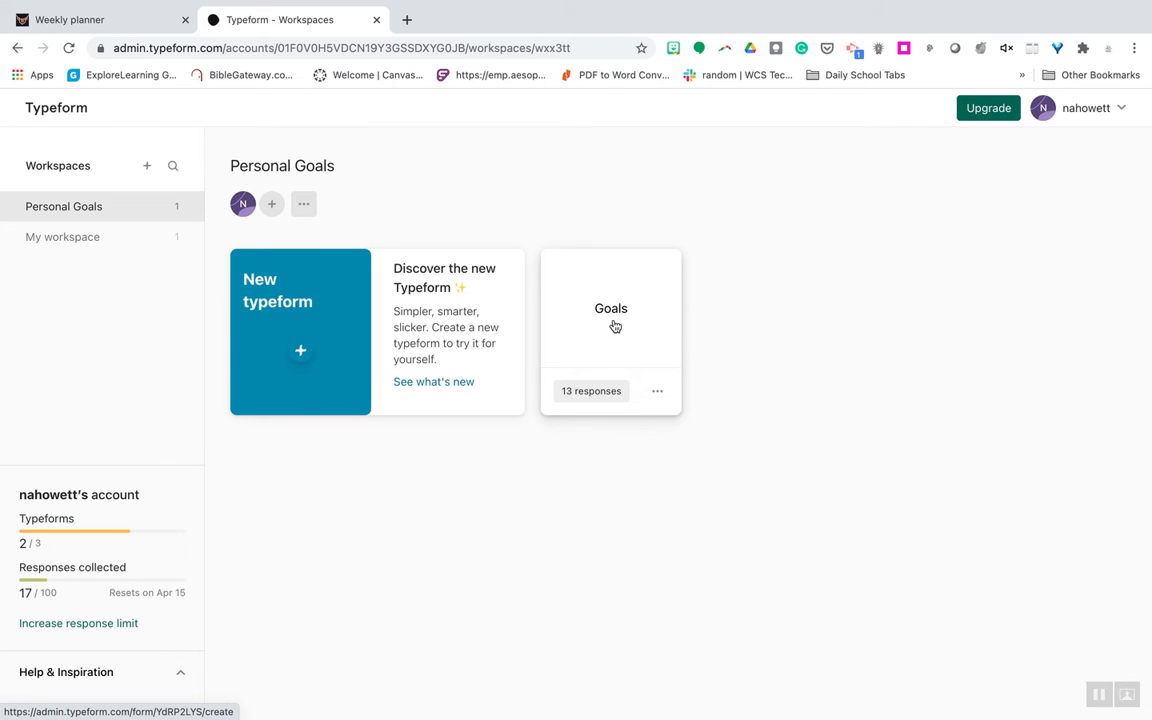
# Open the Goals form from the Personal Goals workspace in the editor
pyautogui.click(616, 326)
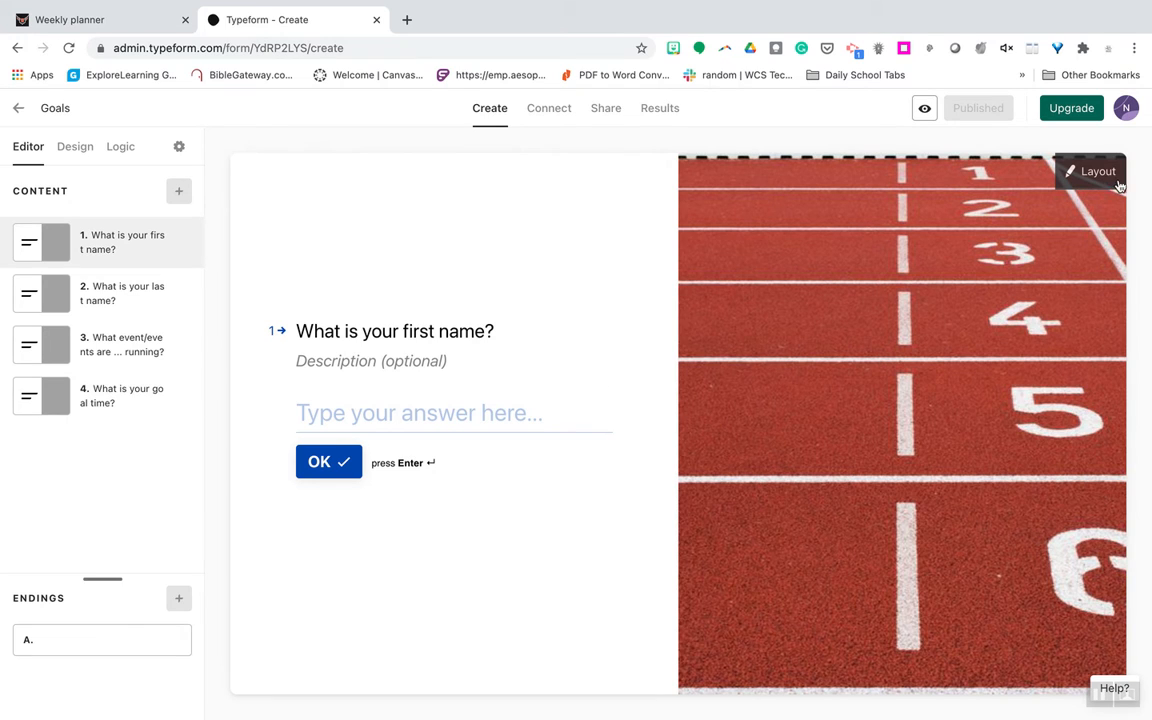
# Open question 1's running-track photo in the image editor from Layout > Media
pyautogui.click(1094, 170)
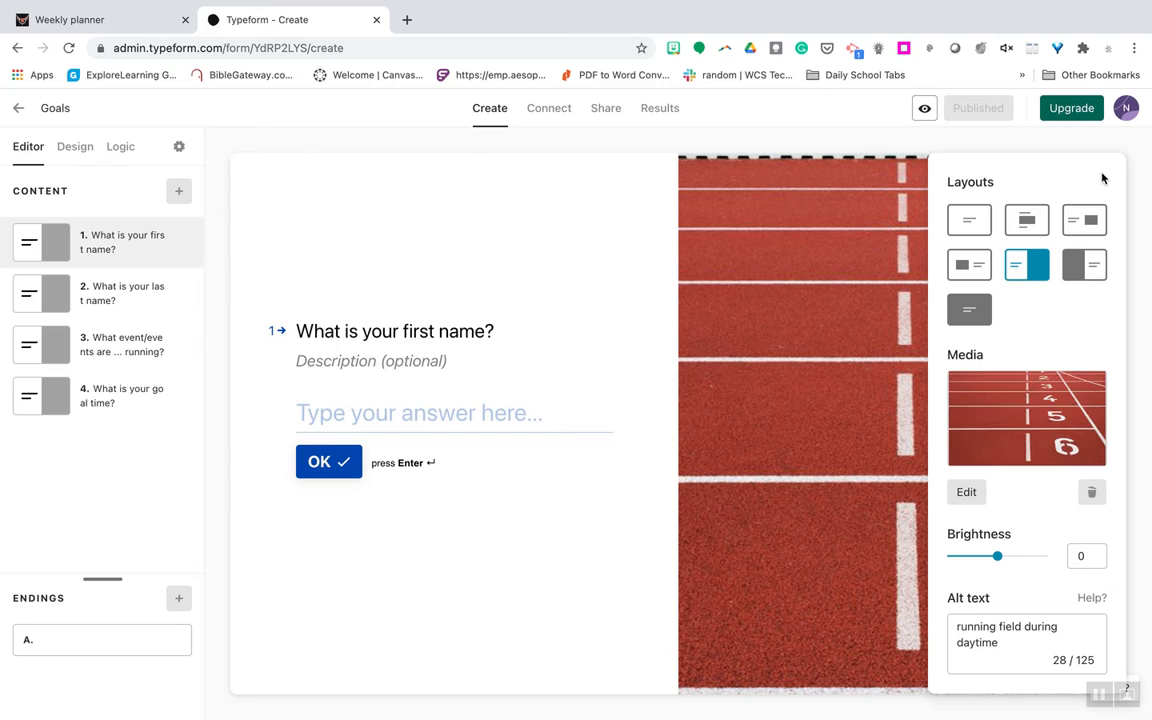
pyautogui.click(966, 492)
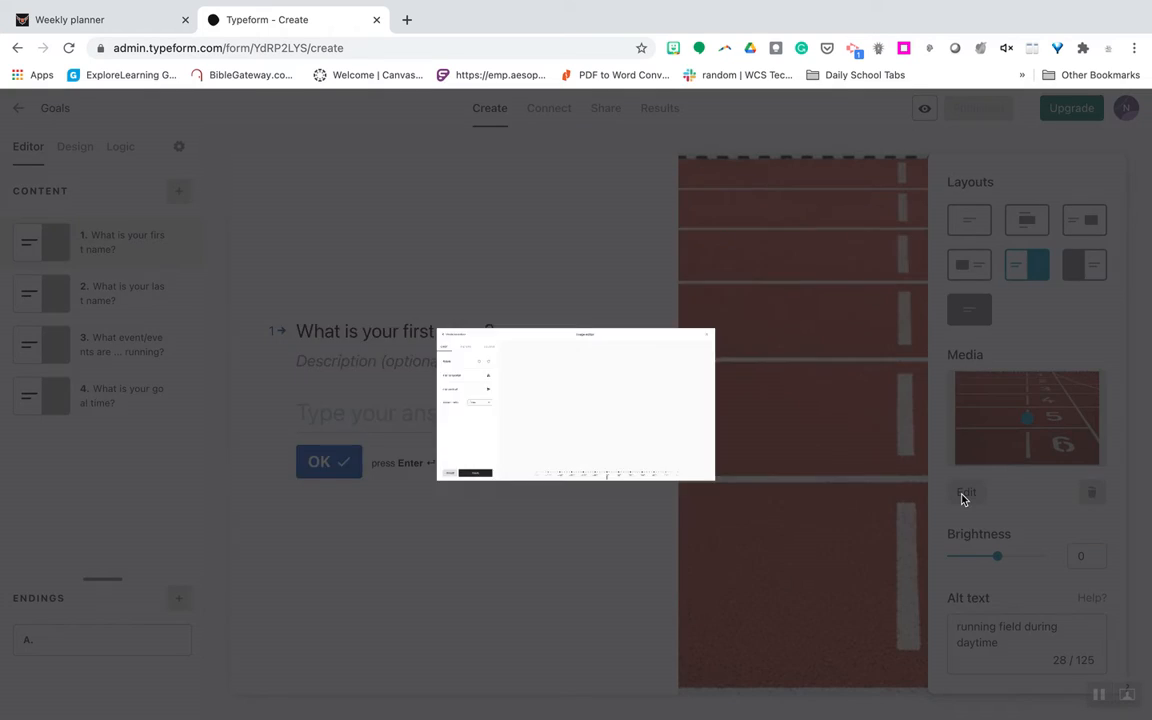
pyautogui.click(966, 492)
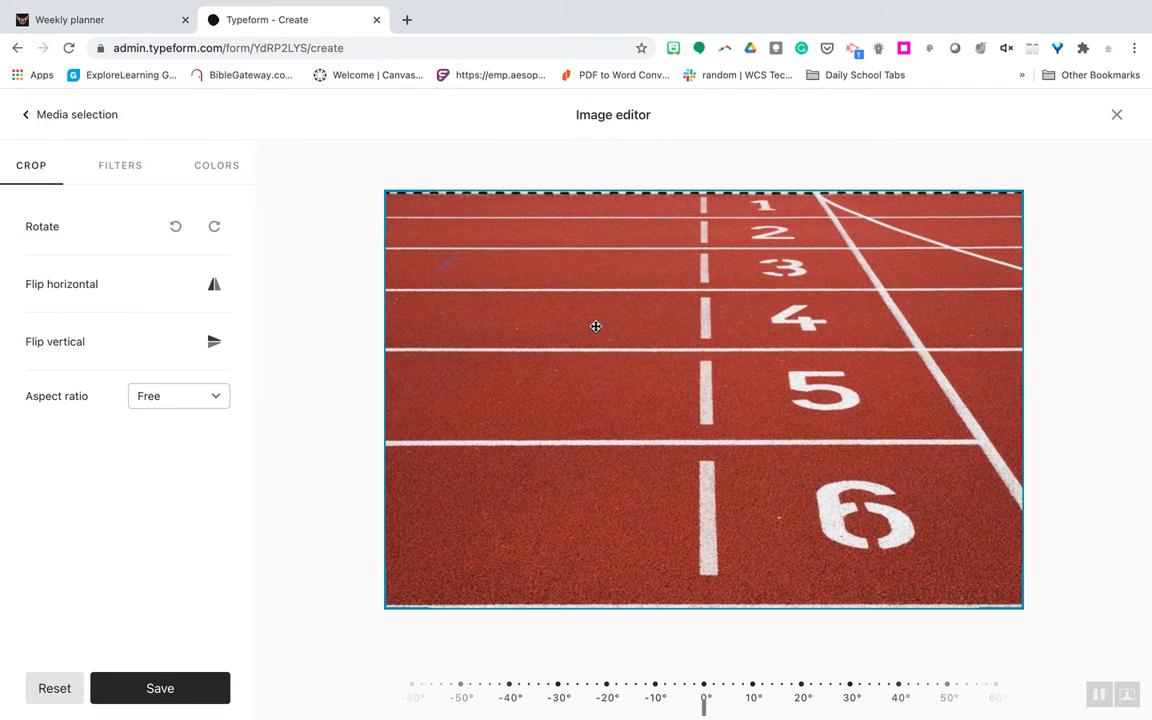
pyautogui.moveTo(258, 498)
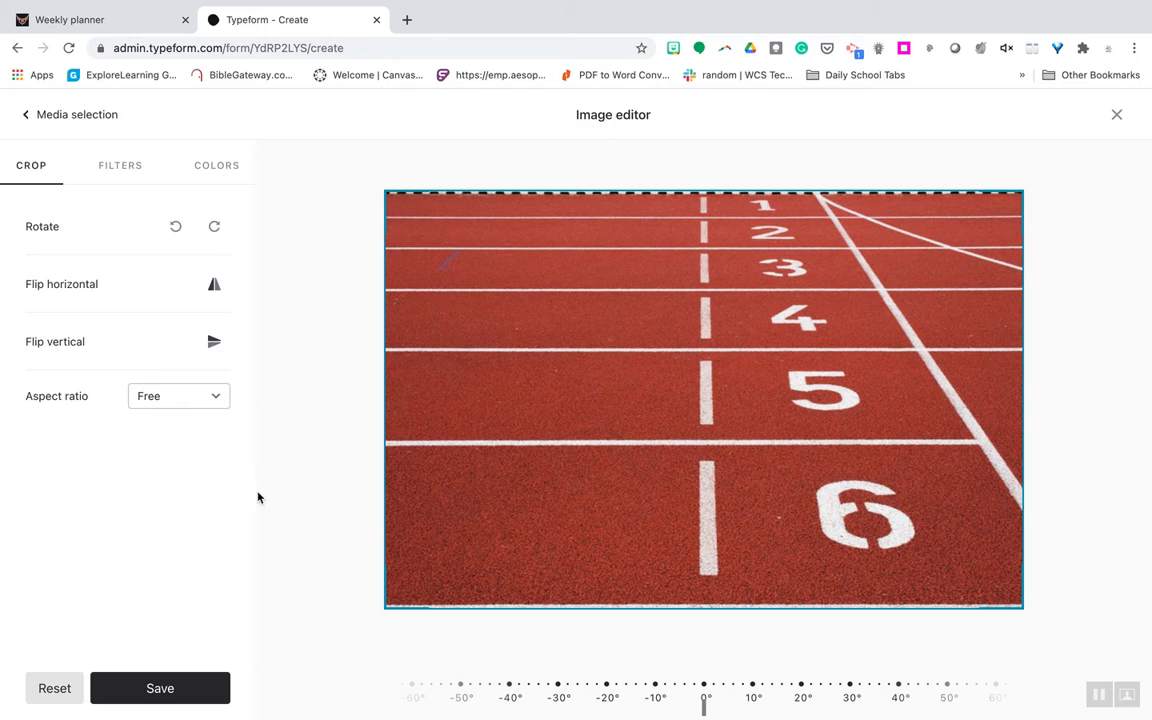
pyautogui.moveTo(124, 206)
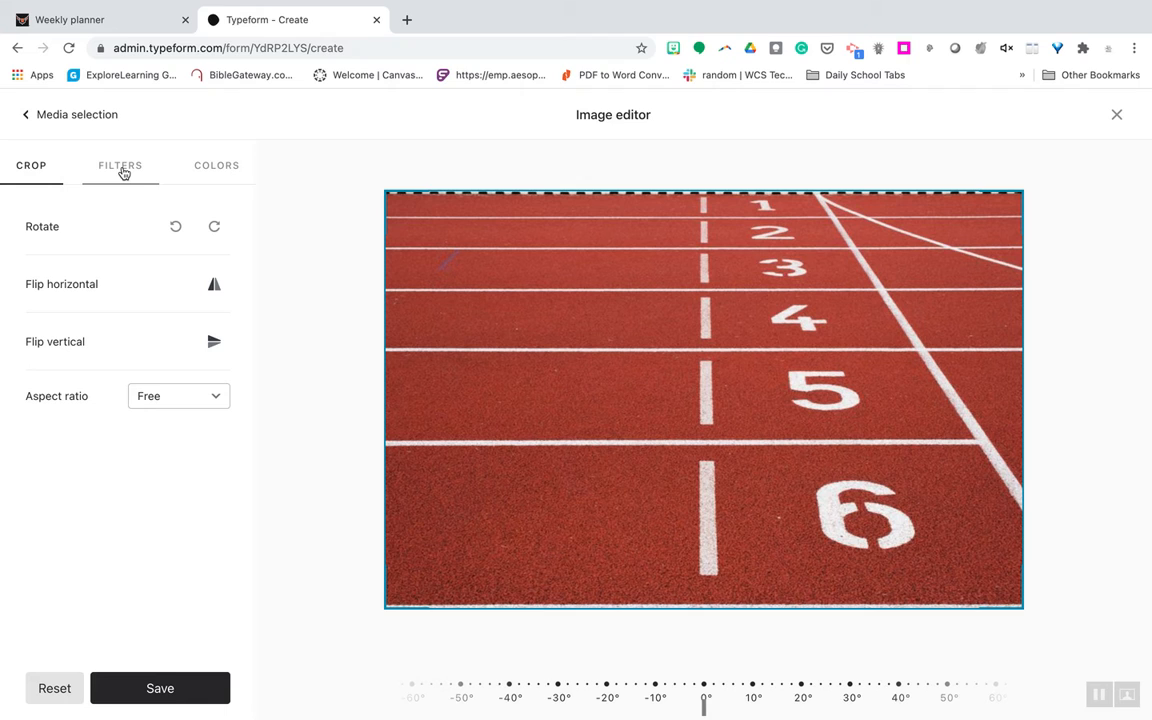
# View the photo's Filters, then its Colors adjustments for brightness, contrast and saturation
pyautogui.click(120, 164)
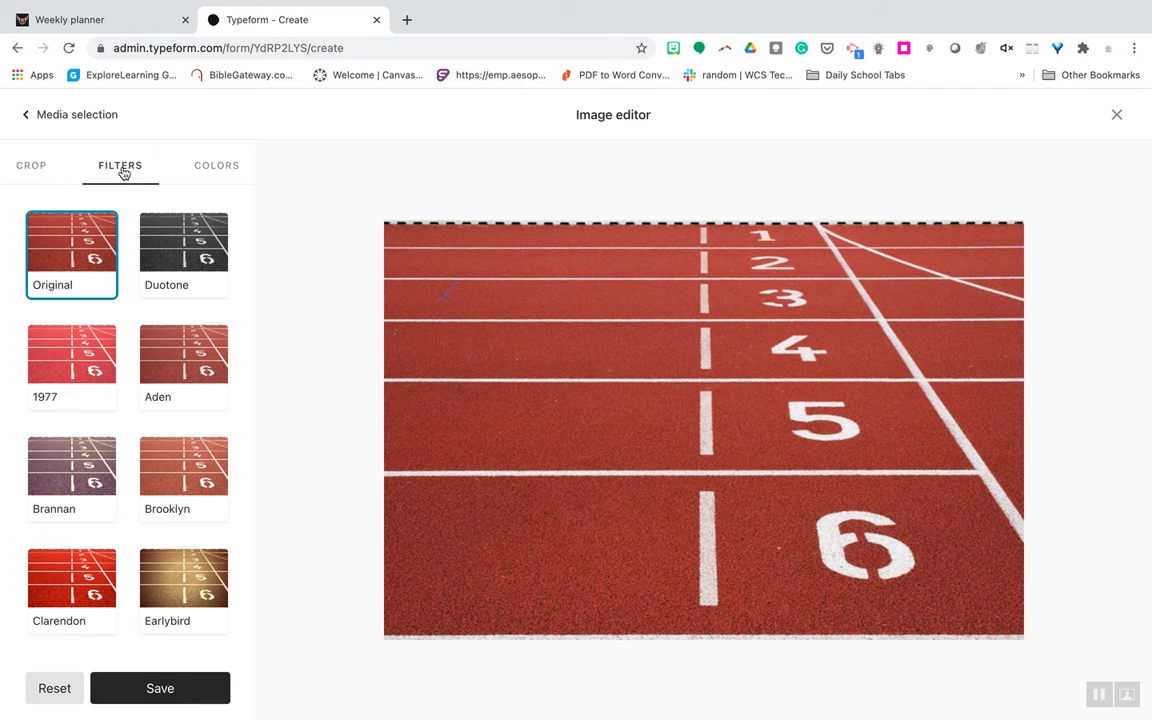
pyautogui.click(216, 164)
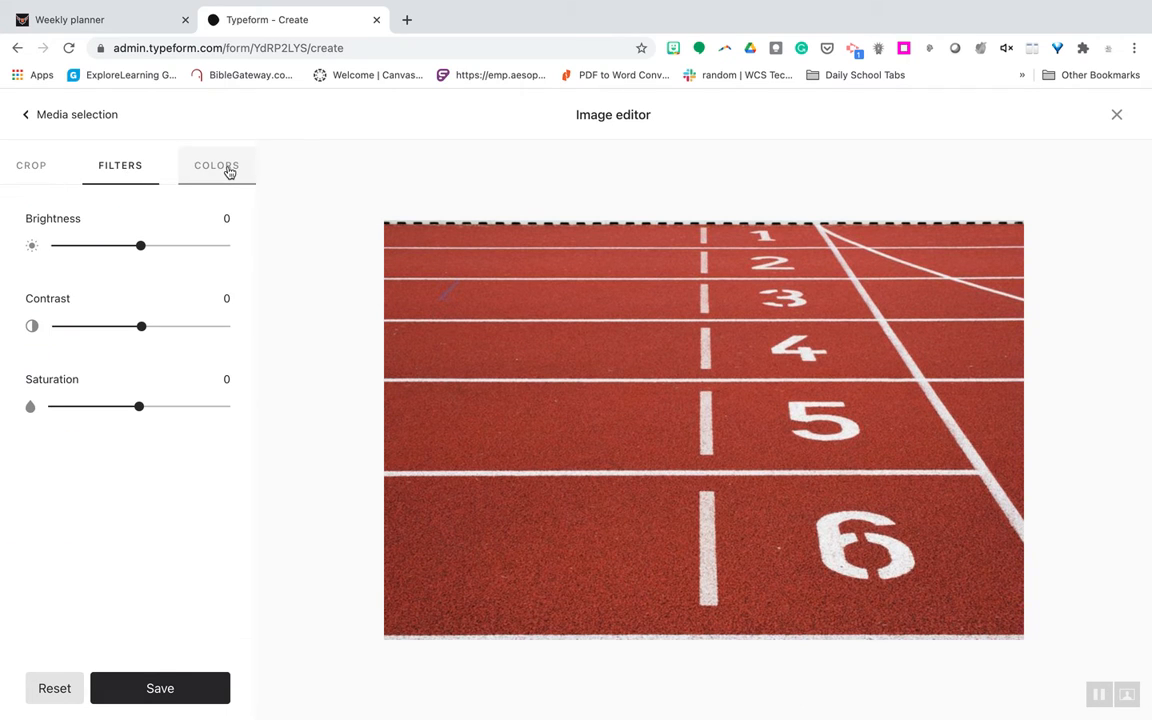
pyautogui.click(216, 164)
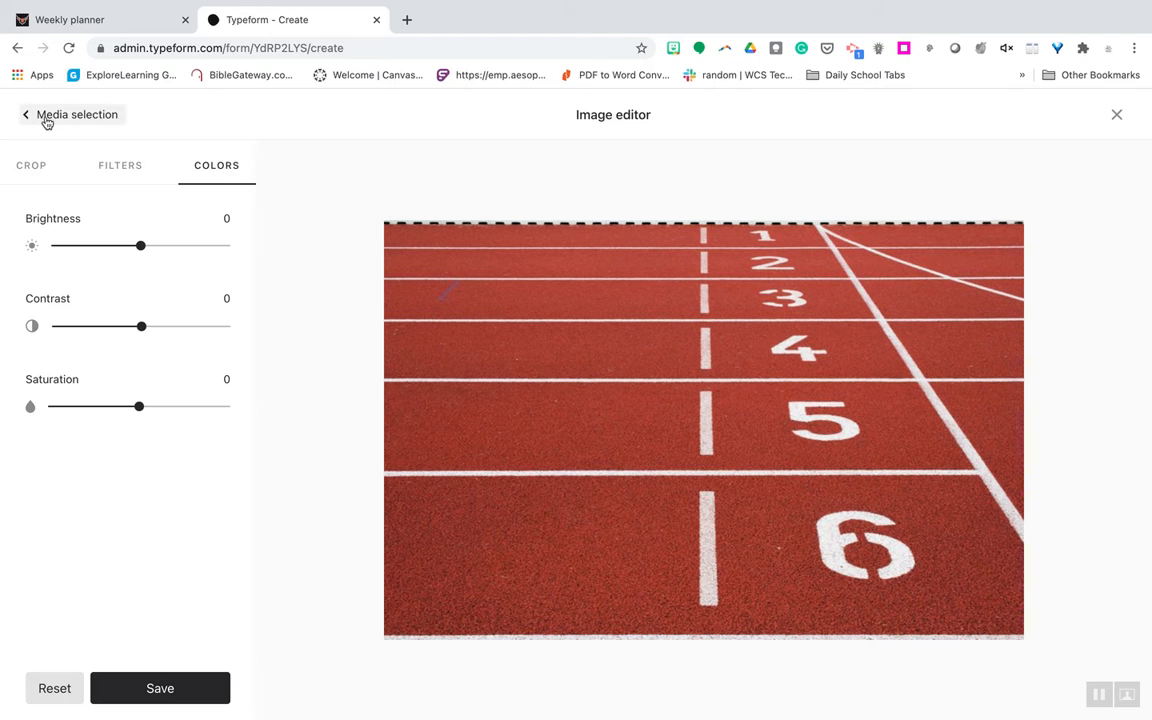
# Return to the media picker and browse its video, icon and gallery choices
pyautogui.click(76, 114)
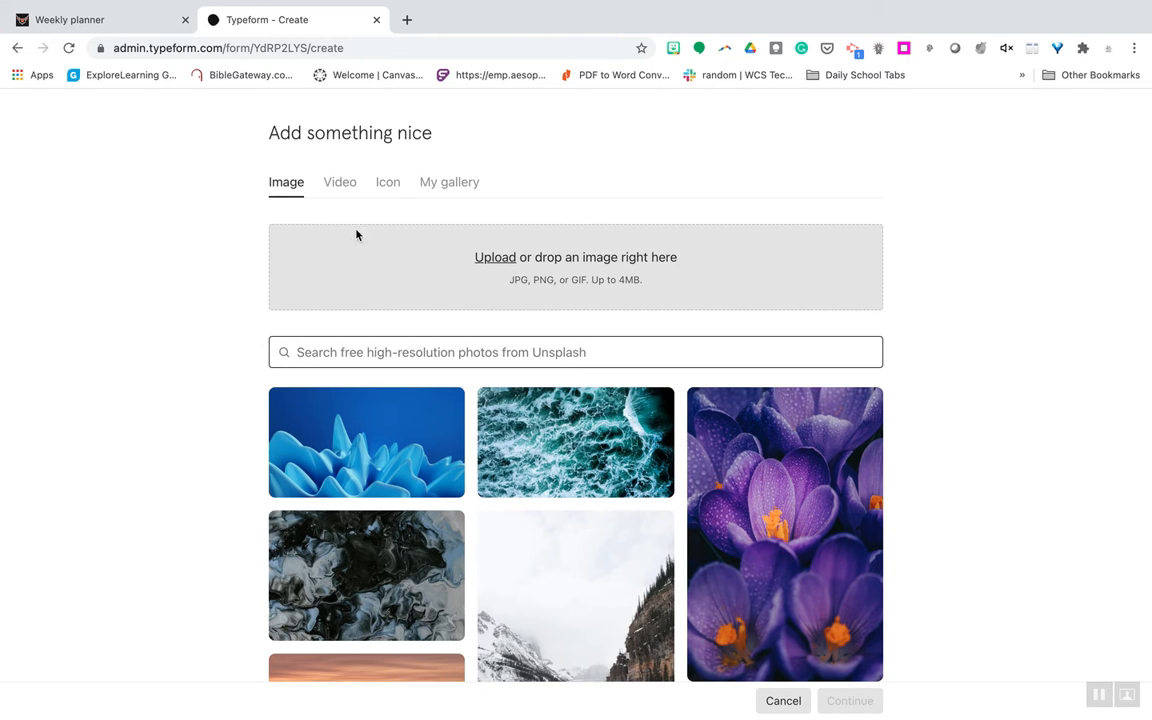
pyautogui.moveTo(340, 188)
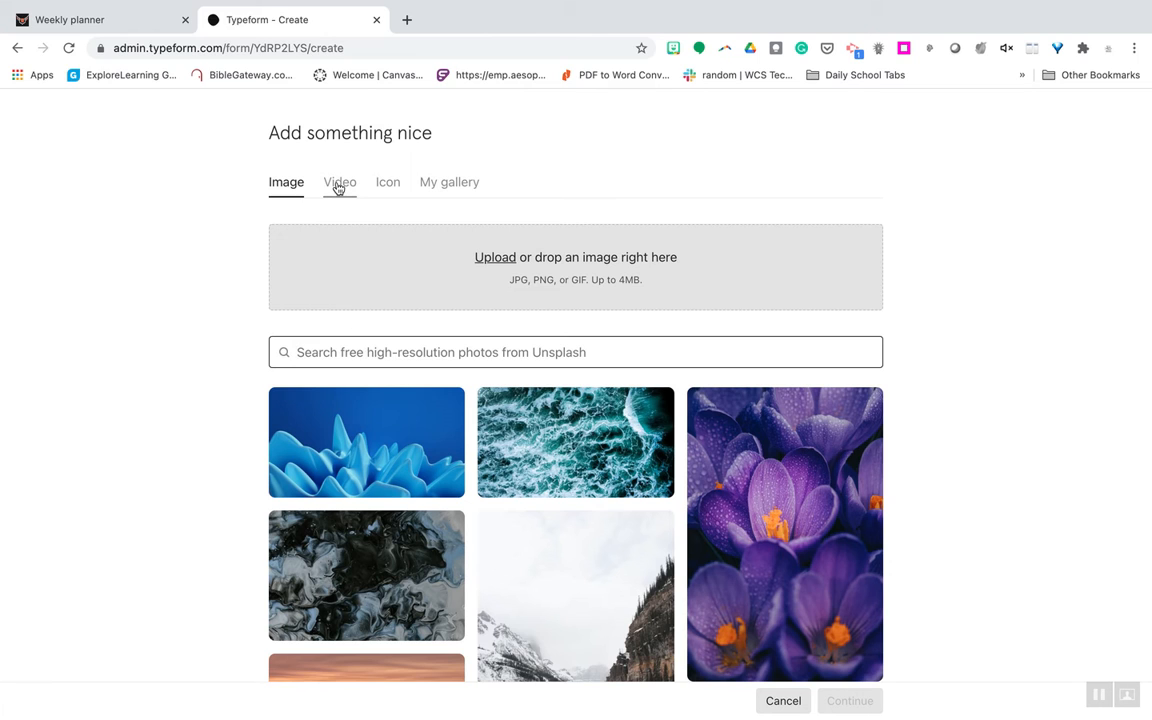
pyautogui.click(340, 182)
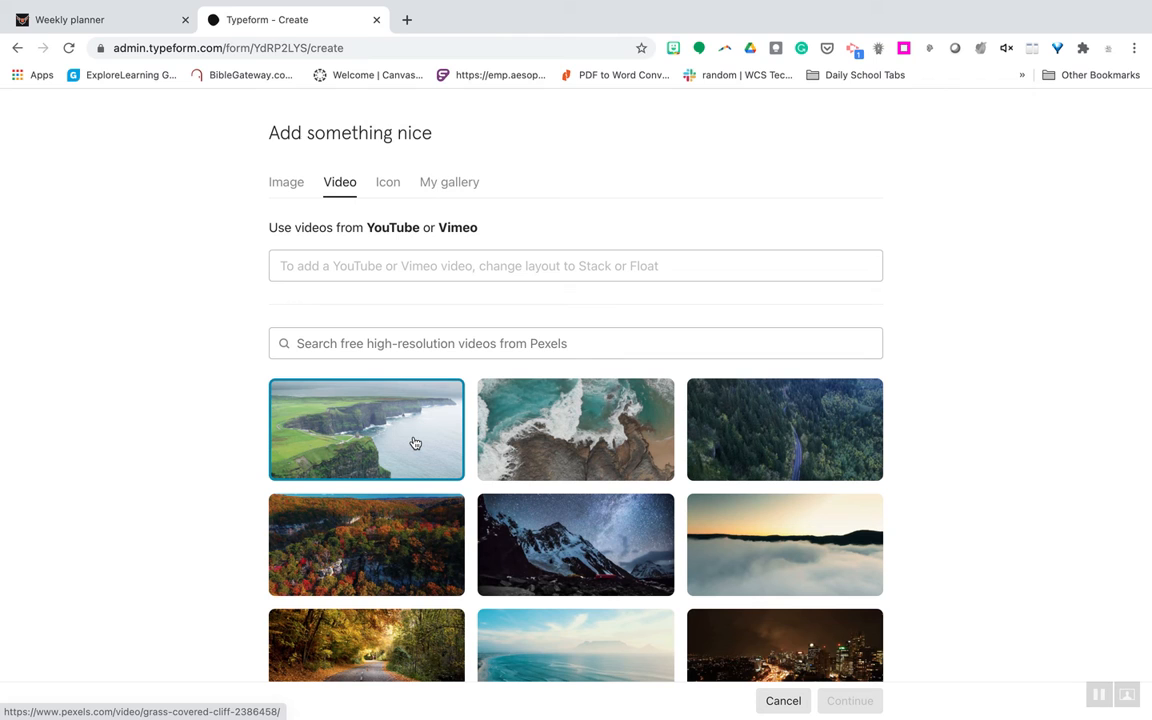
pyautogui.moveTo(378, 428)
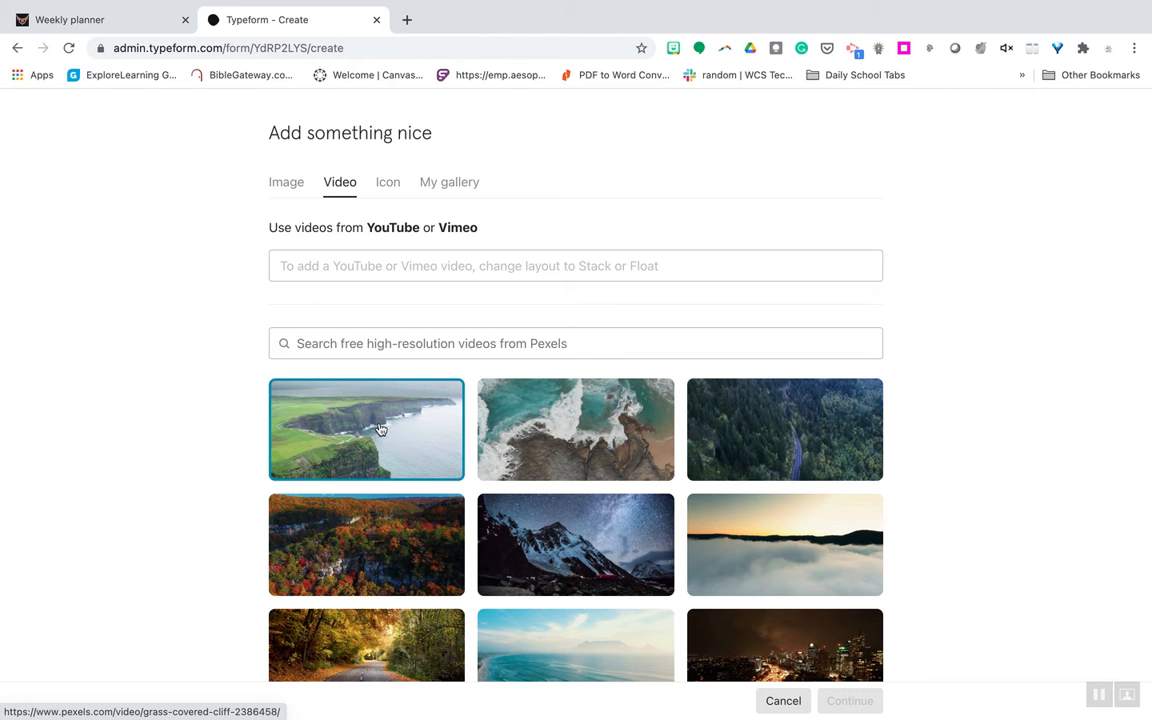
pyautogui.scroll(-3)
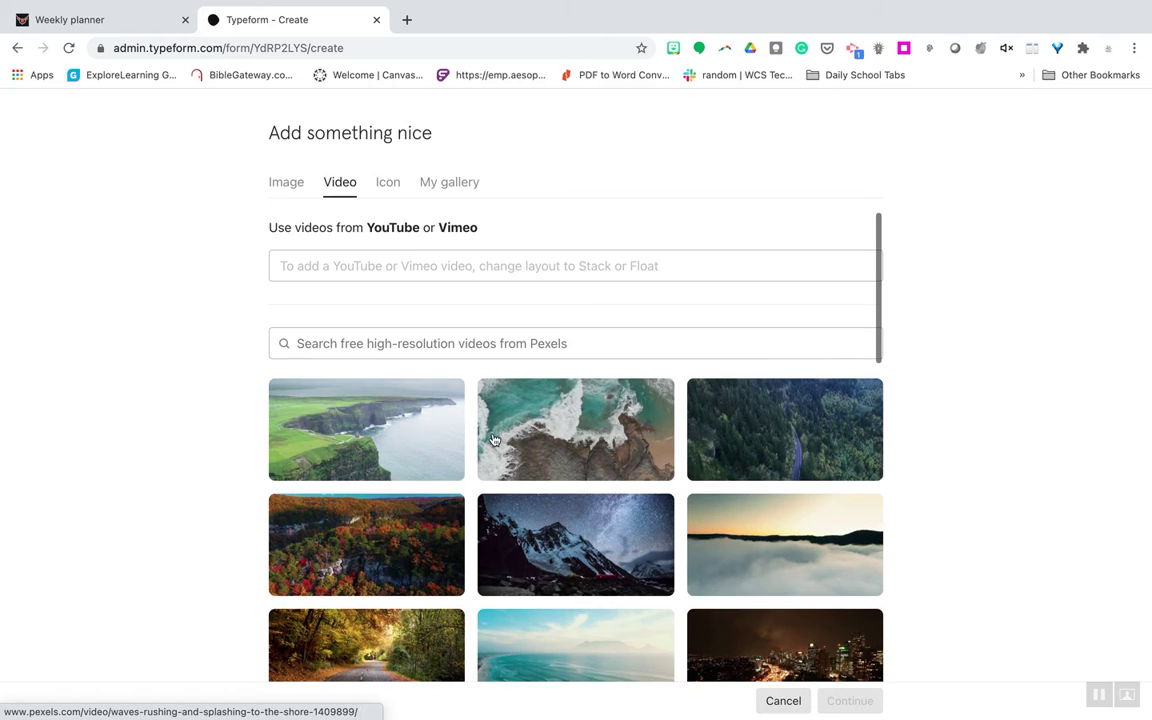
pyautogui.click(388, 182)
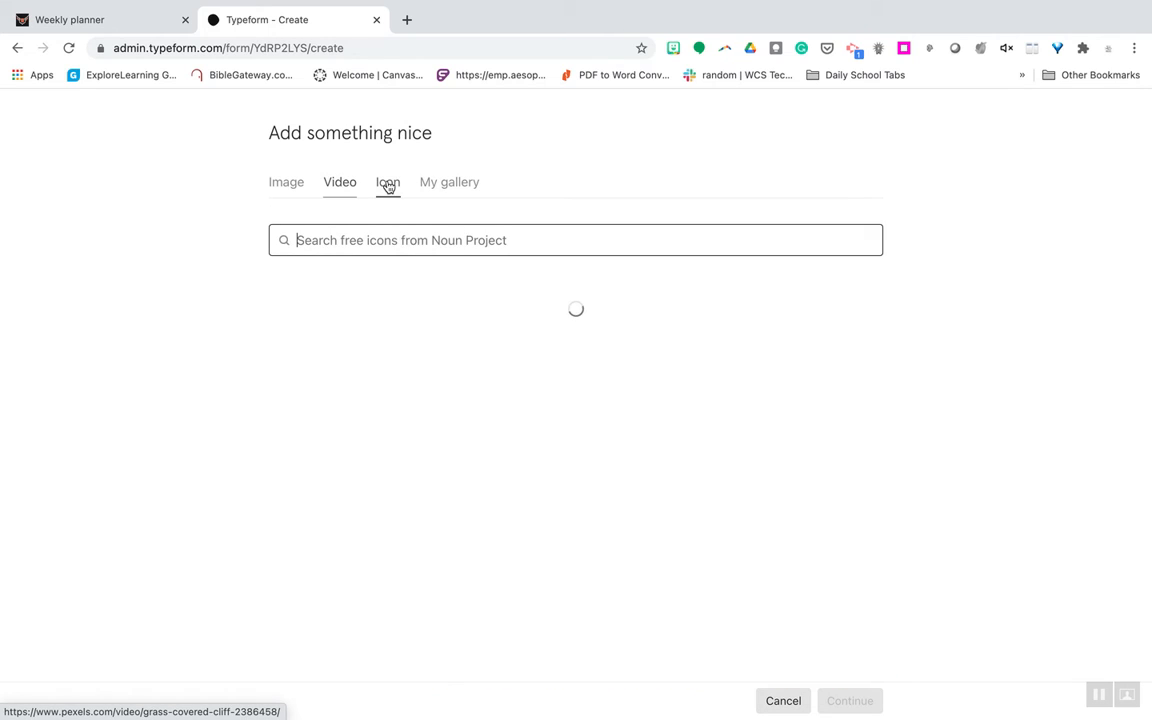
pyautogui.click(388, 182)
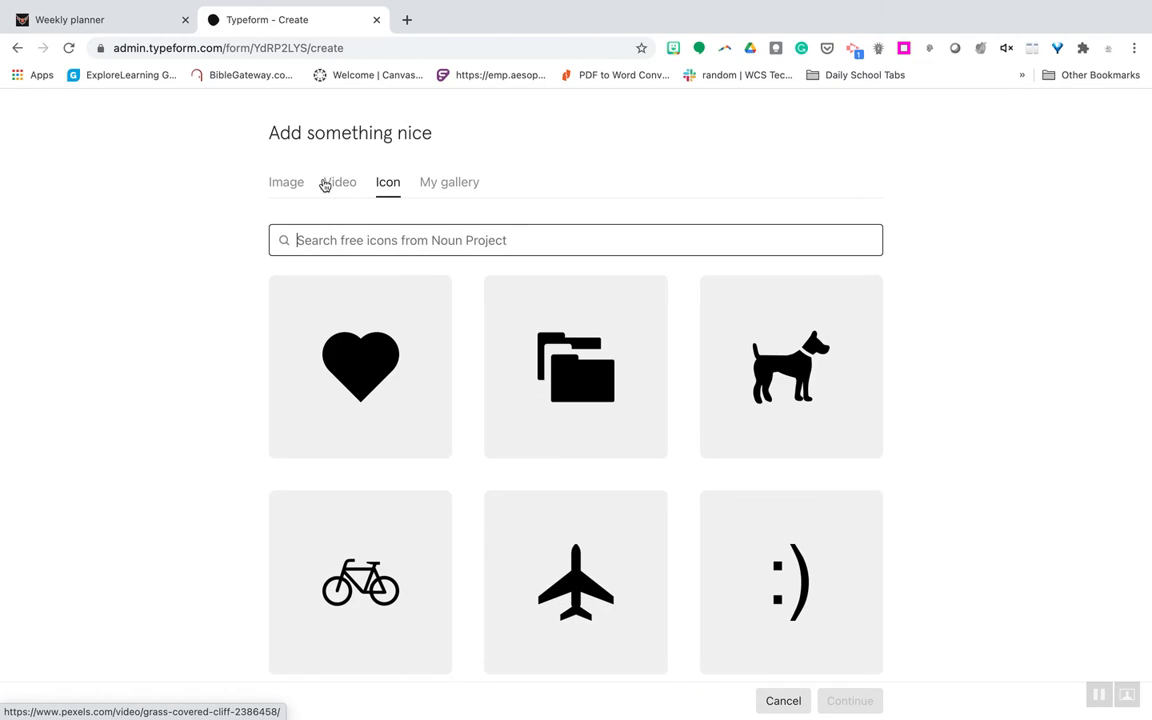
pyautogui.click(448, 182)
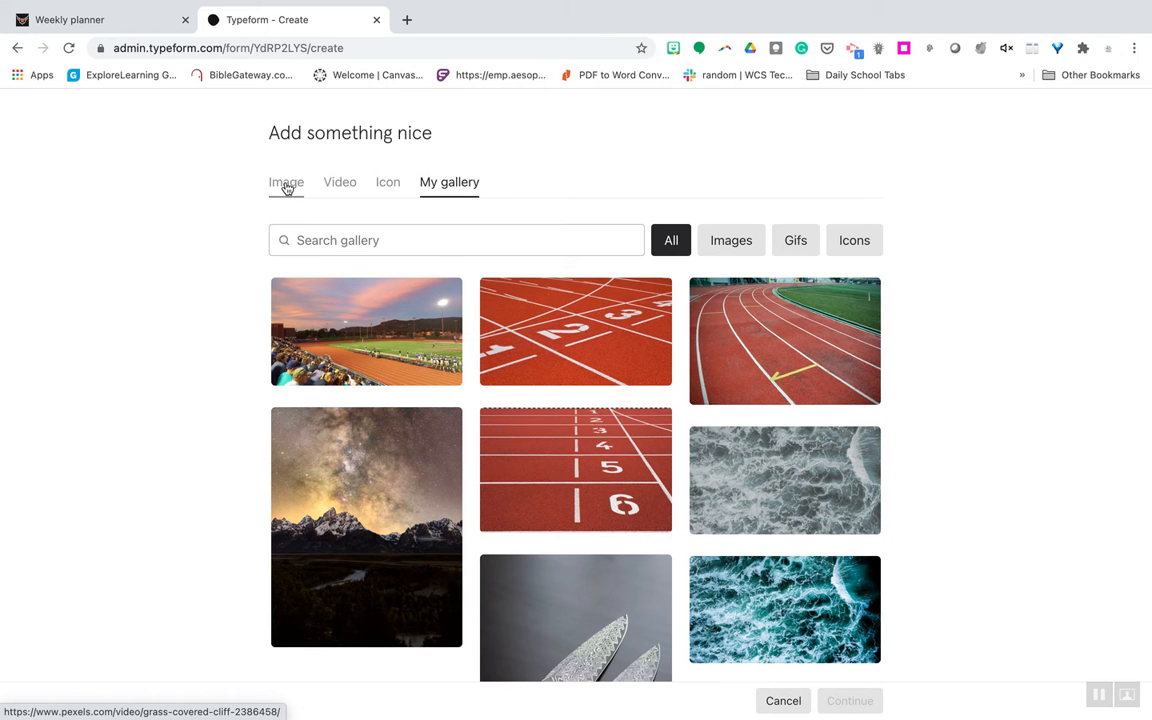
# Keep the running-track photo with alt text 'running field during daytime' for question 1
pyautogui.click(286, 182)
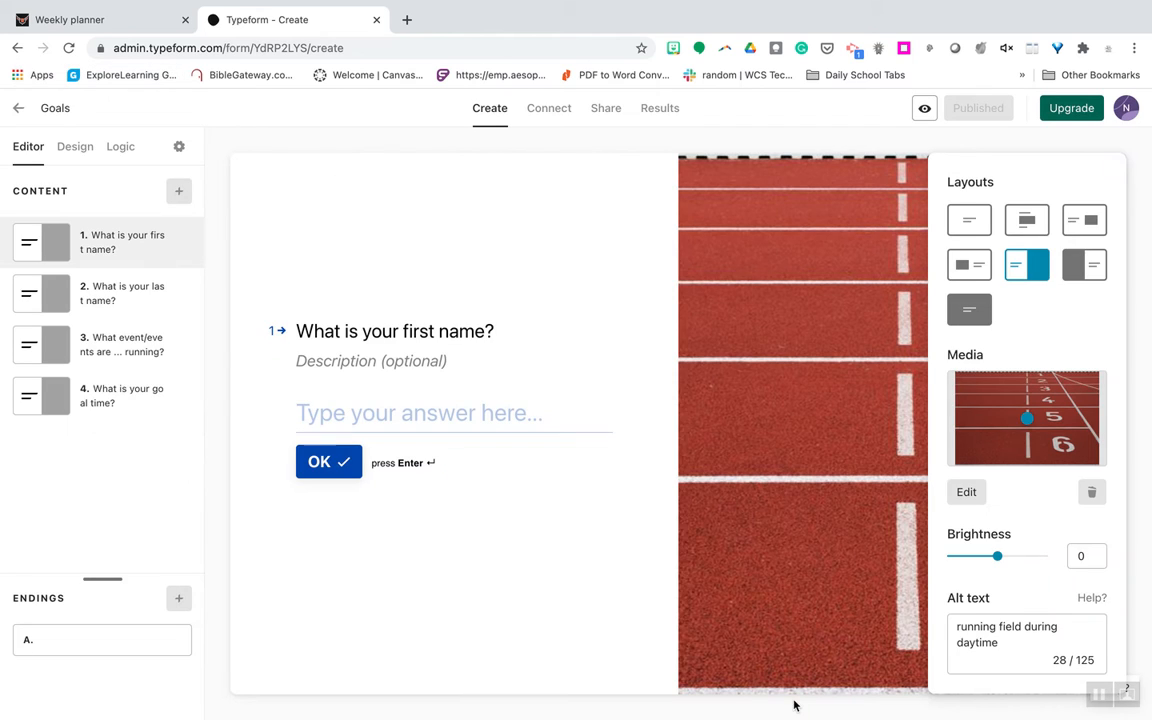
pyautogui.moveTo(916, 588)
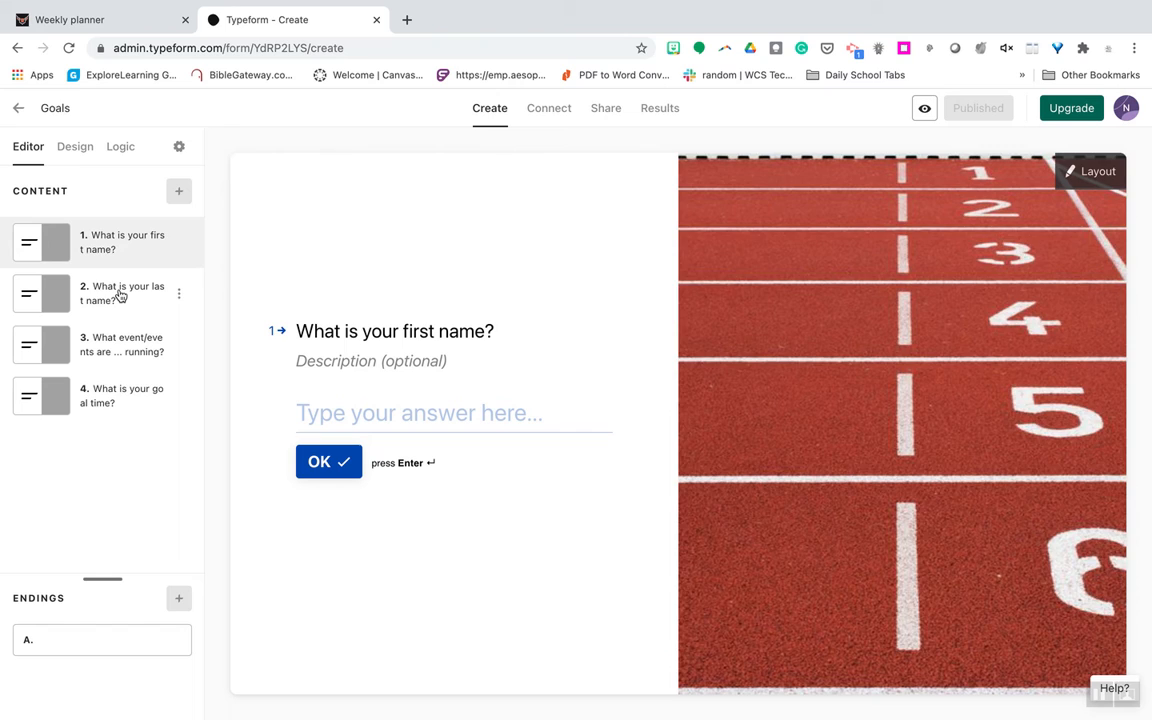
# Review questions 2 and 3, showing the event choices 4x800, 800, 1600, 3200, 800/1600, 1600/3200
pyautogui.click(120, 292)
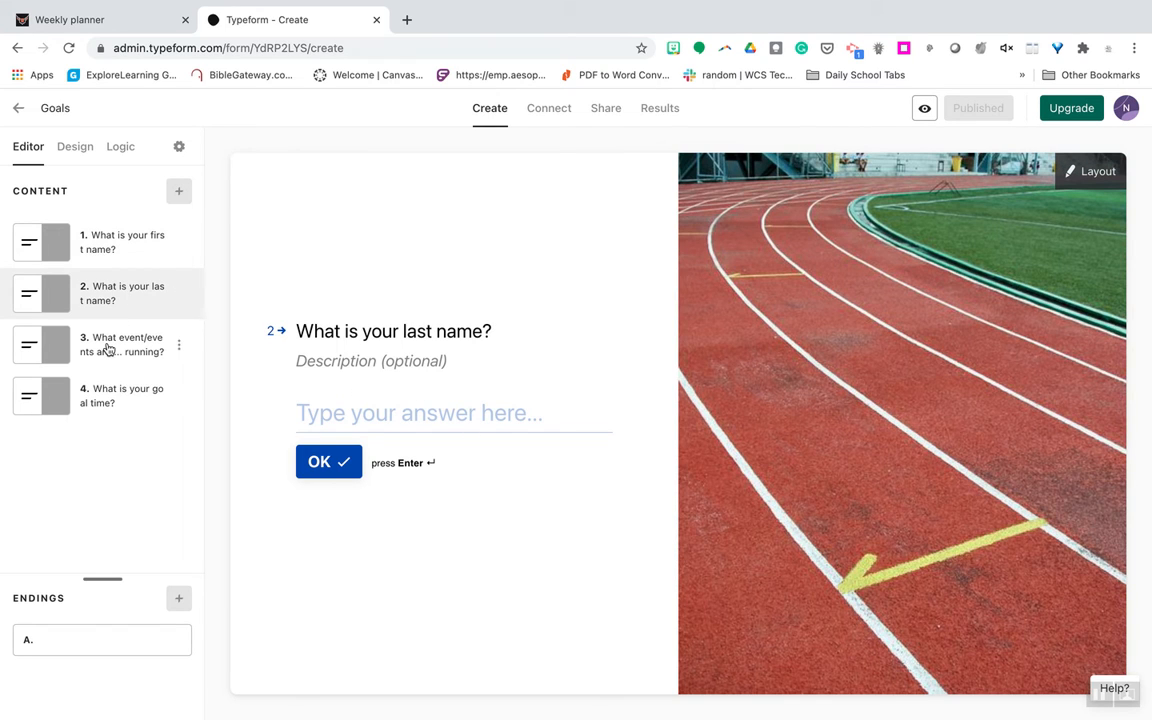
pyautogui.click(120, 344)
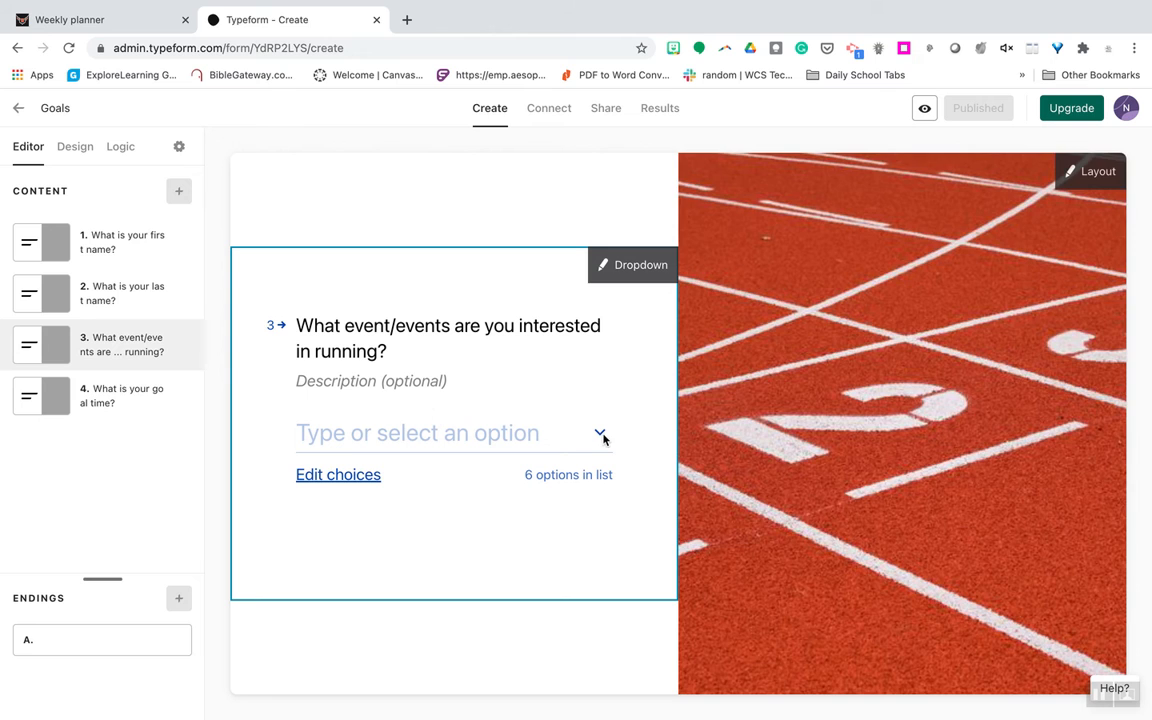
pyautogui.click(338, 474)
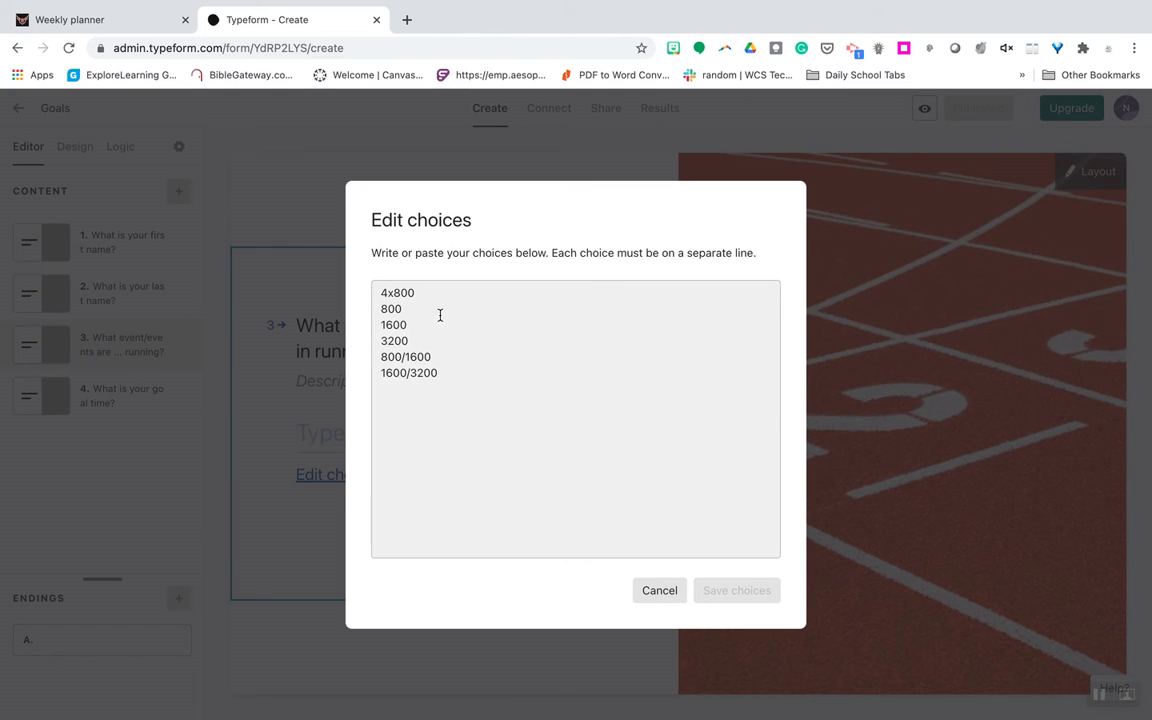
pyautogui.moveTo(664, 610)
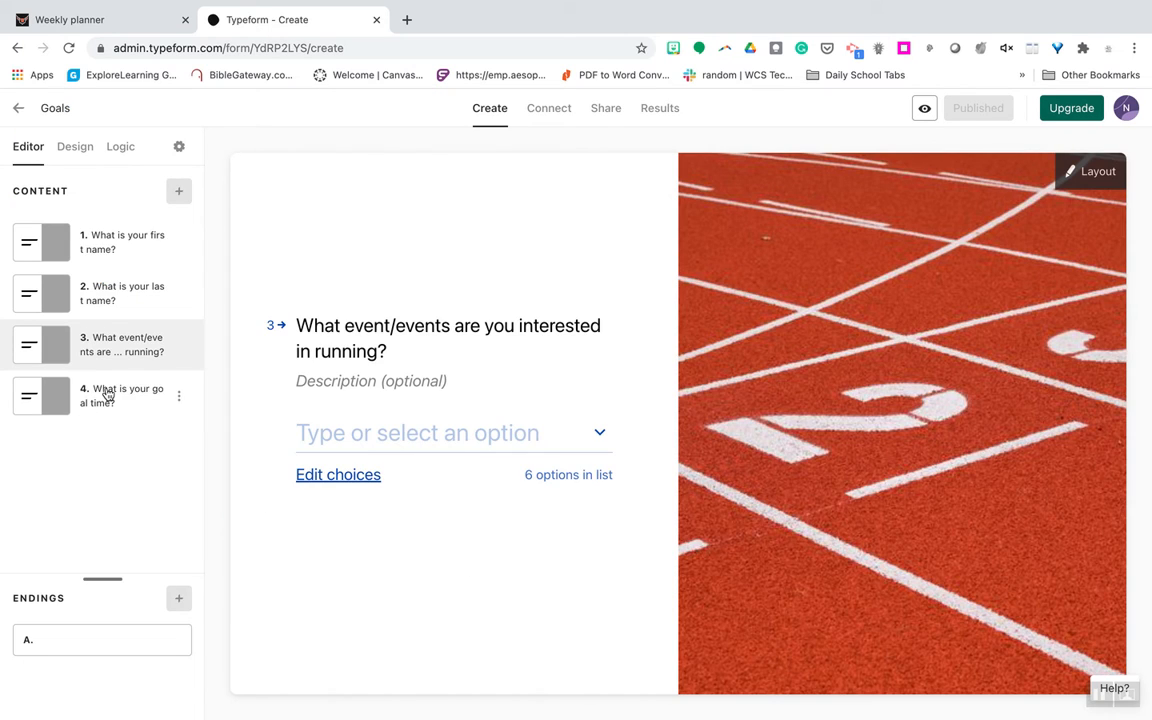
# Show question 4 'What is your goal time?' with its IHSAA records link
pyautogui.click(100, 396)
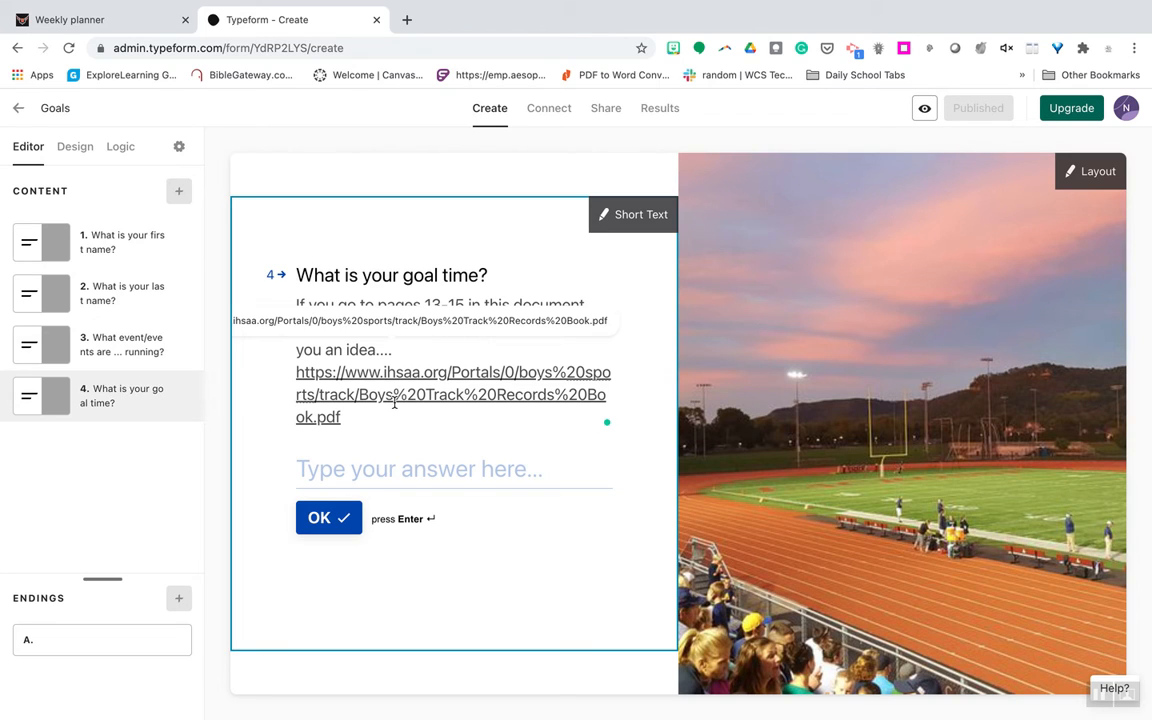
pyautogui.moveTo(476, 392)
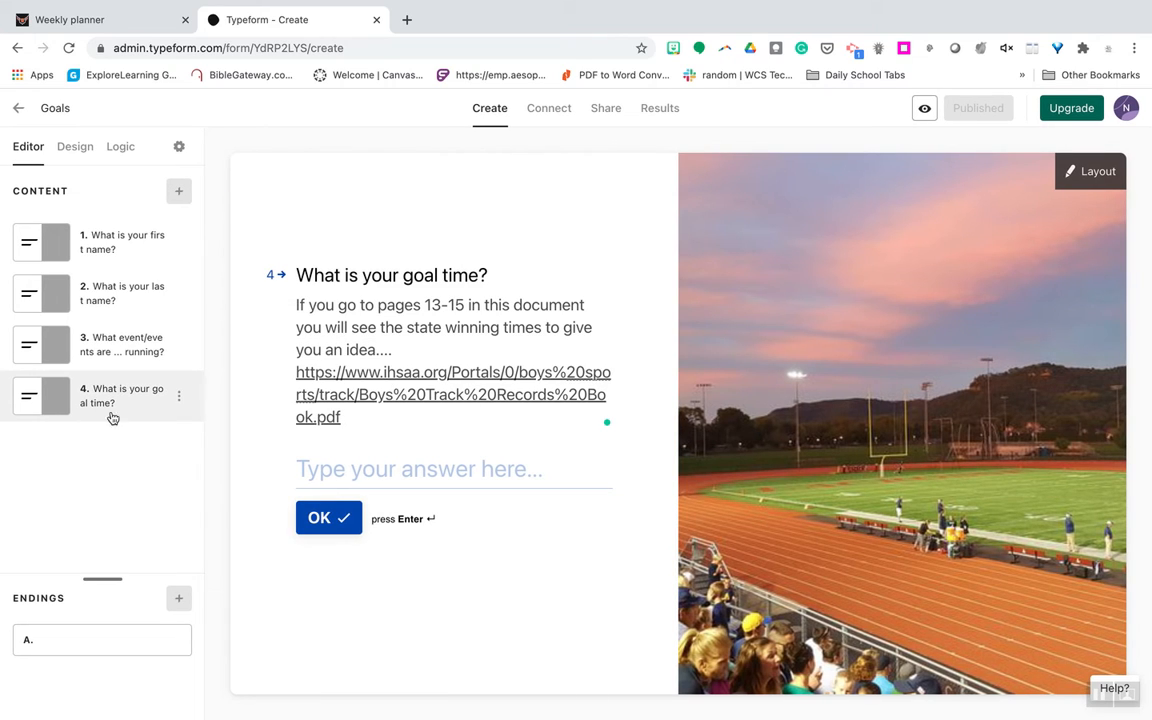
pyautogui.moveTo(100, 440)
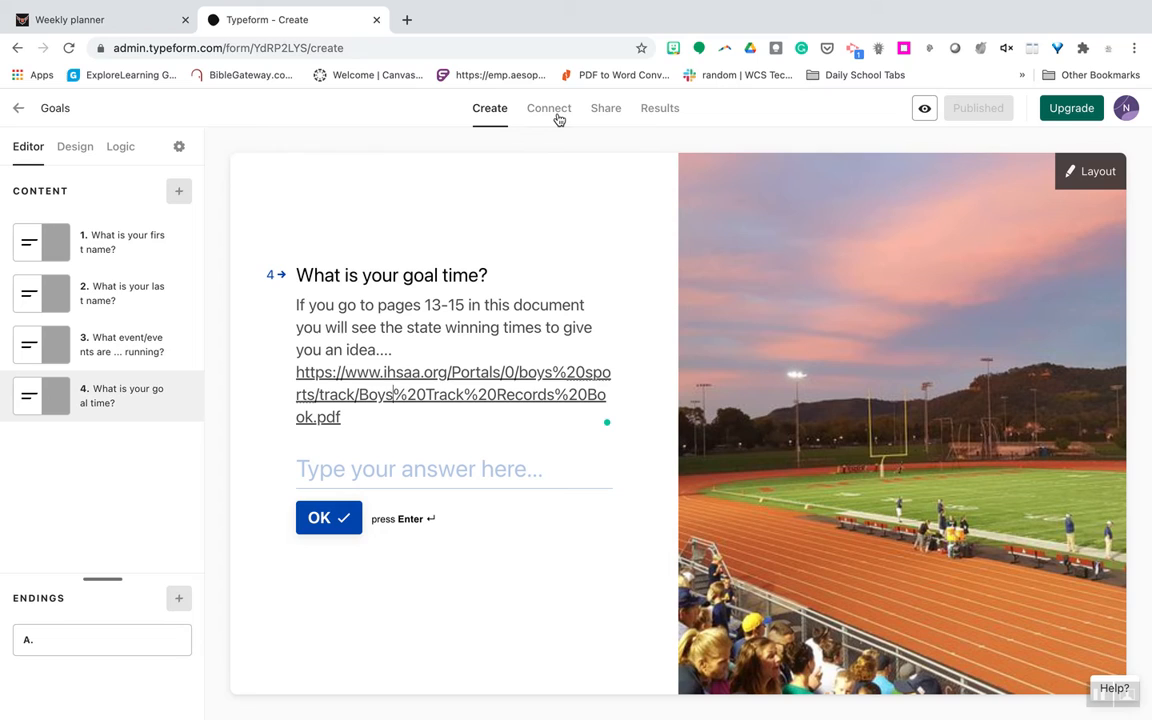
pyautogui.moveTo(556, 114)
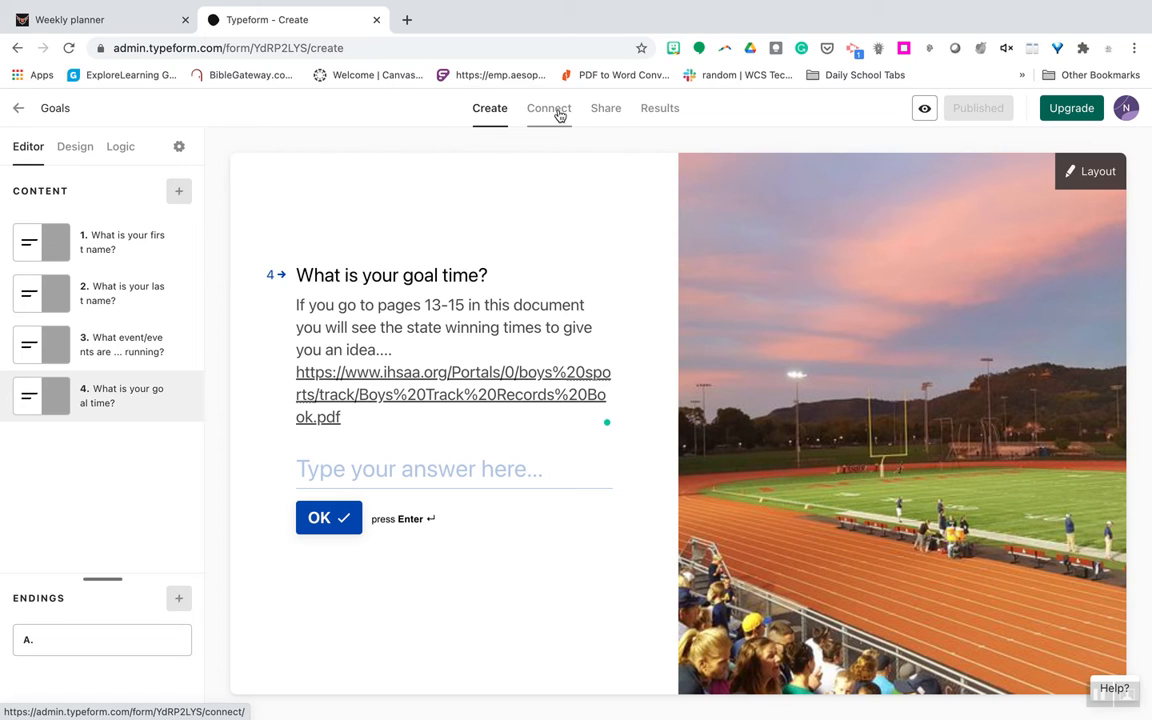
# Browse the Connect integrations list (Excel, Google Sheets, Slack) and head to Share
pyautogui.click(548, 108)
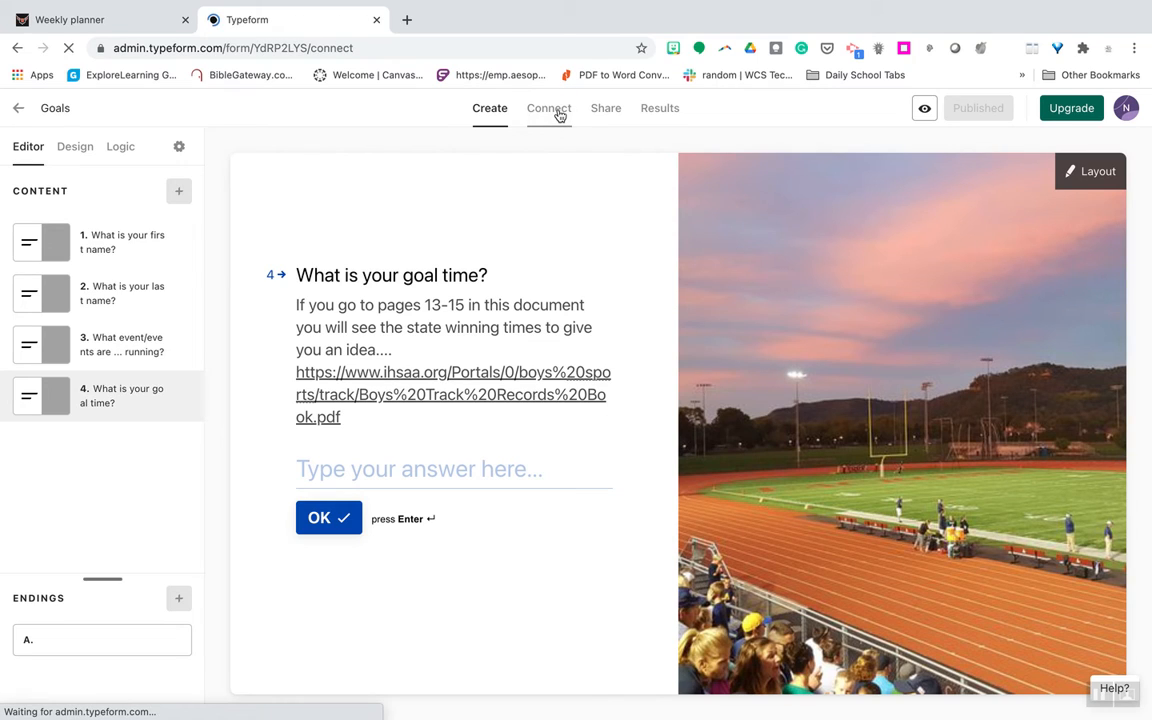
pyautogui.click(548, 108)
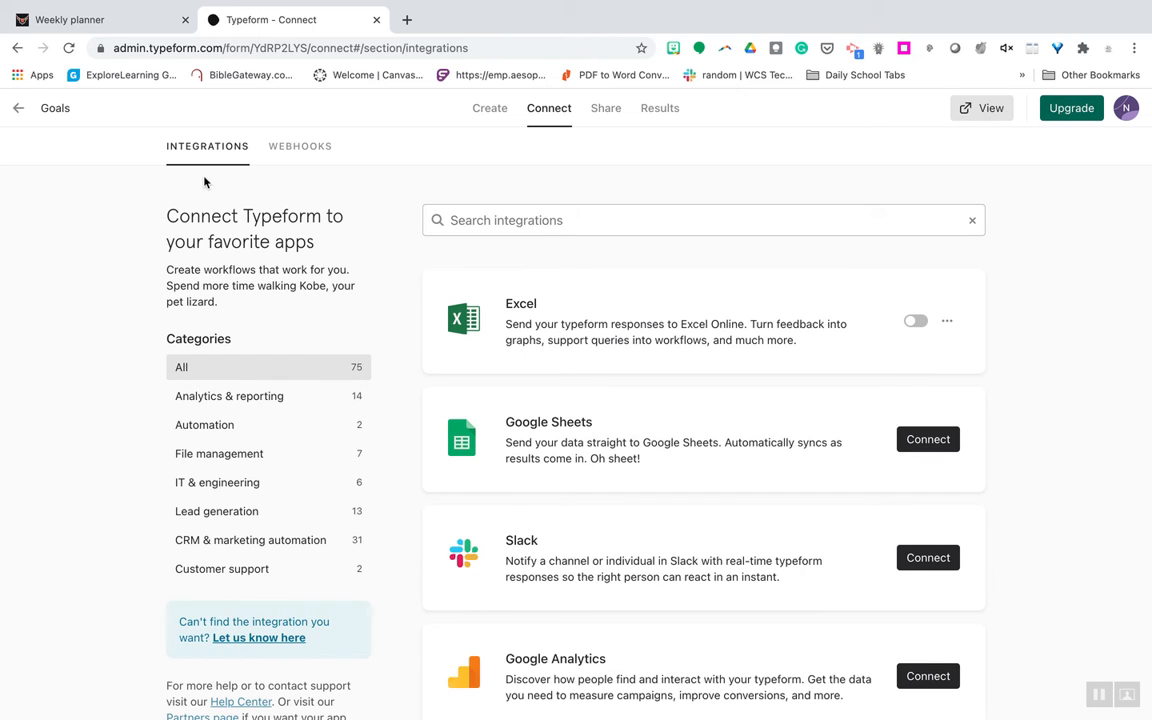
pyautogui.moveTo(568, 448)
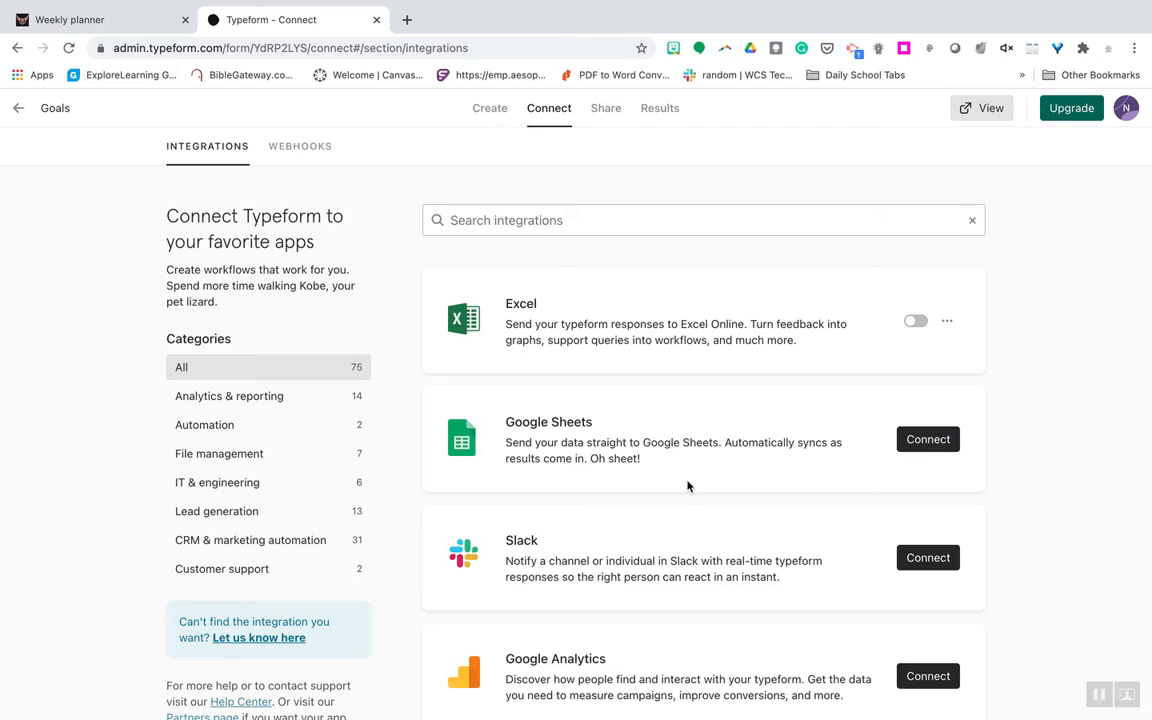
pyautogui.scroll(-3)
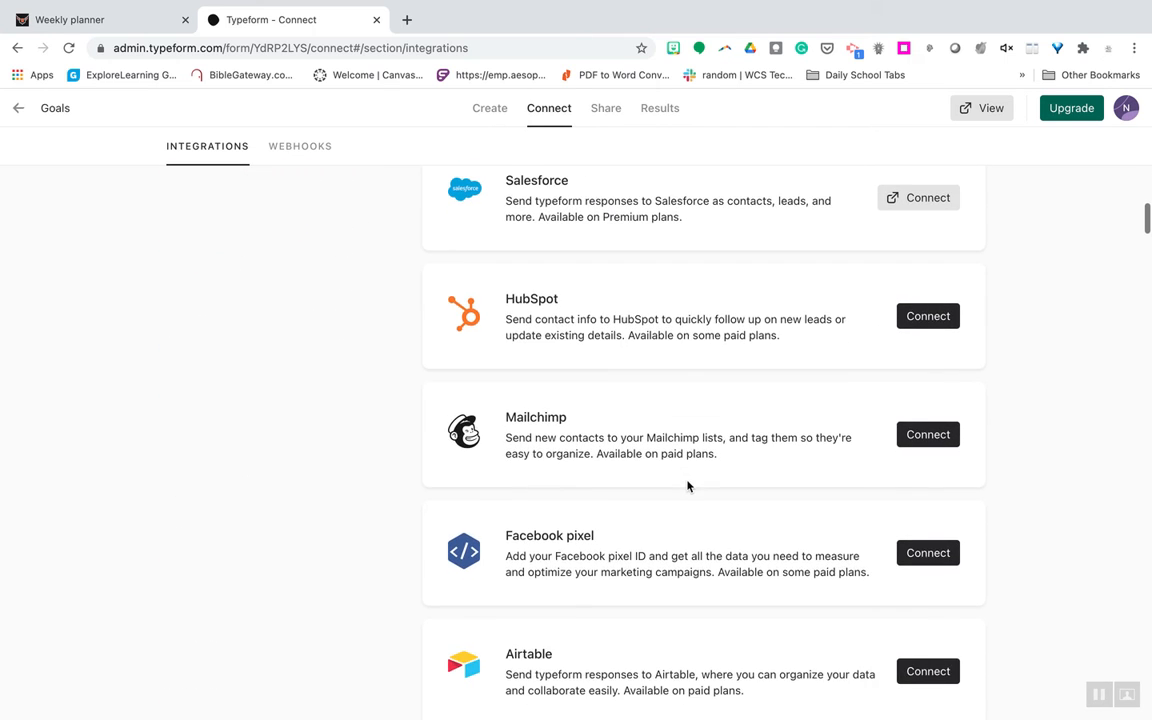
pyautogui.scroll(-3)
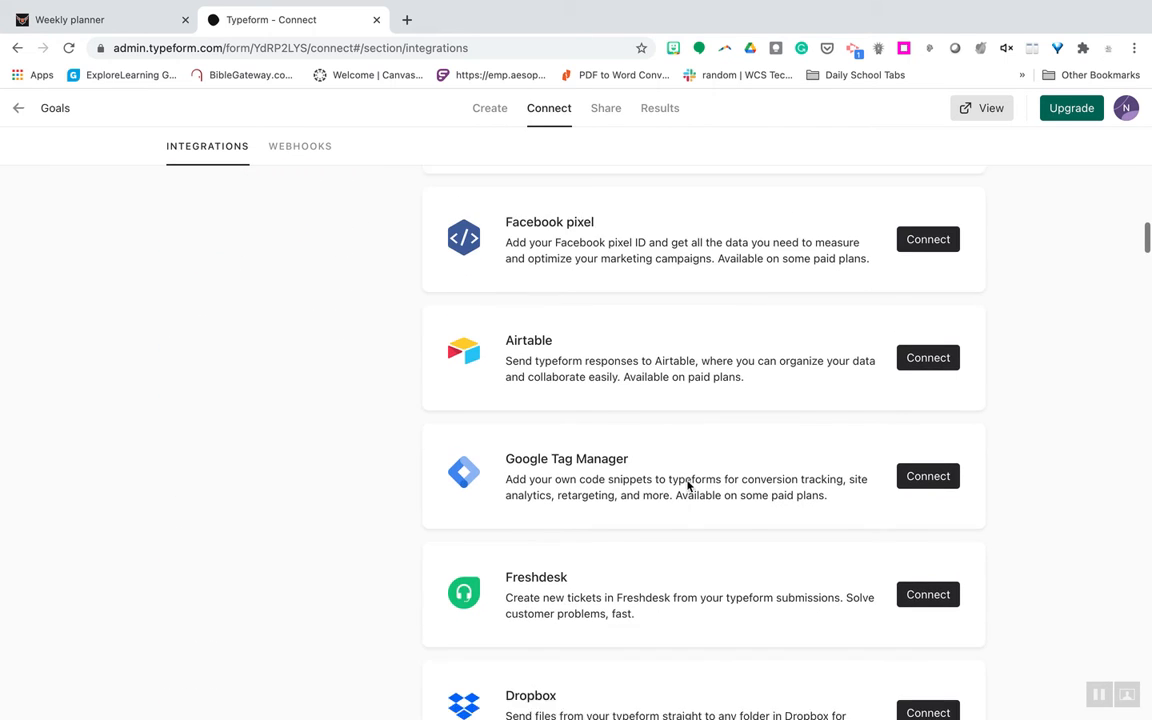
pyautogui.scroll(-3)
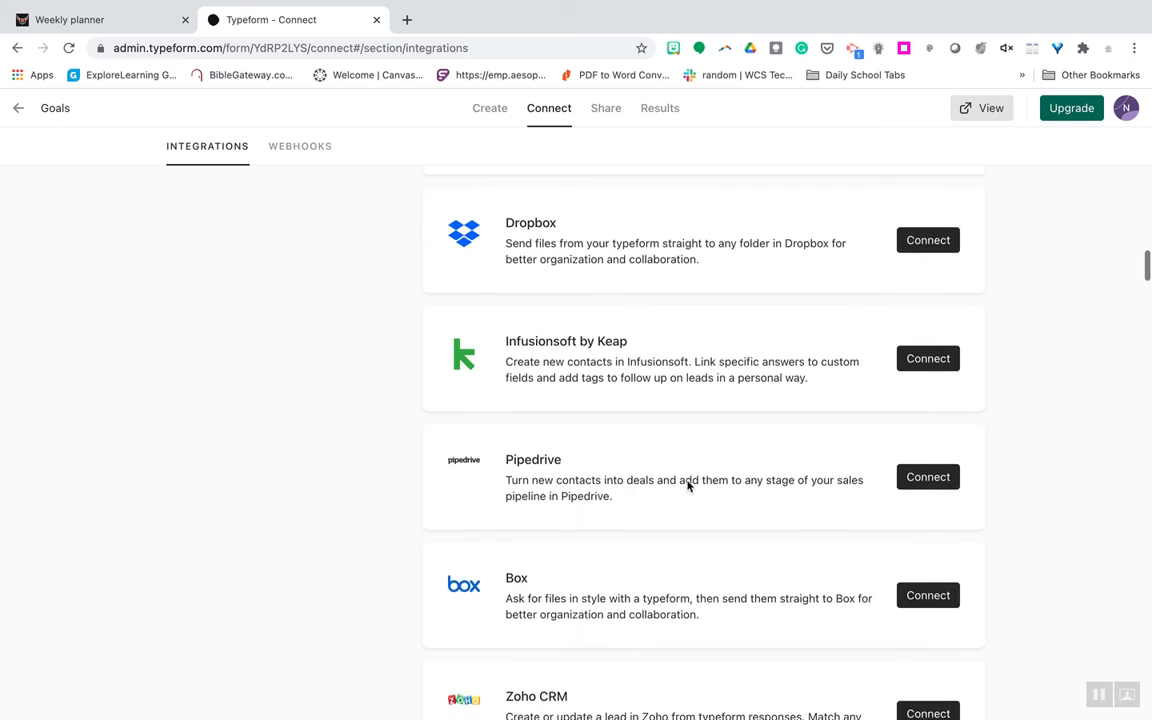
pyautogui.scroll(3)
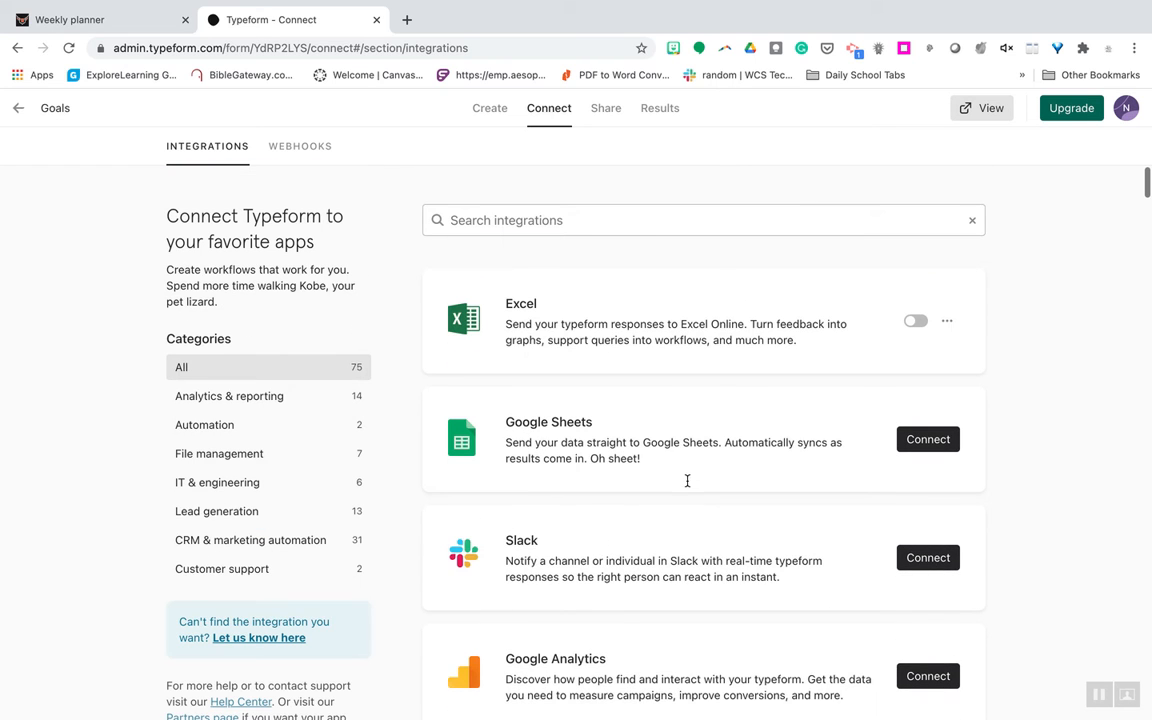
pyautogui.click(604, 108)
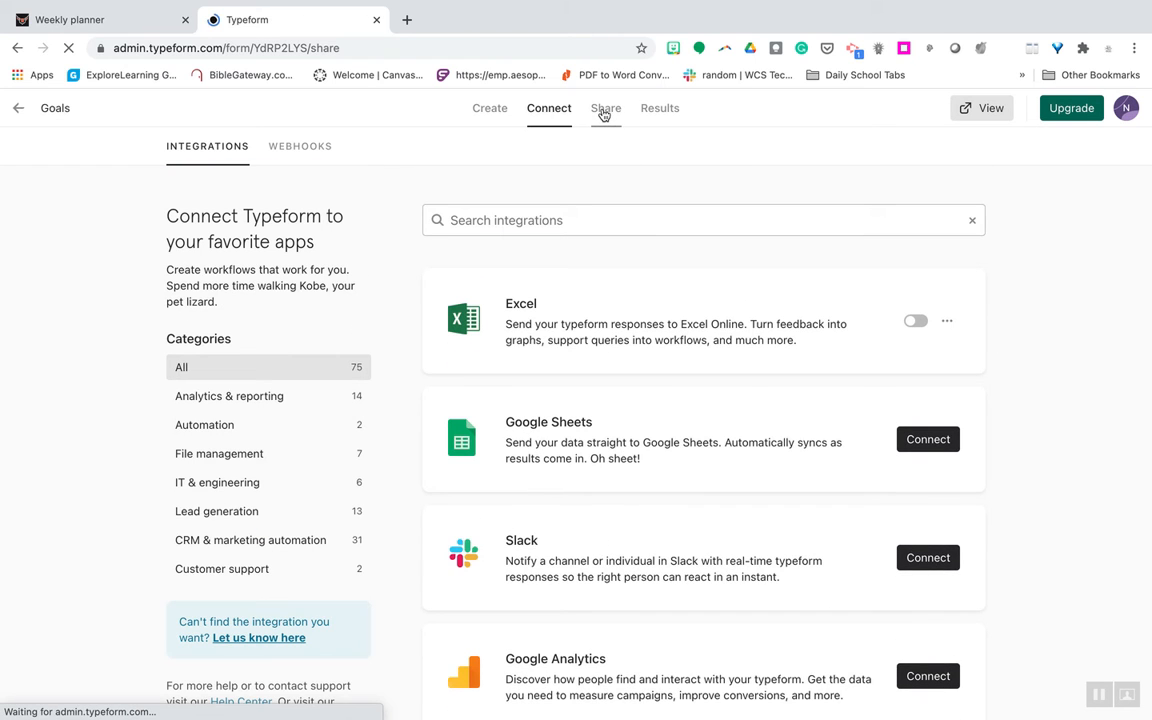
# View the Share page with the Goals form's link and embed options, copying the link
pyautogui.click(604, 108)
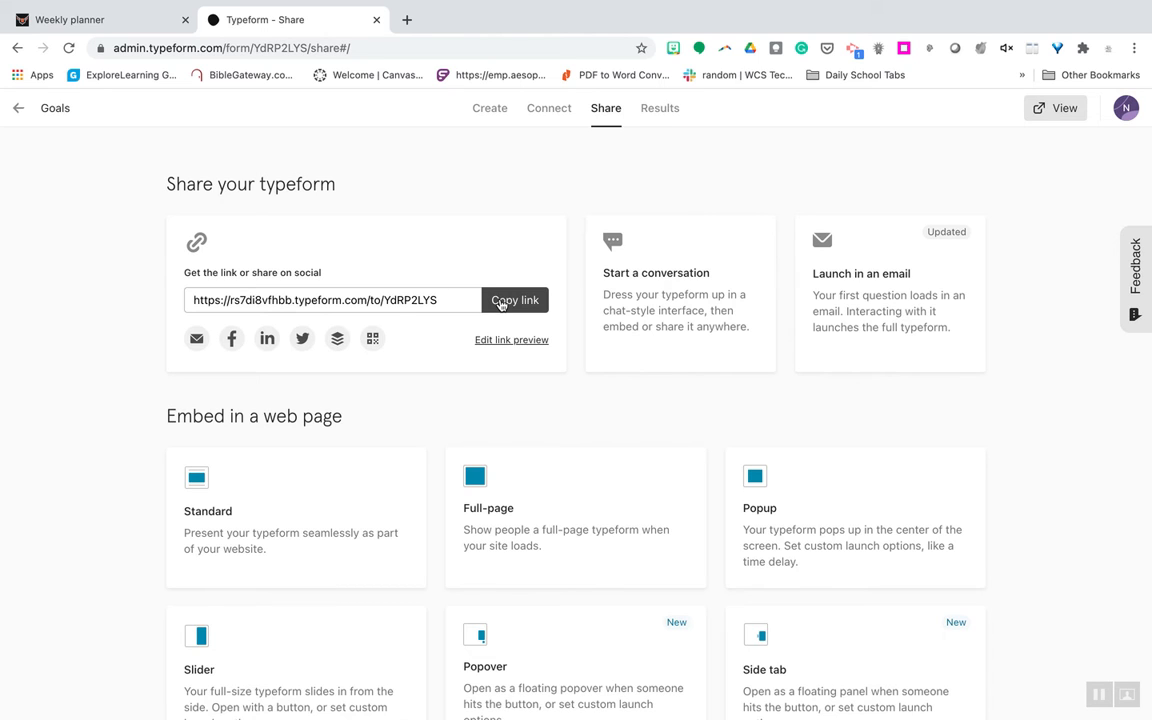
pyautogui.click(660, 108)
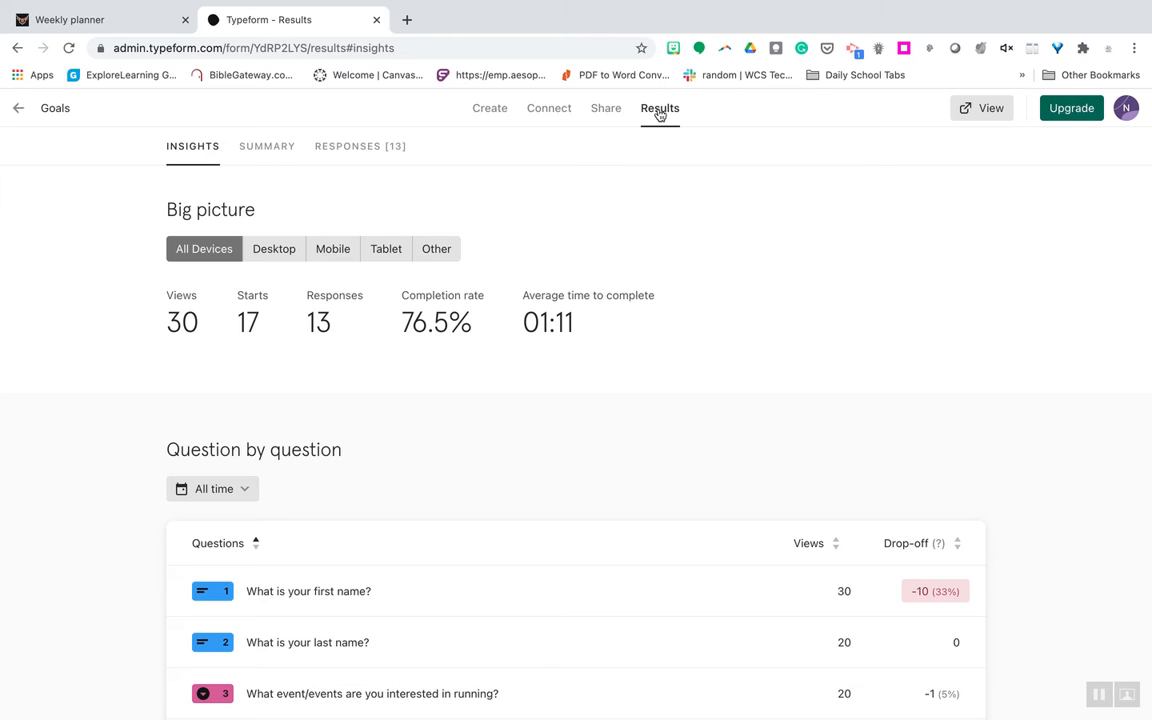
pyautogui.moveTo(652, 122)
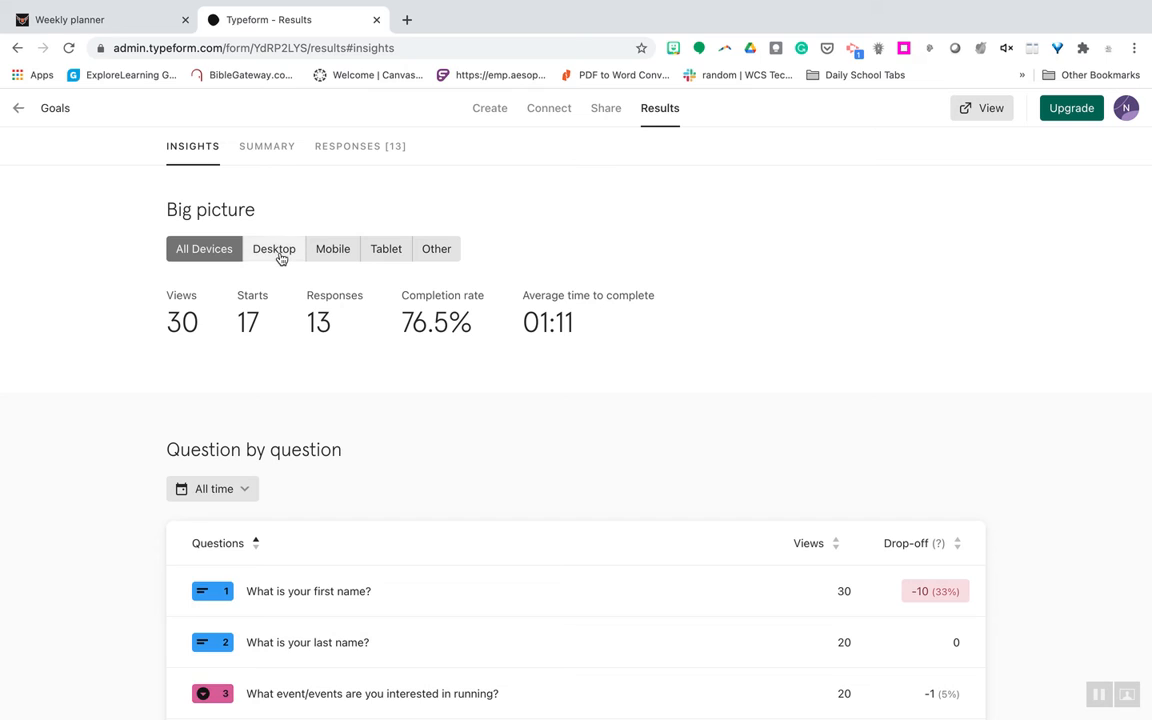
# Filter the insights by Desktop, Mobile, Tablet and Other devices in turn
pyautogui.click(274, 248)
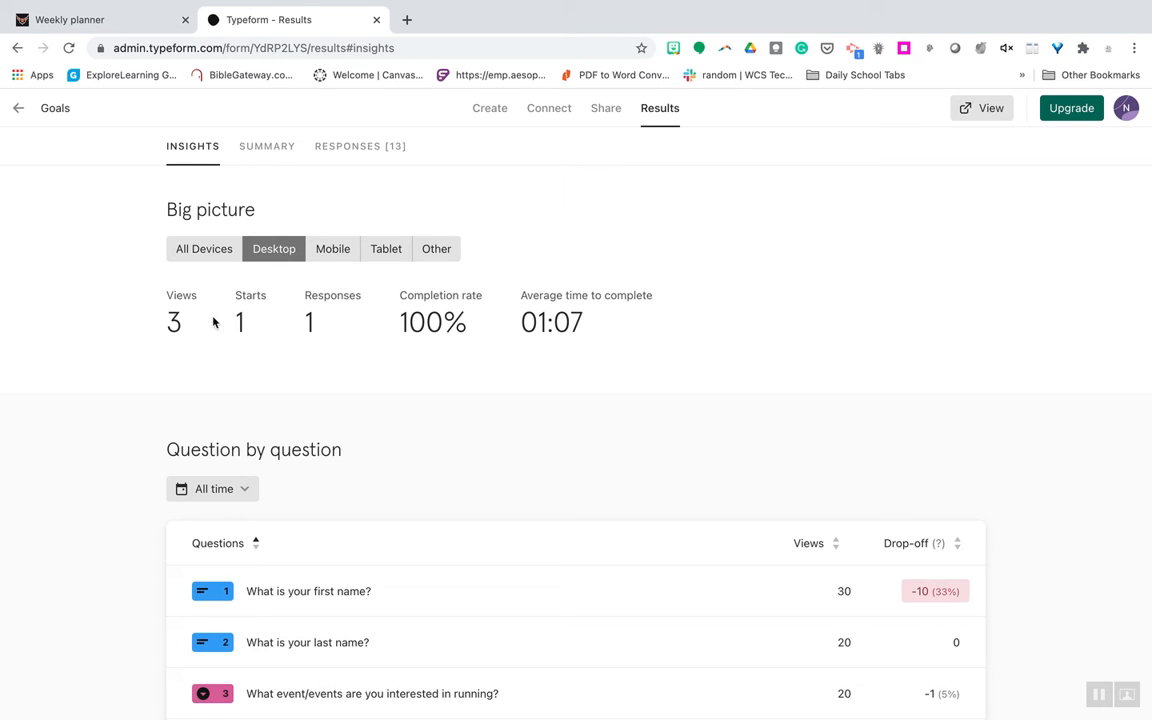
pyautogui.moveTo(332, 248)
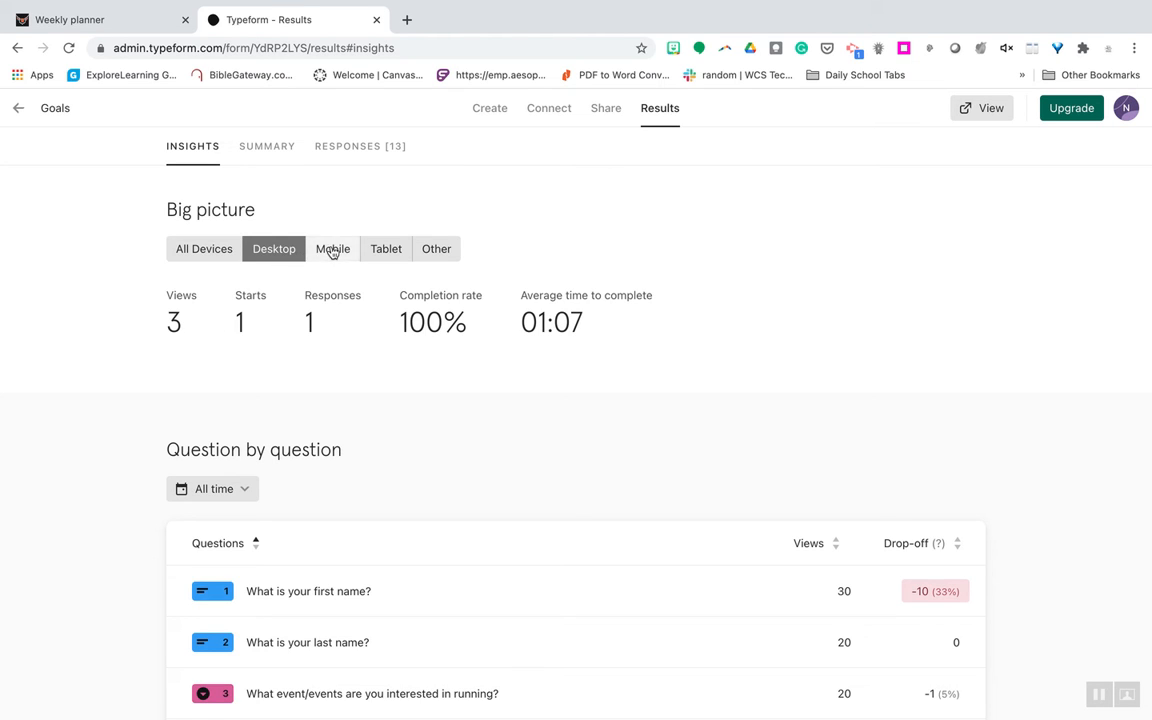
pyautogui.click(332, 248)
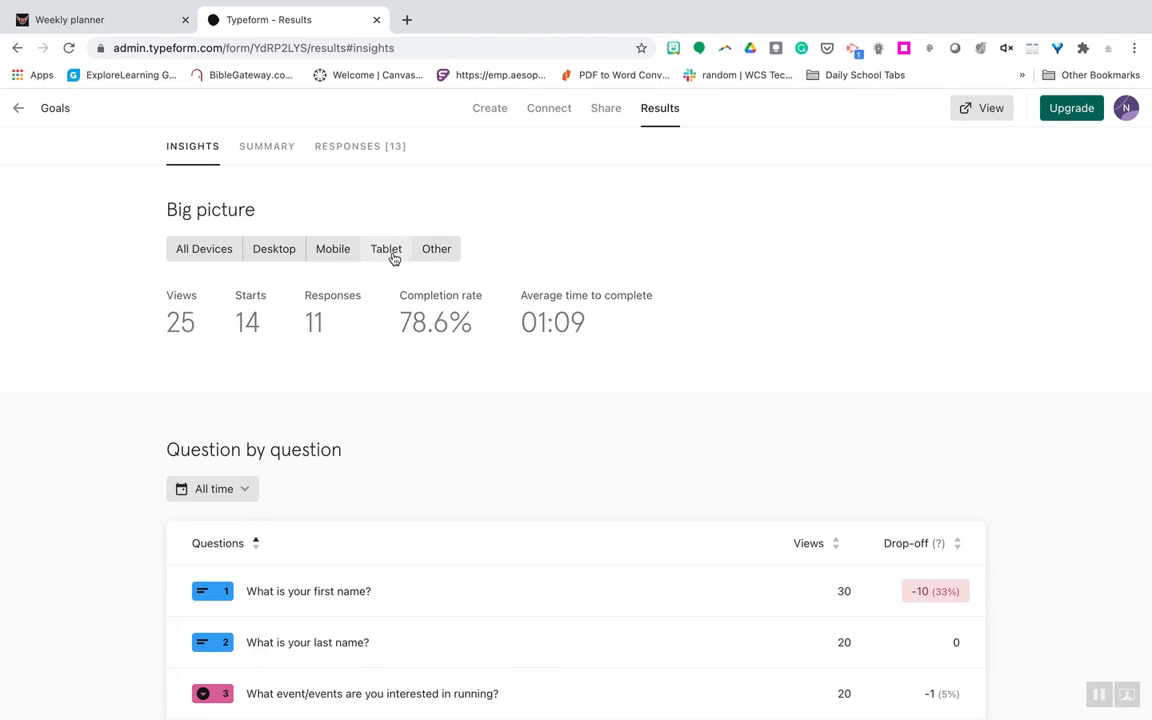
pyautogui.click(384, 248)
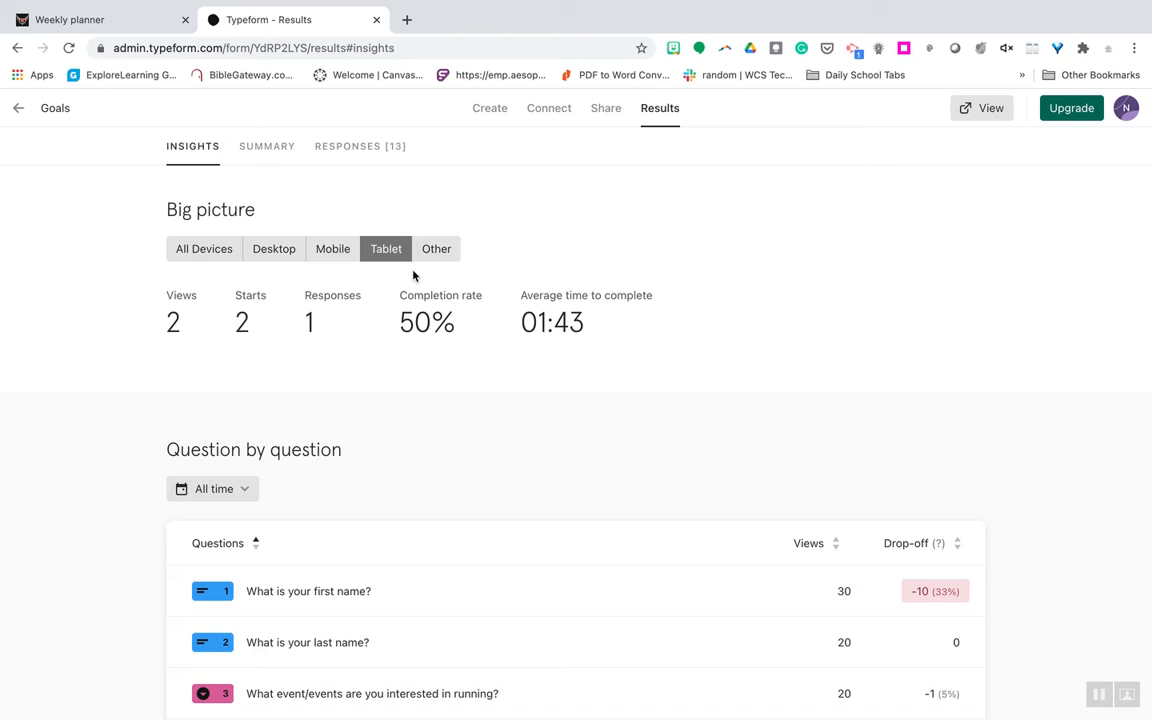
pyautogui.click(436, 248)
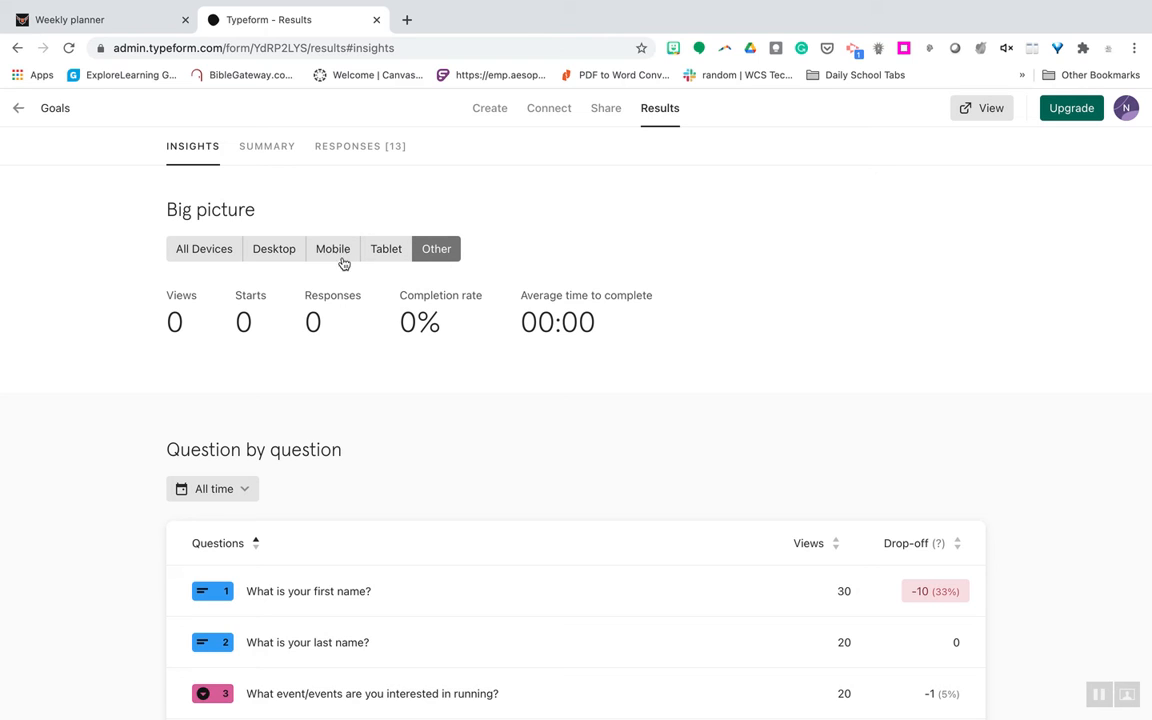
pyautogui.moveTo(336, 184)
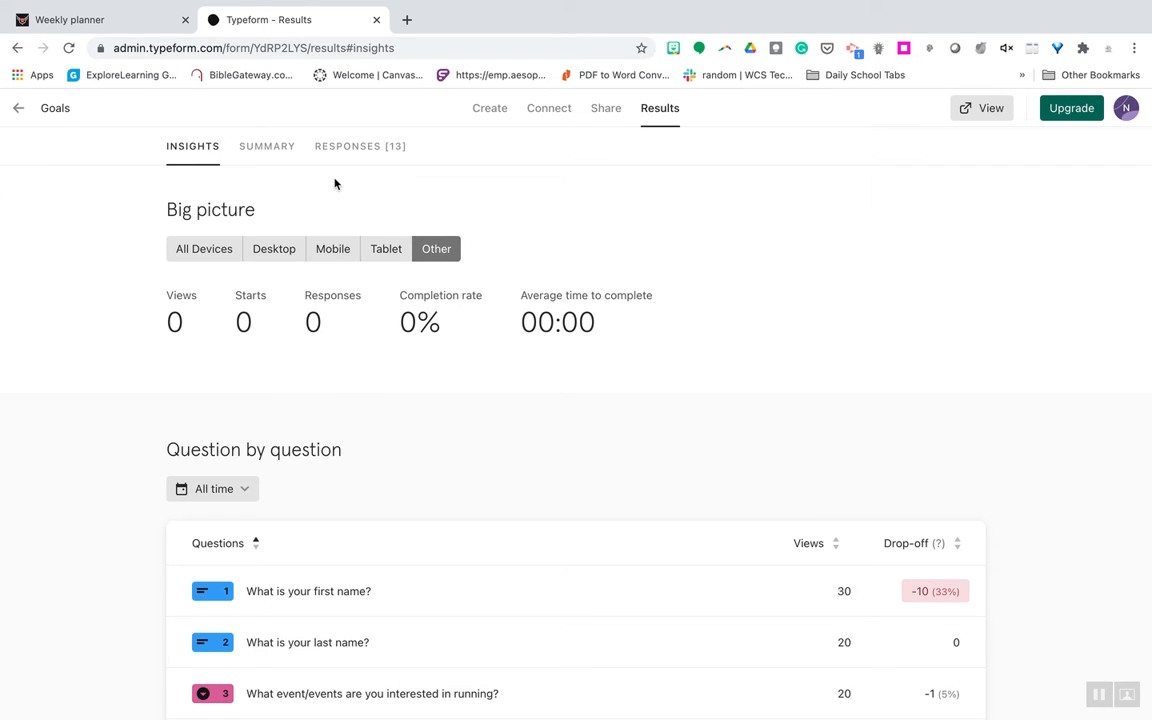
pyautogui.click(268, 146)
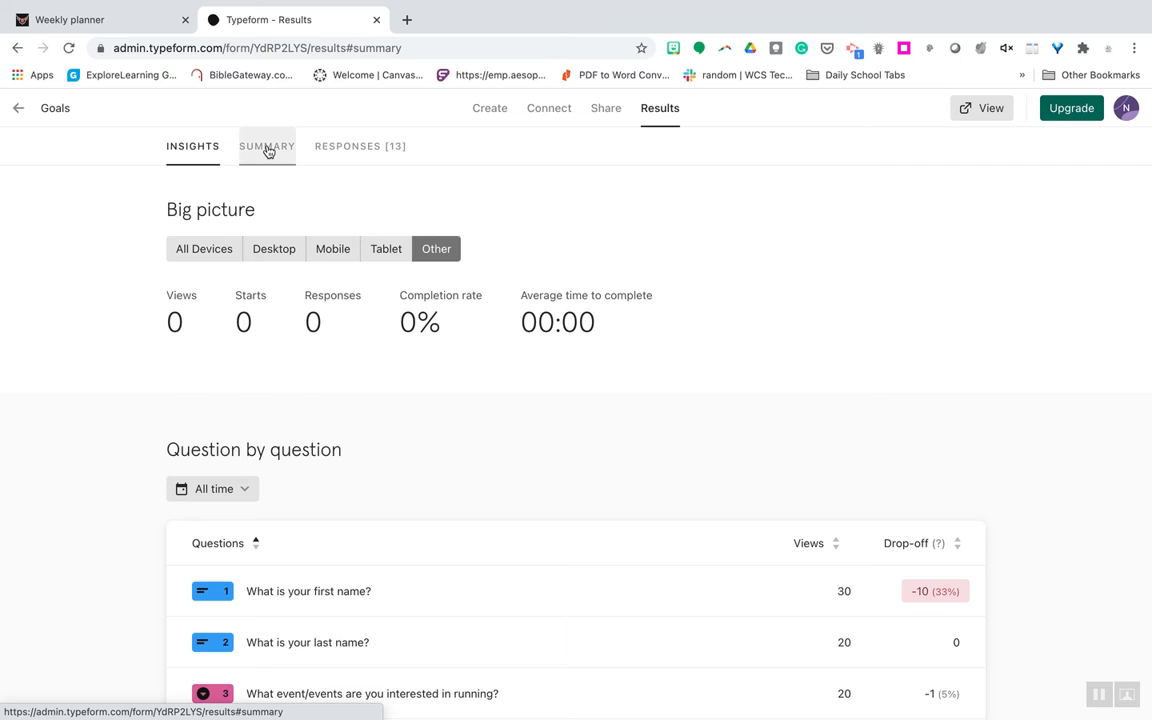
# Look through the per-question response summary, including question 3's event breakdown
pyautogui.click(268, 146)
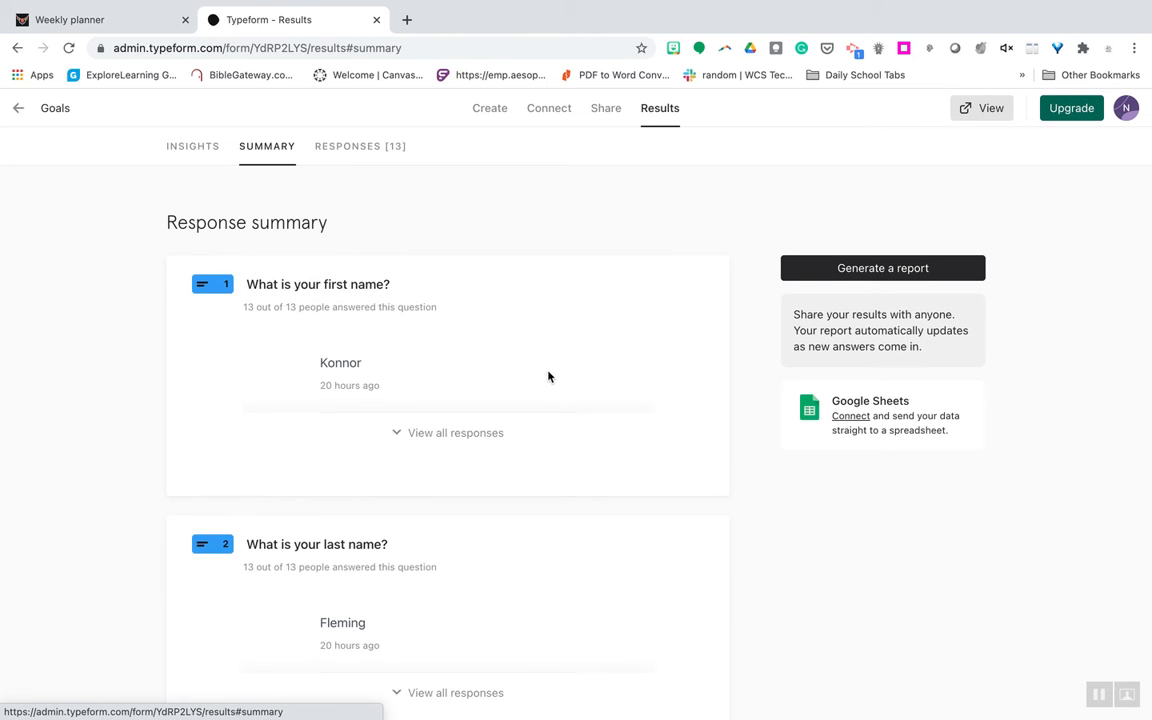
pyautogui.scroll(-3)
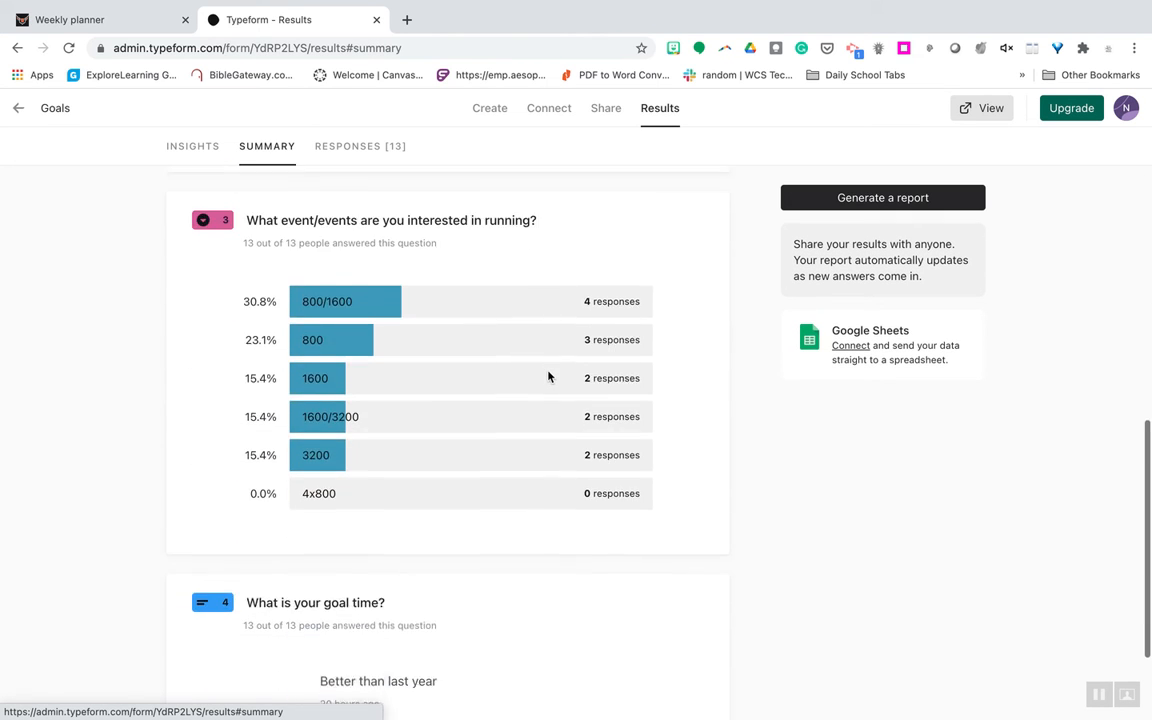
pyautogui.scroll(-3)
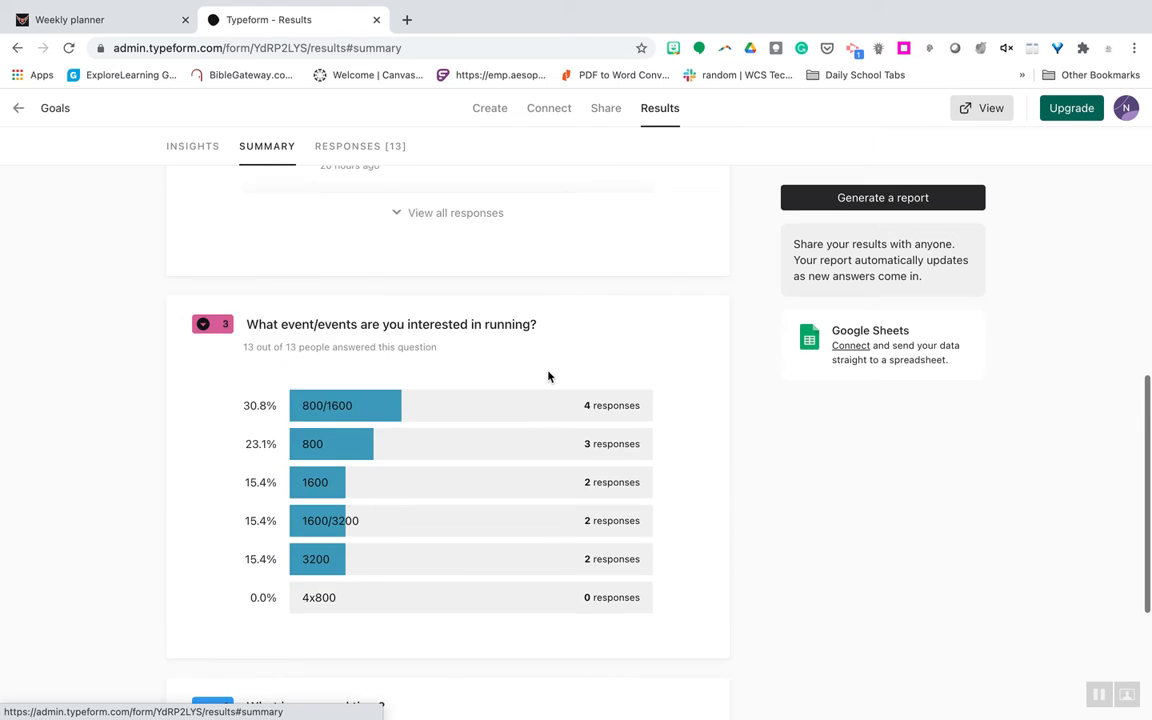
pyautogui.click(360, 146)
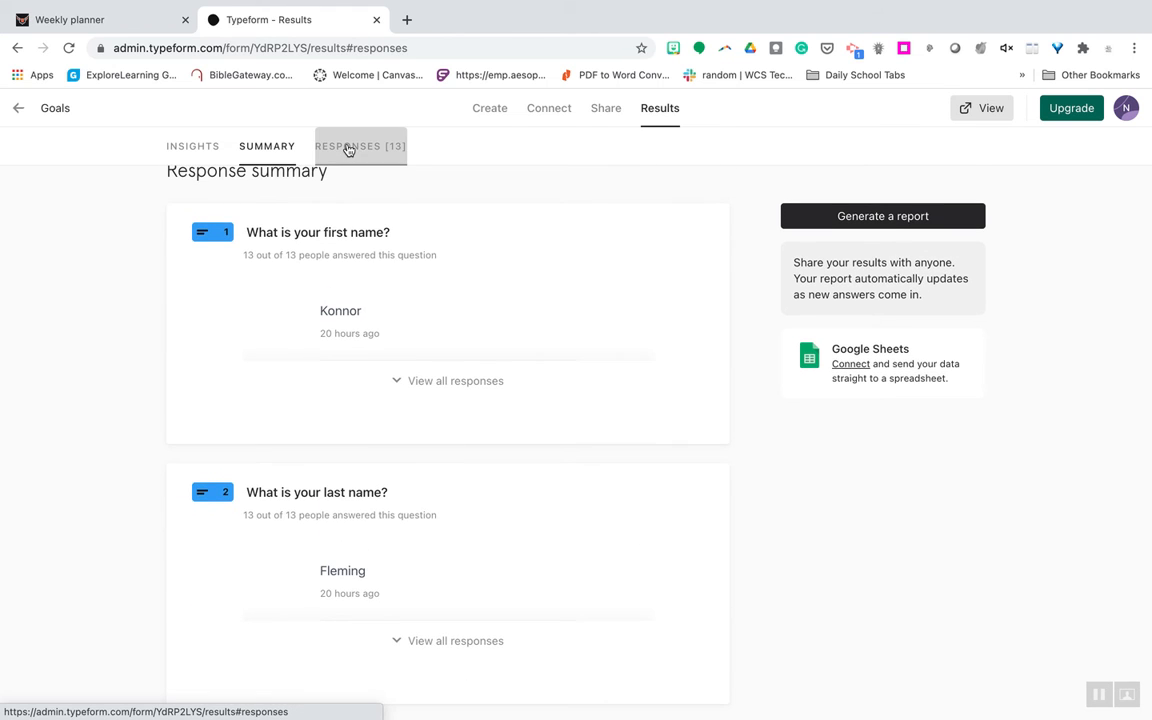
pyautogui.click(360, 146)
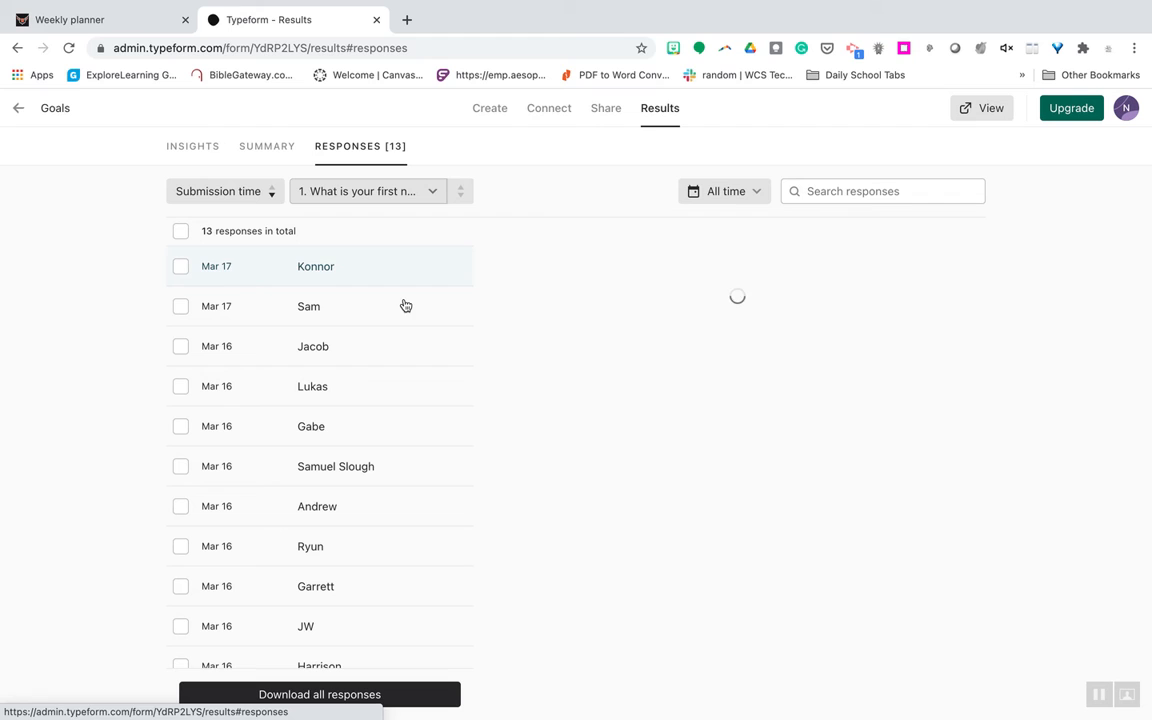
pyautogui.click(316, 266)
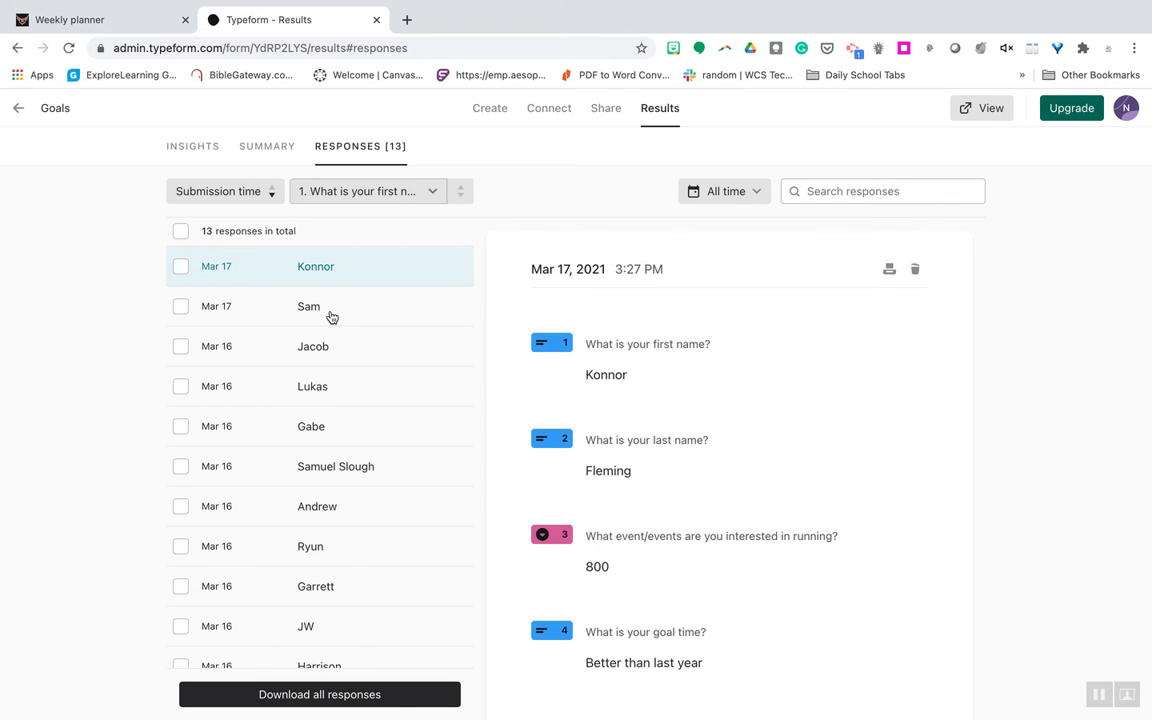
pyautogui.click(332, 316)
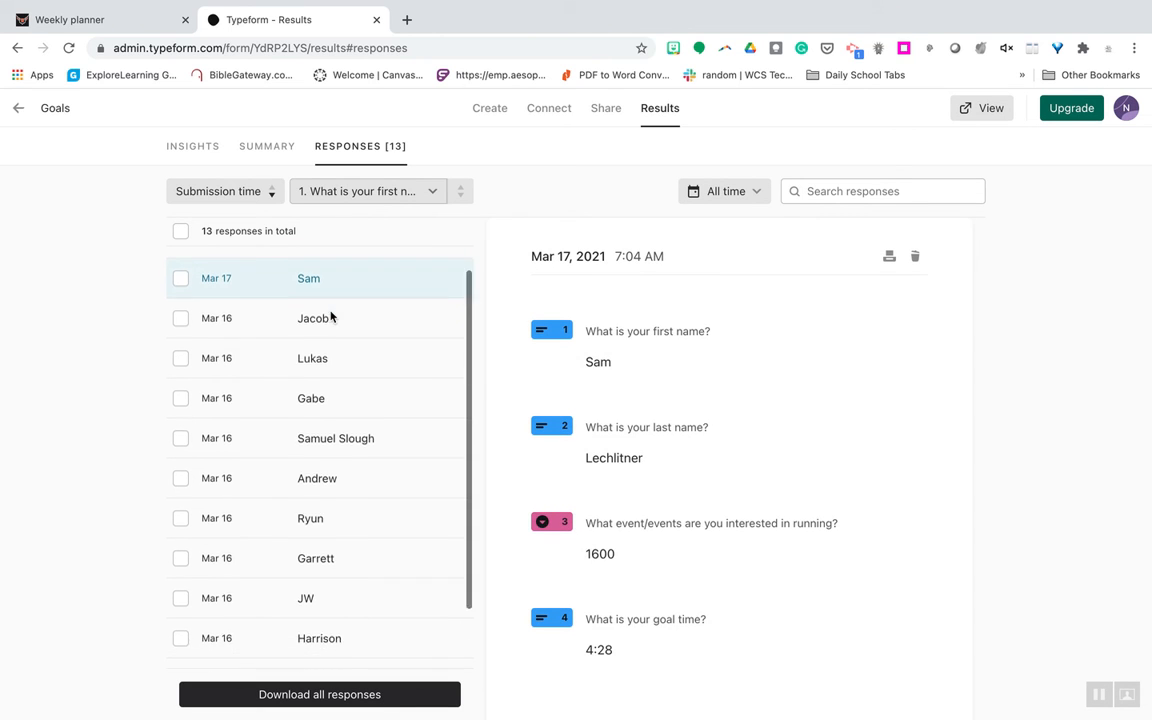
pyautogui.scroll(-3)
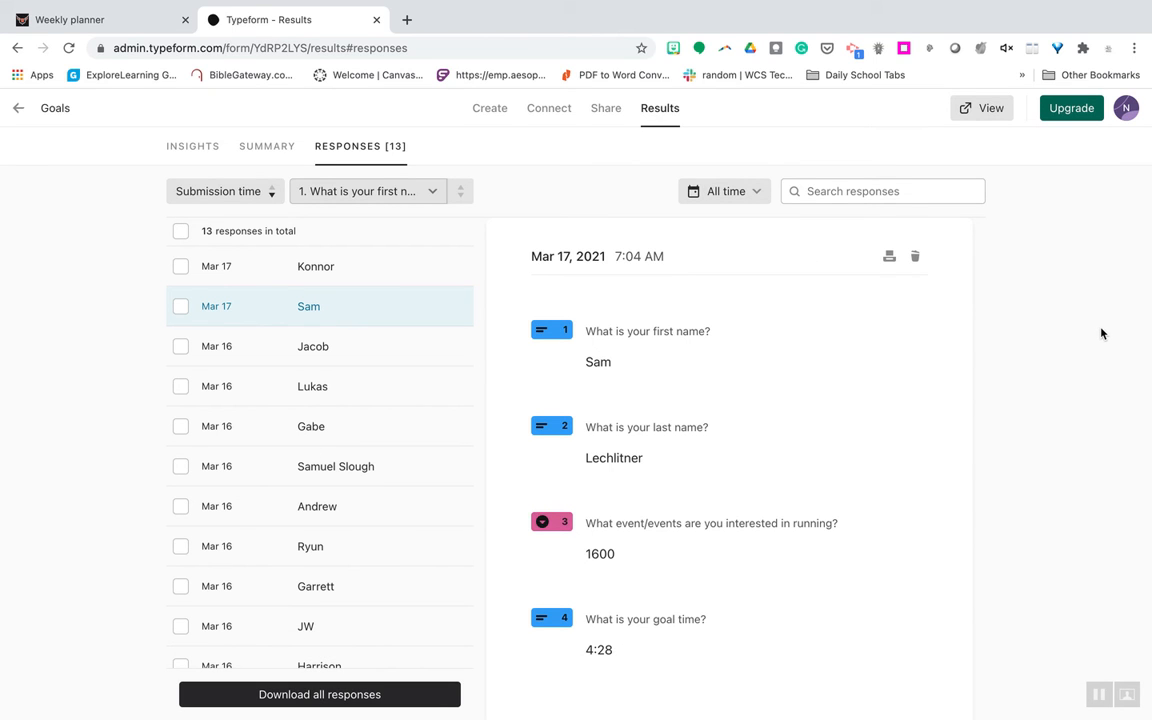
pyautogui.moveTo(16, 110)
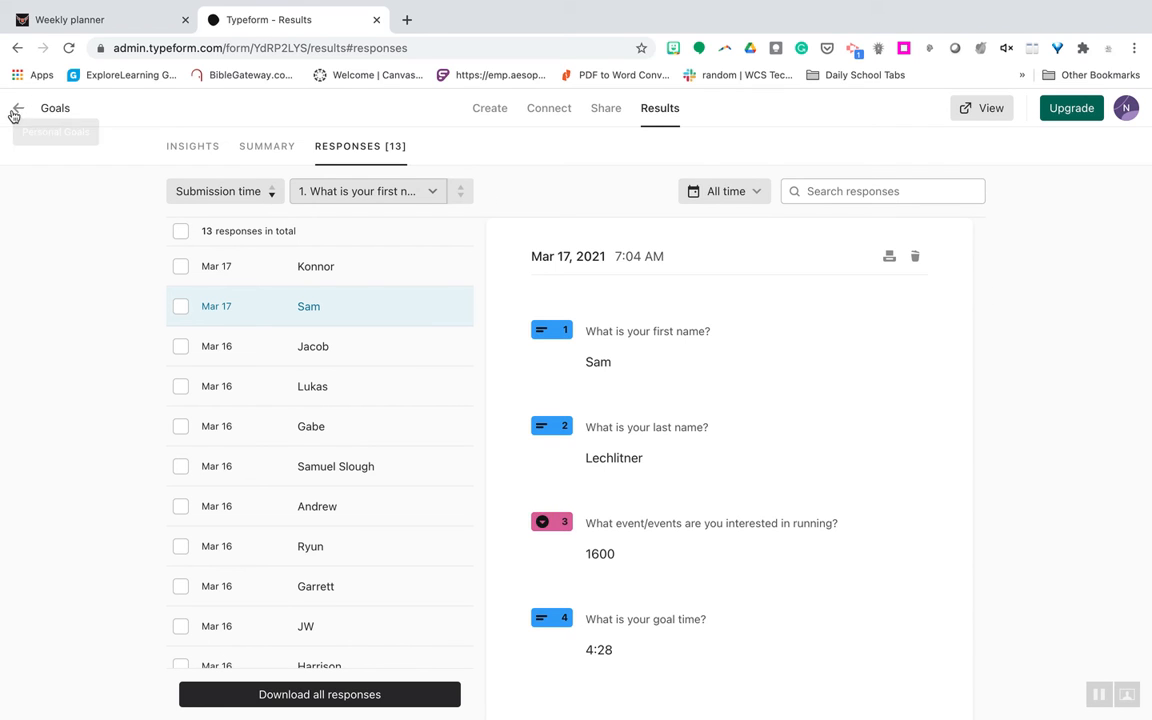
pyautogui.click(16, 108)
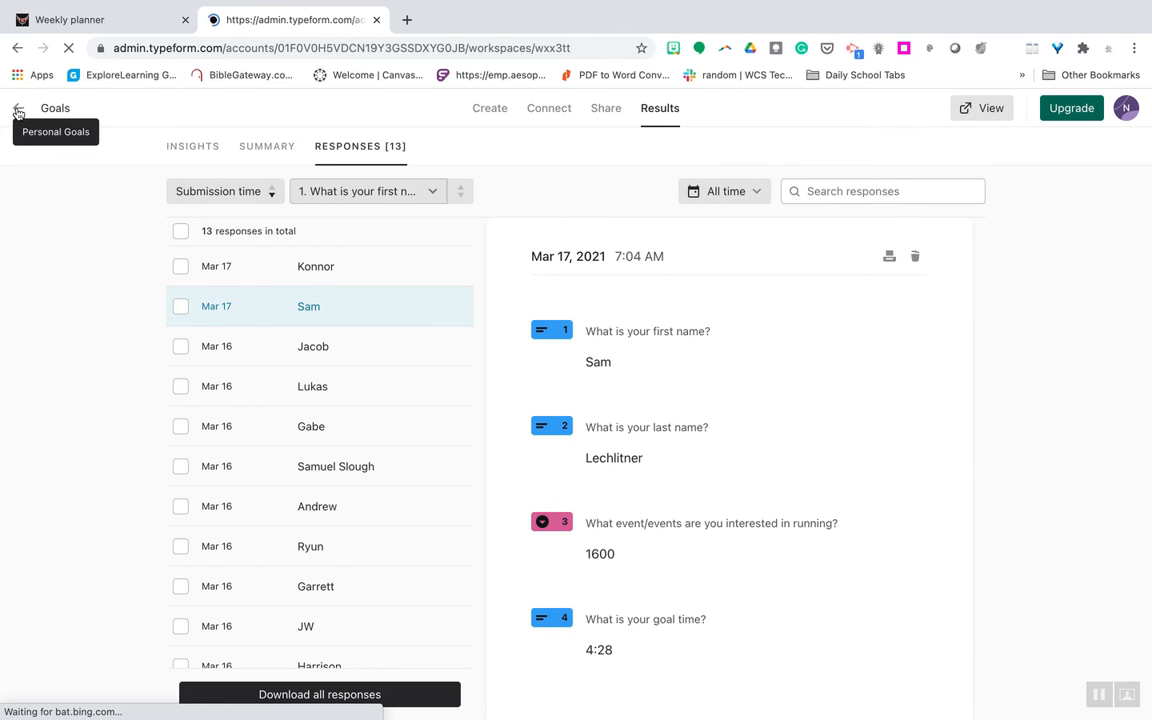
# Go back to the workspaces overview and switch from Personal Goals to My workspace
pyautogui.click(16, 108)
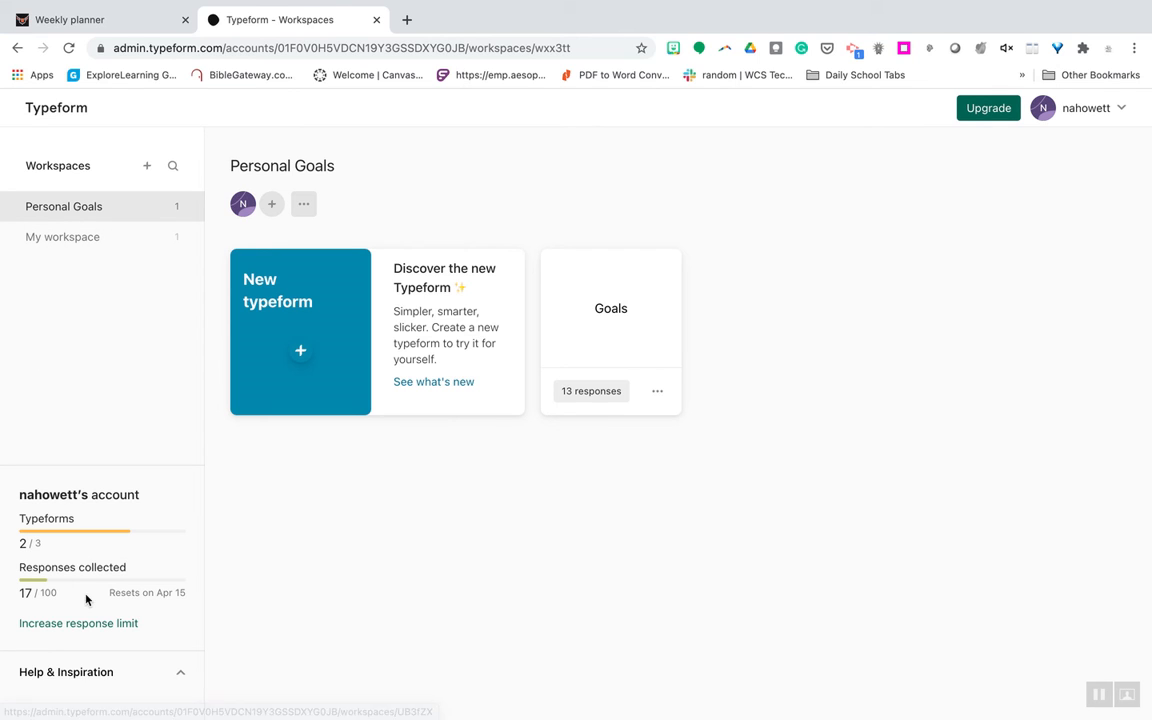
pyautogui.moveTo(96, 604)
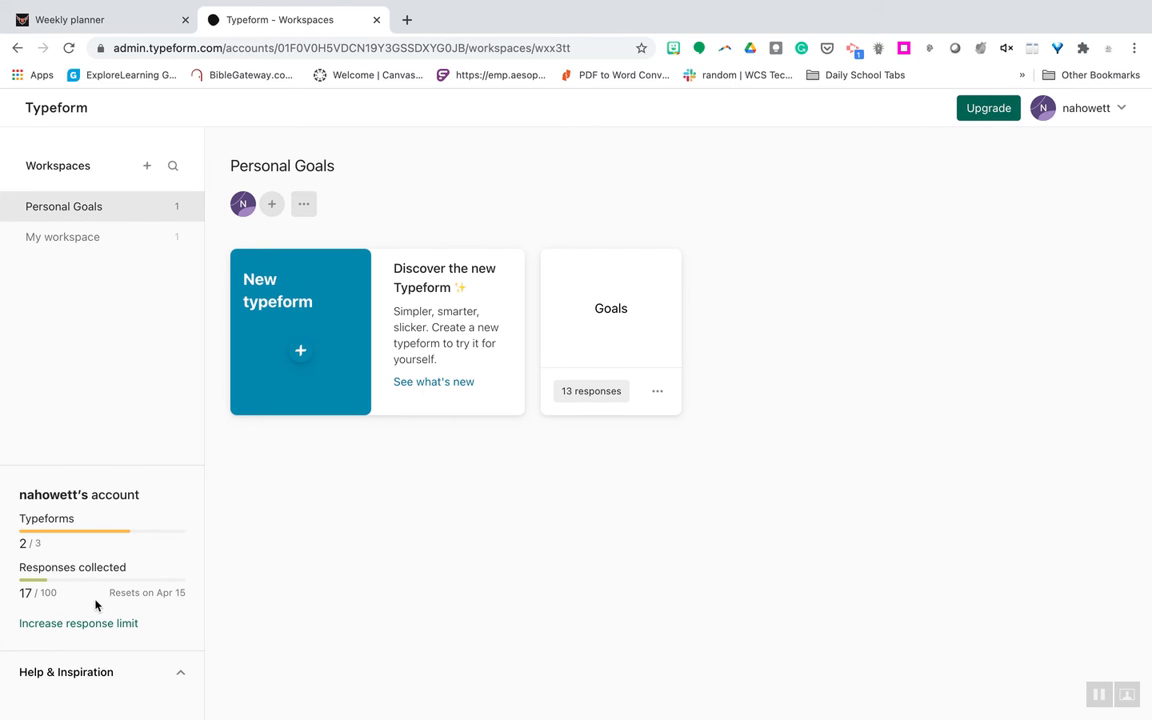
pyautogui.moveTo(108, 384)
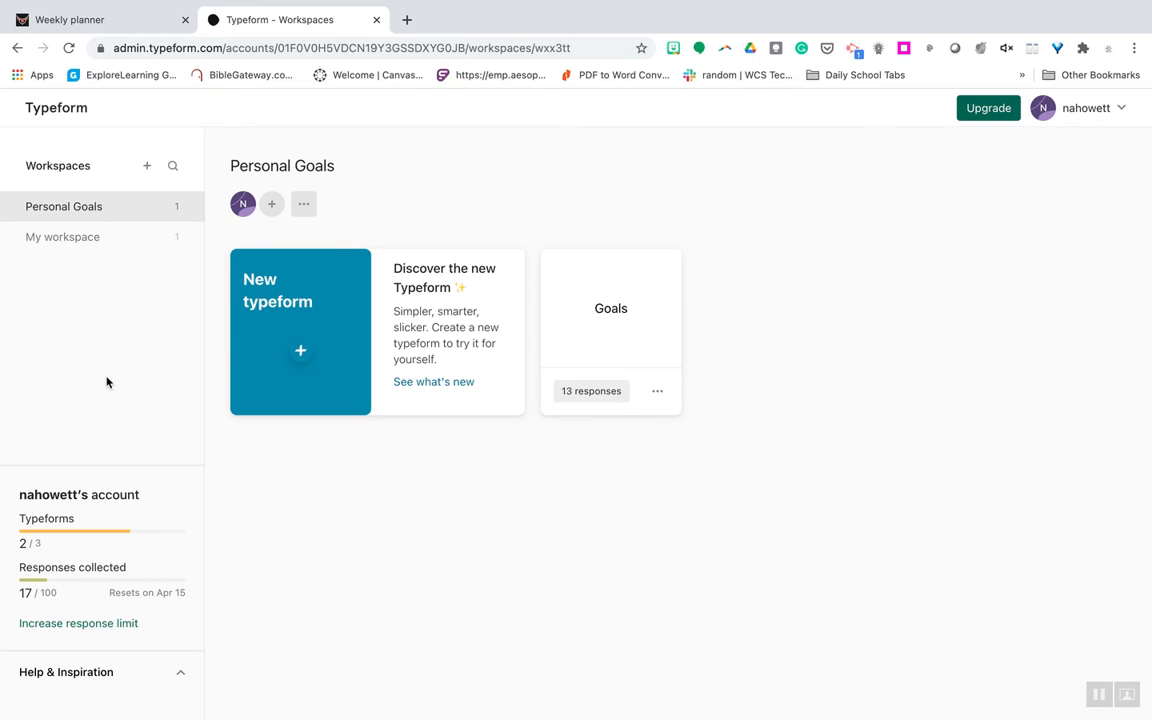
pyautogui.moveTo(84, 248)
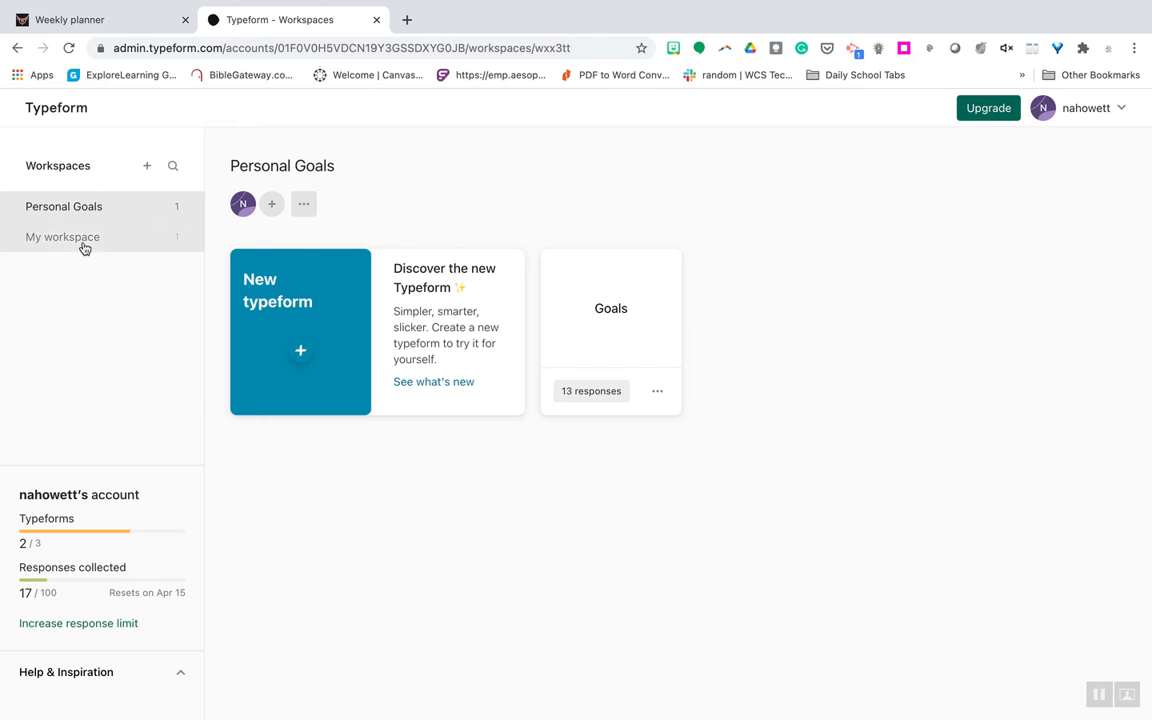
pyautogui.click(62, 236)
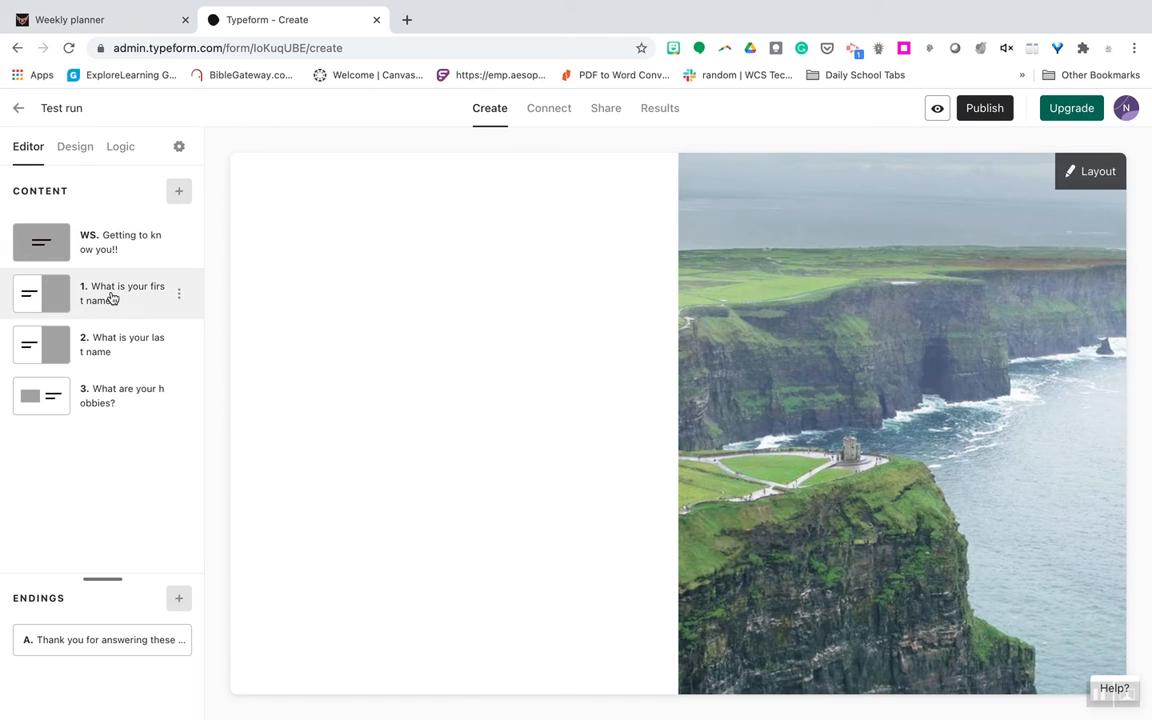
# Preview the last-name and hobbies questions of Test run and inspect the hobbies answer field
pyautogui.click(120, 292)
pyautogui.write('?')
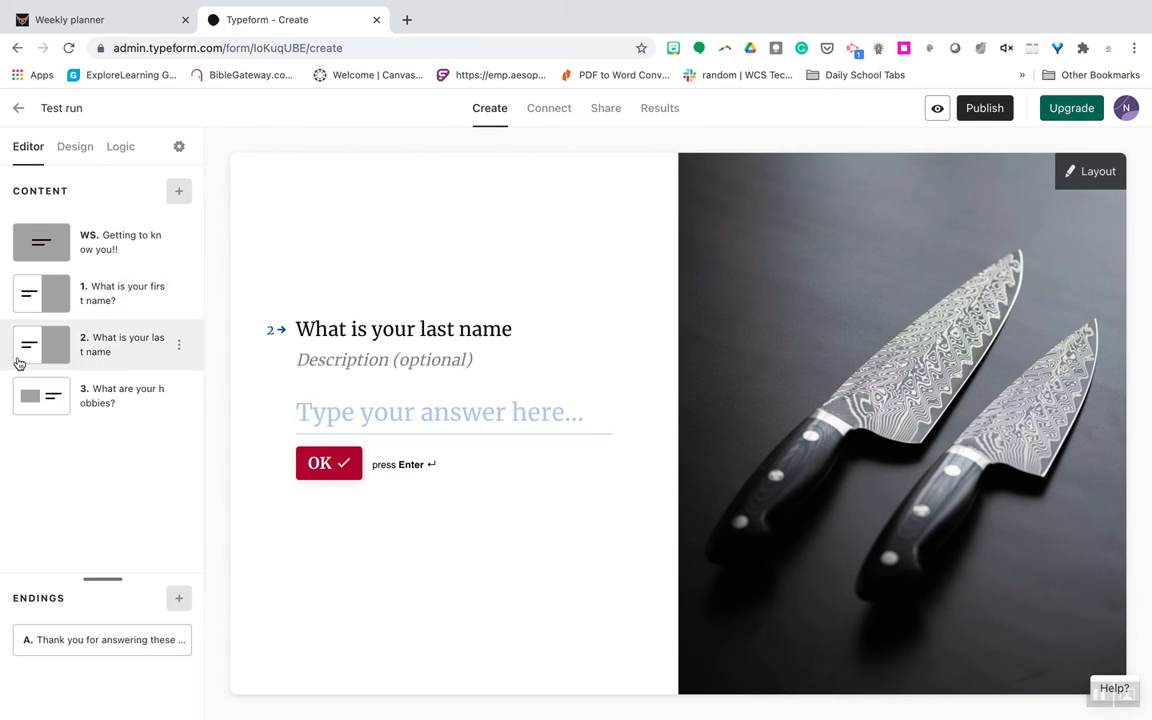
pyautogui.click(108, 396)
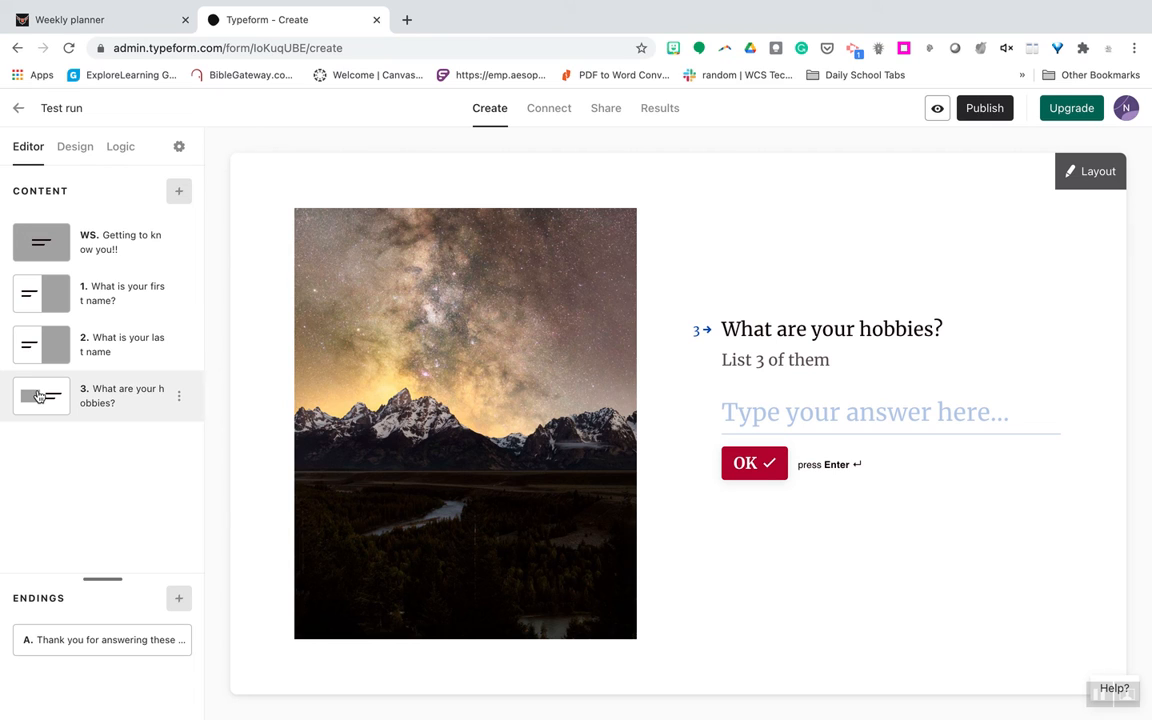
pyautogui.click(870, 412)
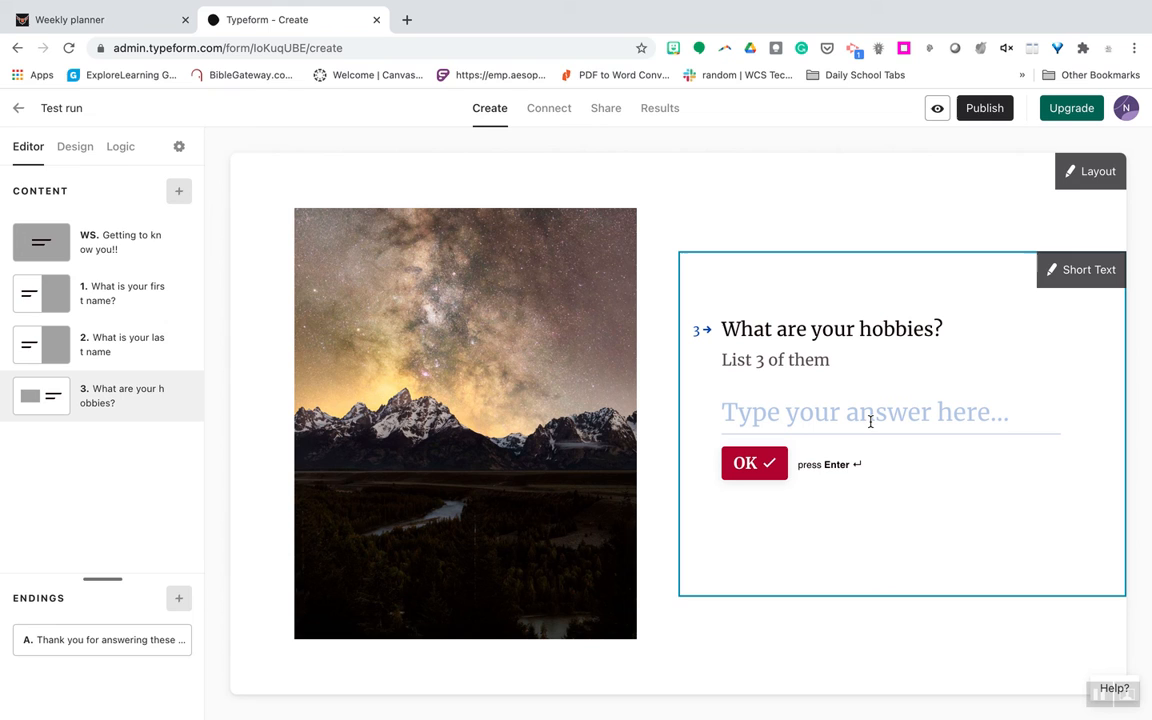
pyautogui.moveTo(180, 192)
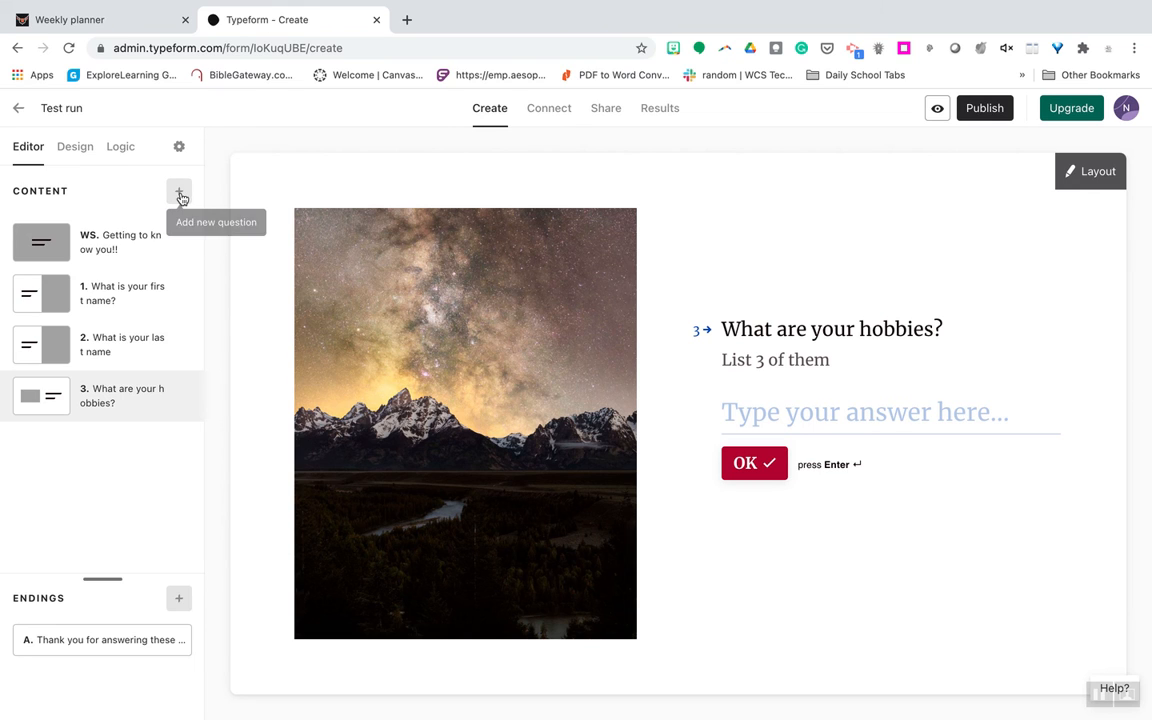
# Start a new question and scroll its type list from Multiple Choice down to Legal and File Upload
pyautogui.click(180, 192)
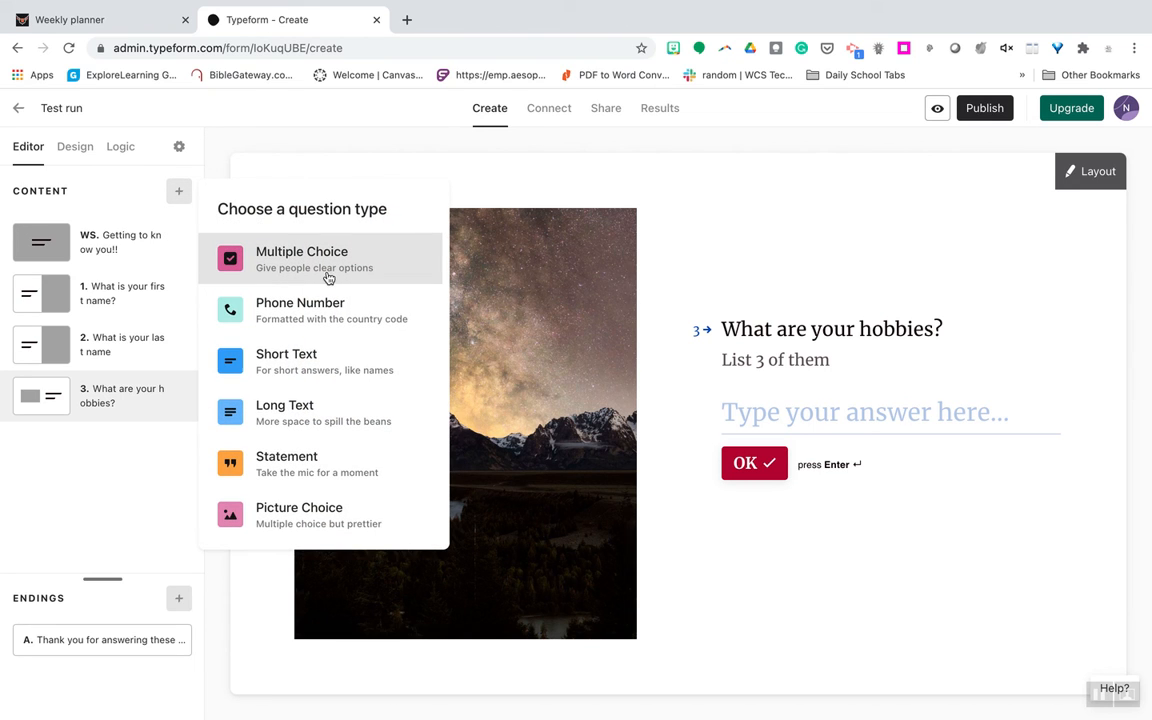
pyautogui.scroll(-3)
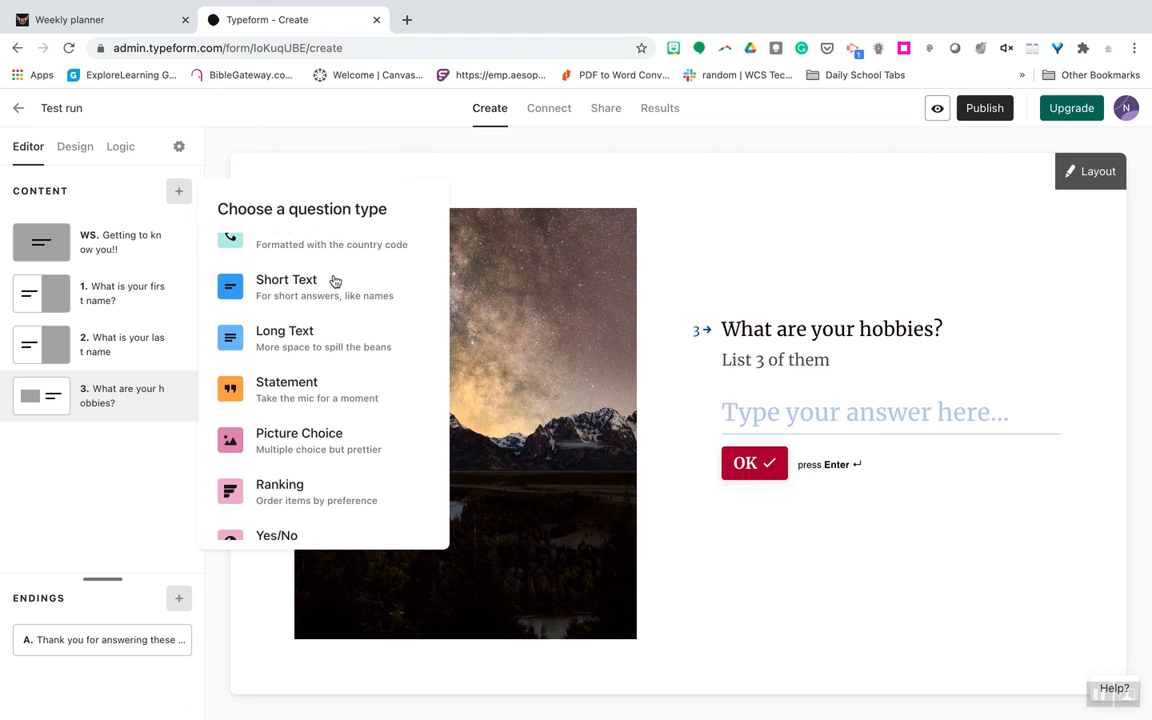
pyautogui.scroll(-3)
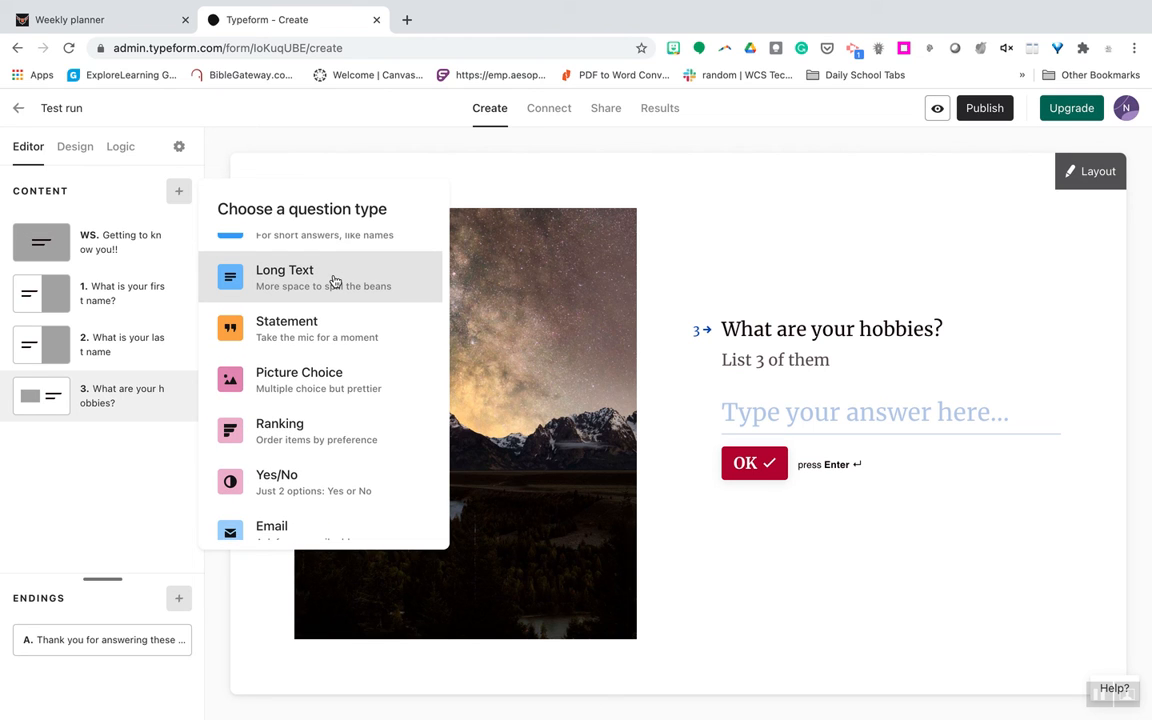
pyautogui.scroll(-3)
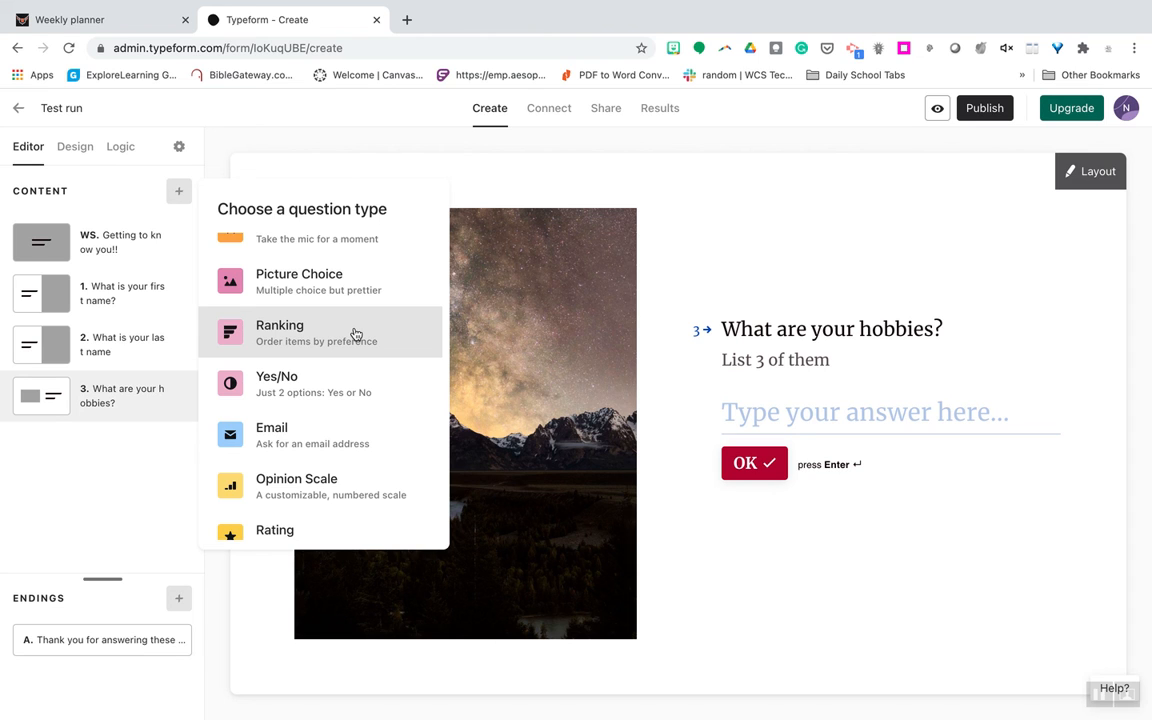
pyautogui.scroll(-3)
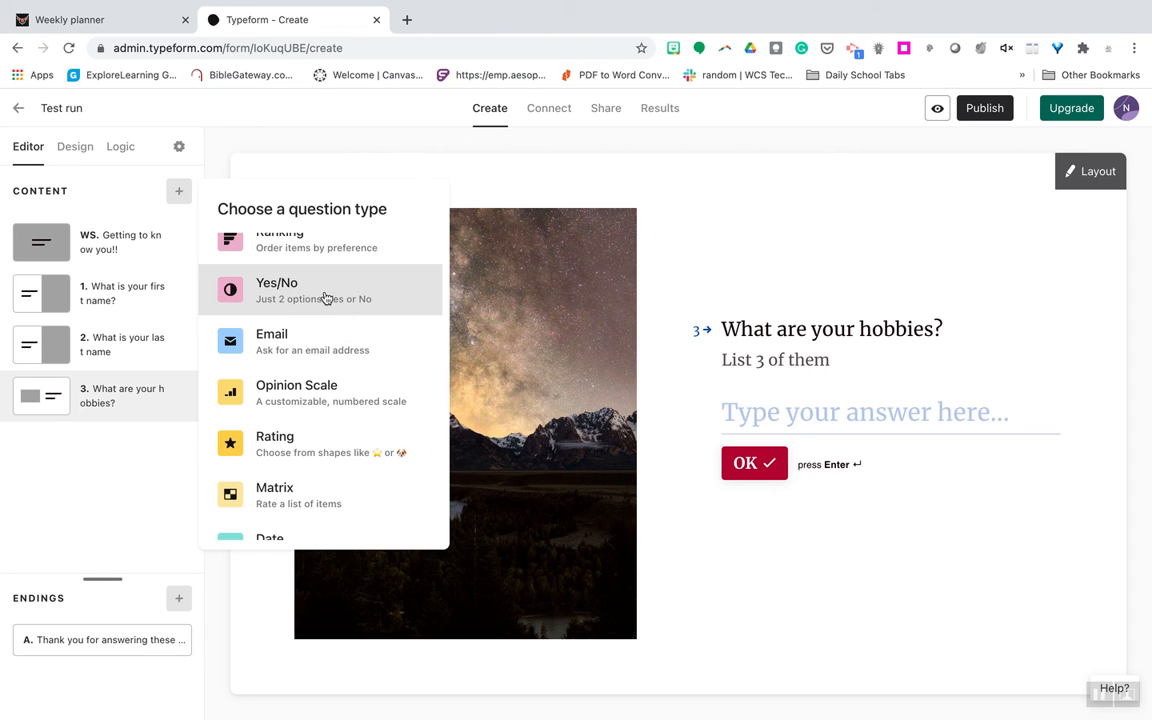
pyautogui.scroll(-3)
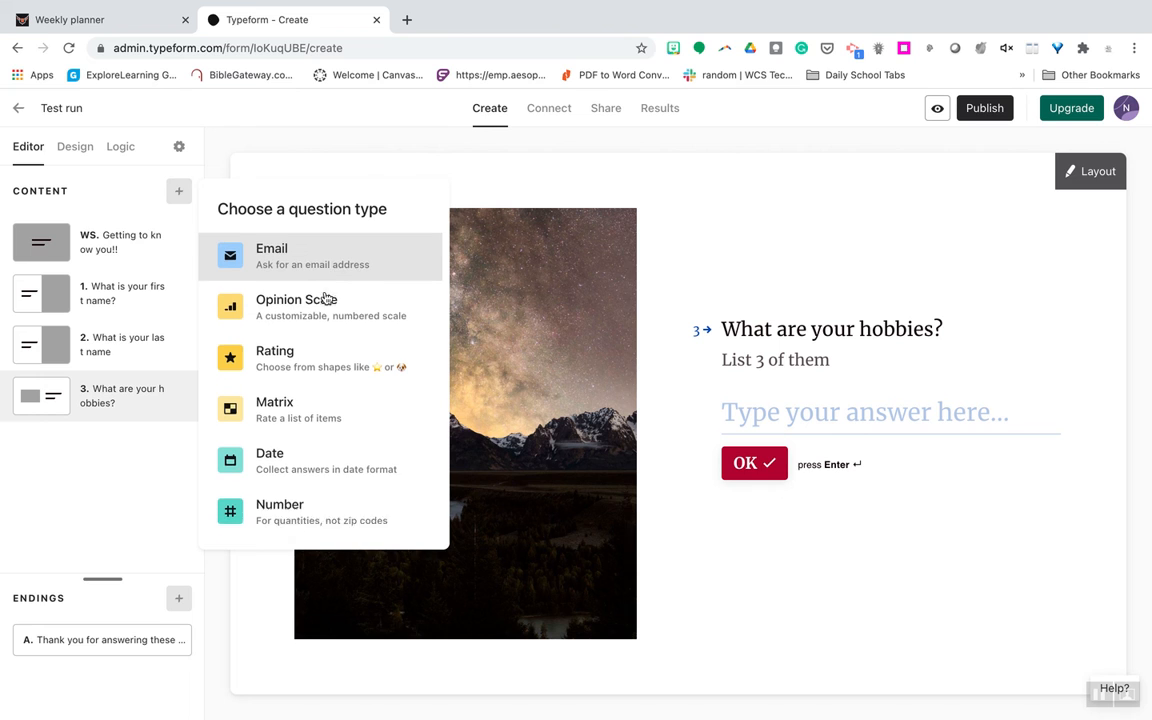
pyautogui.scroll(-3)
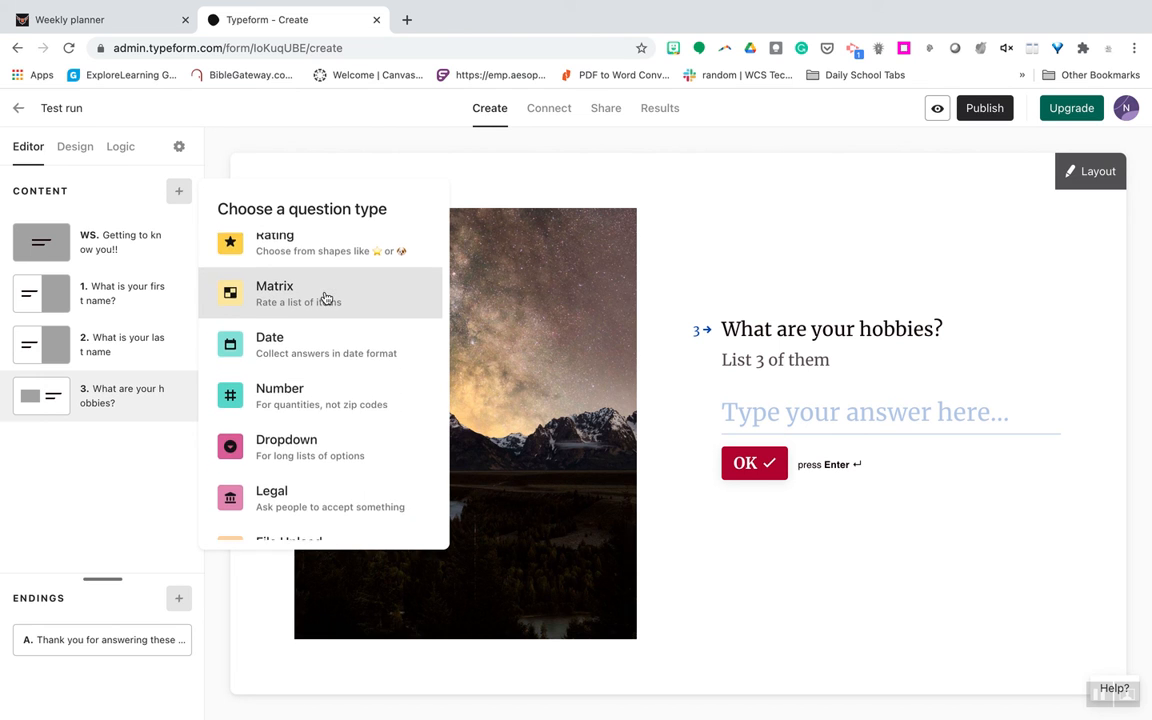
pyautogui.scroll(-3)
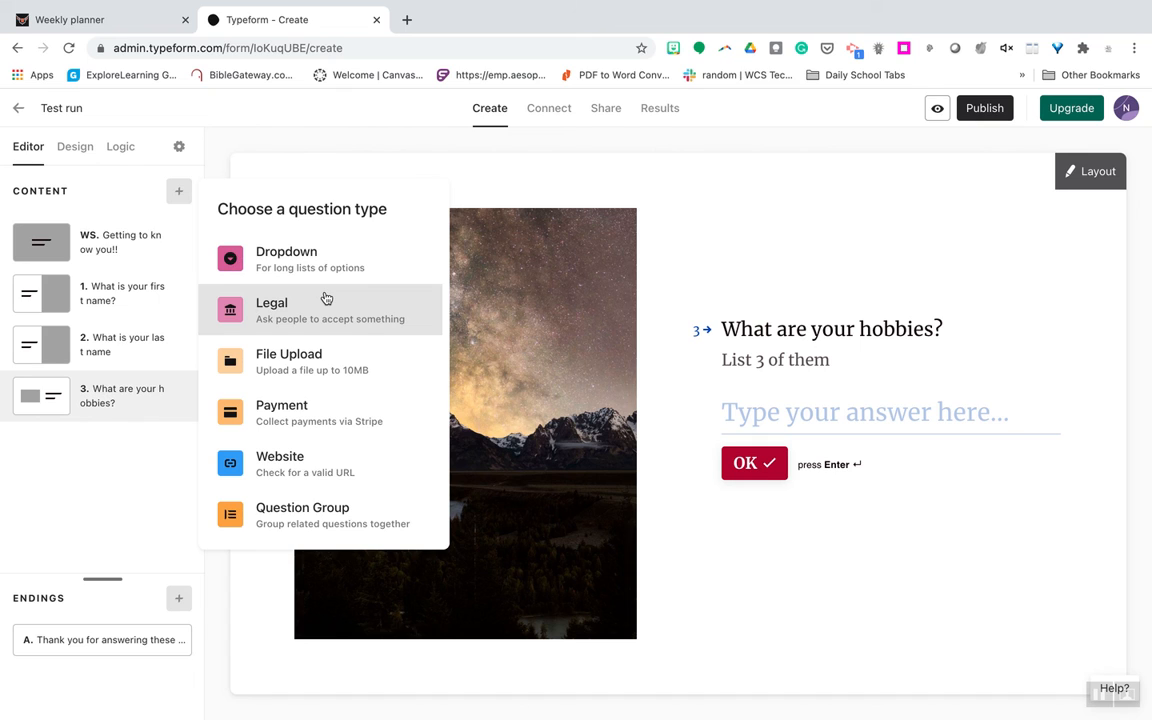
pyautogui.moveTo(126, 480)
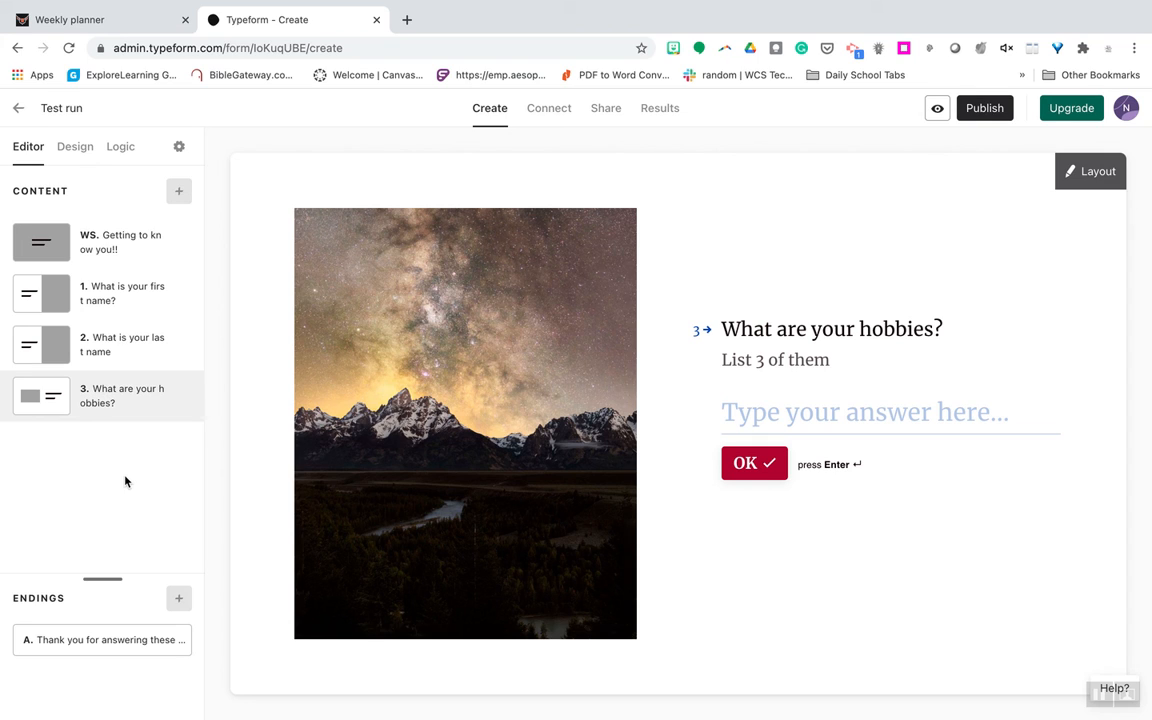
pyautogui.moveTo(76, 246)
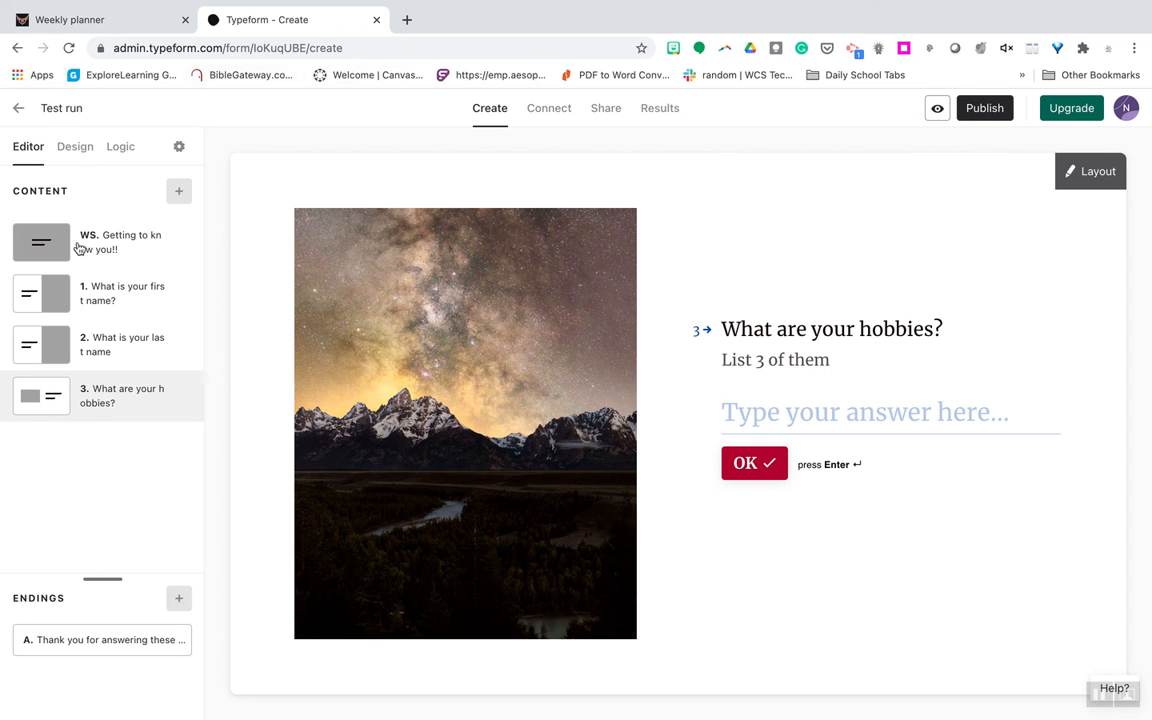
# Close the question type menu and return to the My workspace overview without adding a question
pyautogui.click(16, 110)
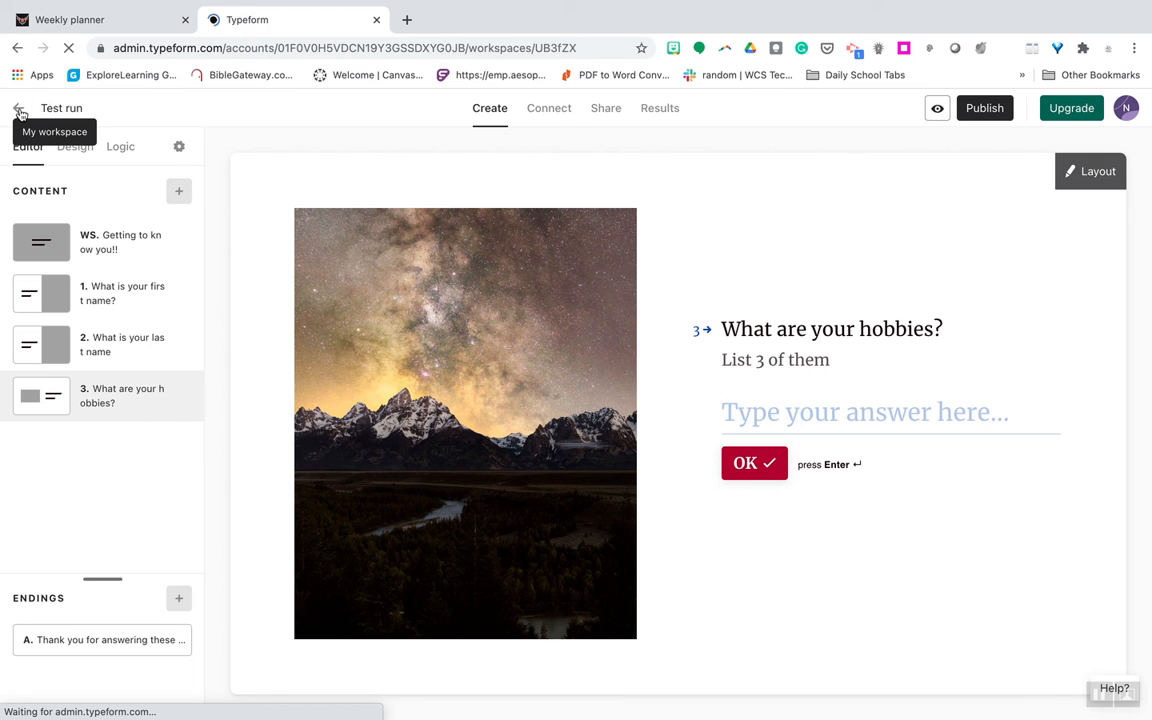
pyautogui.click(16, 110)
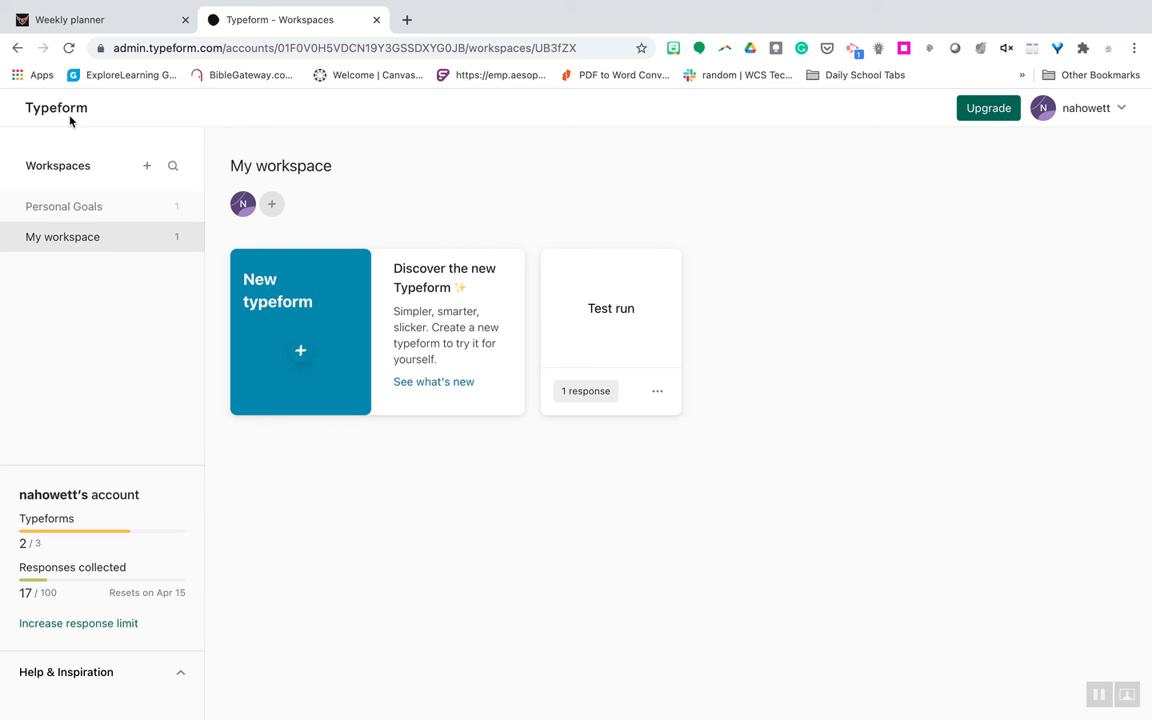
pyautogui.moveTo(660, 216)
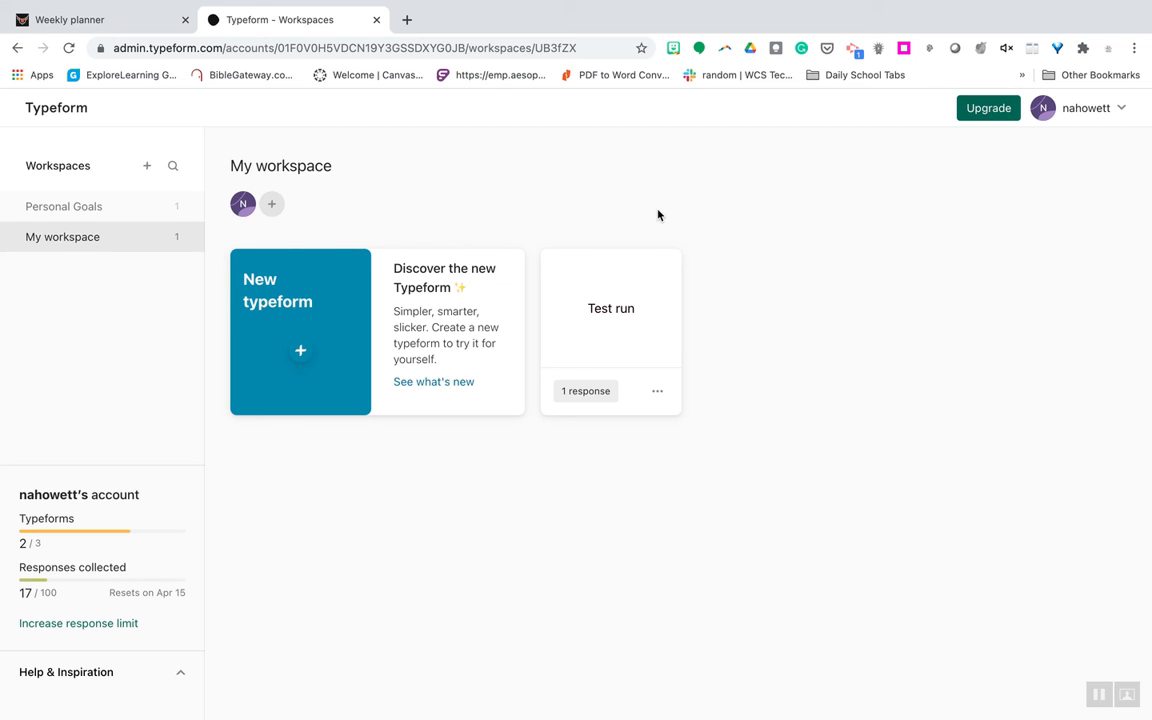
pyautogui.moveTo(664, 212)
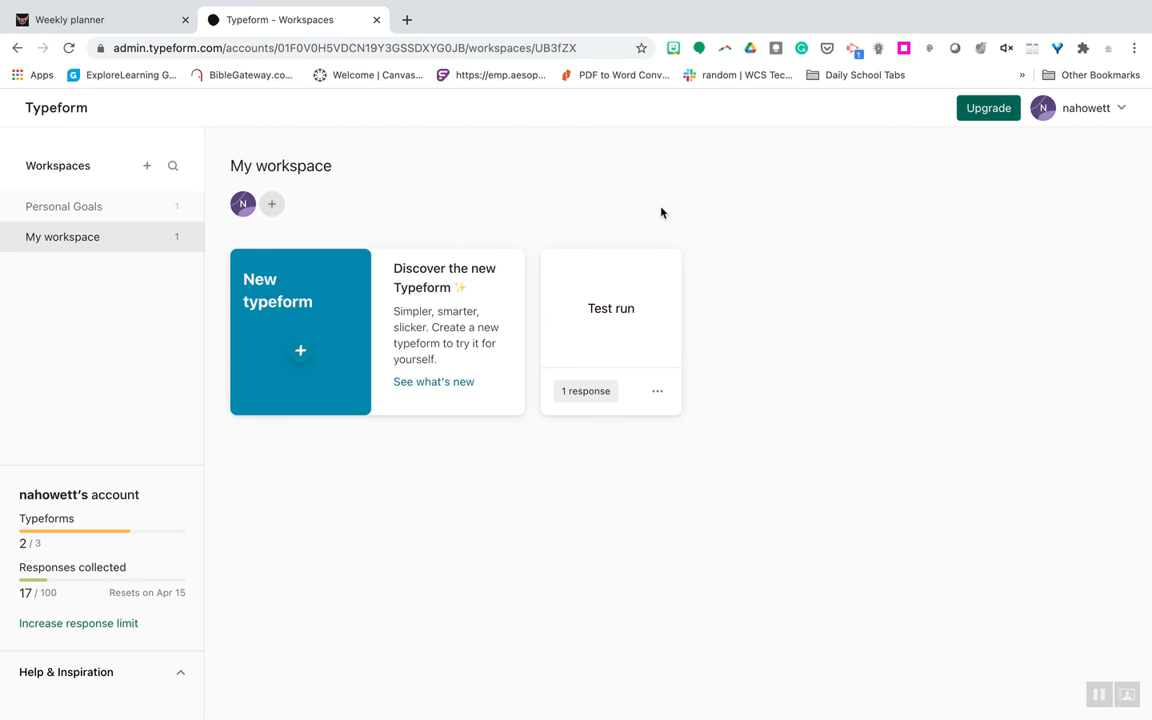